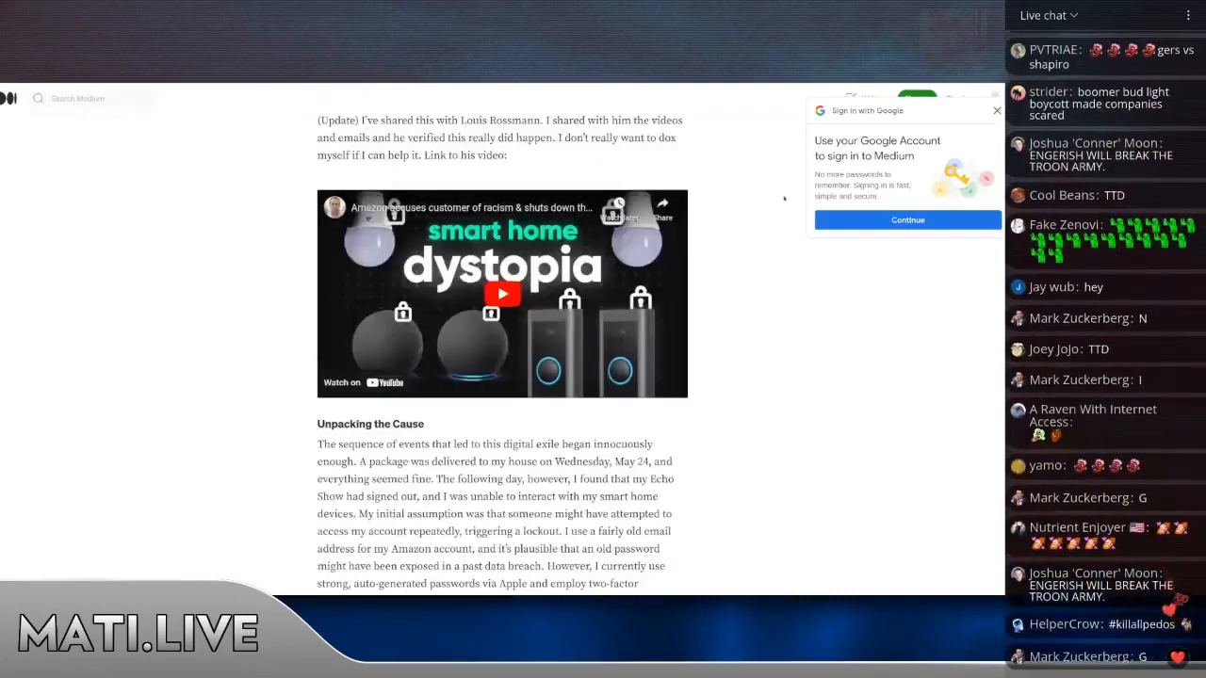
scroll(down, 3)
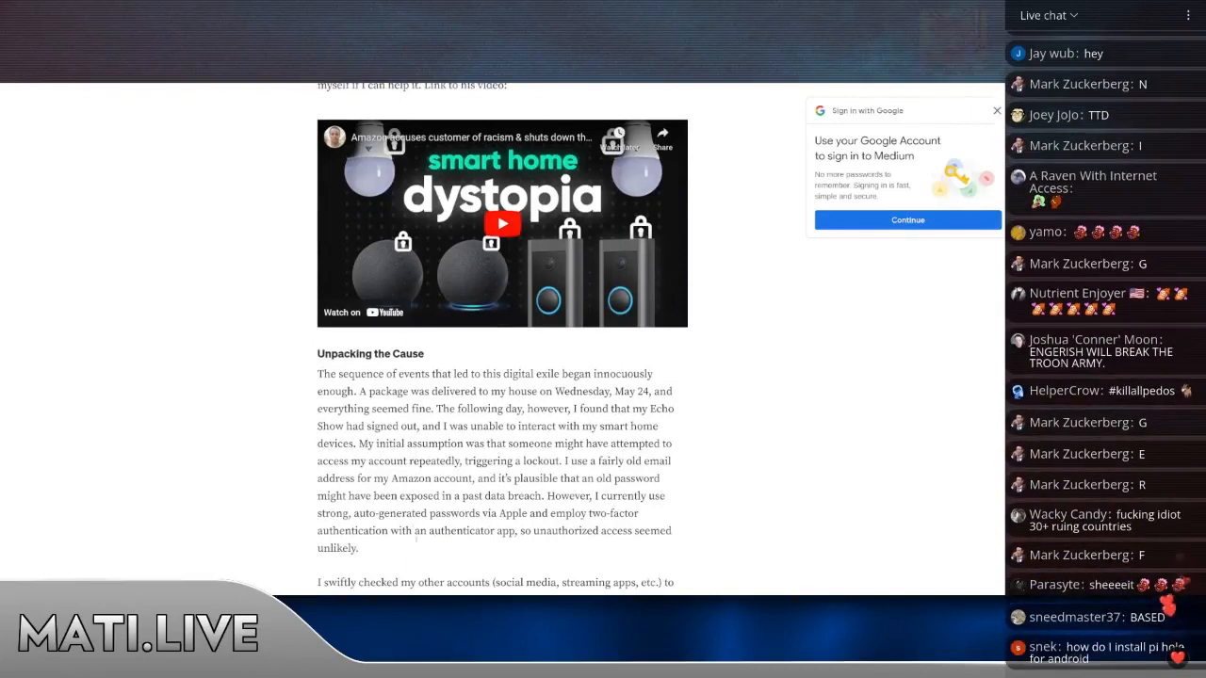
scroll(down, 3)
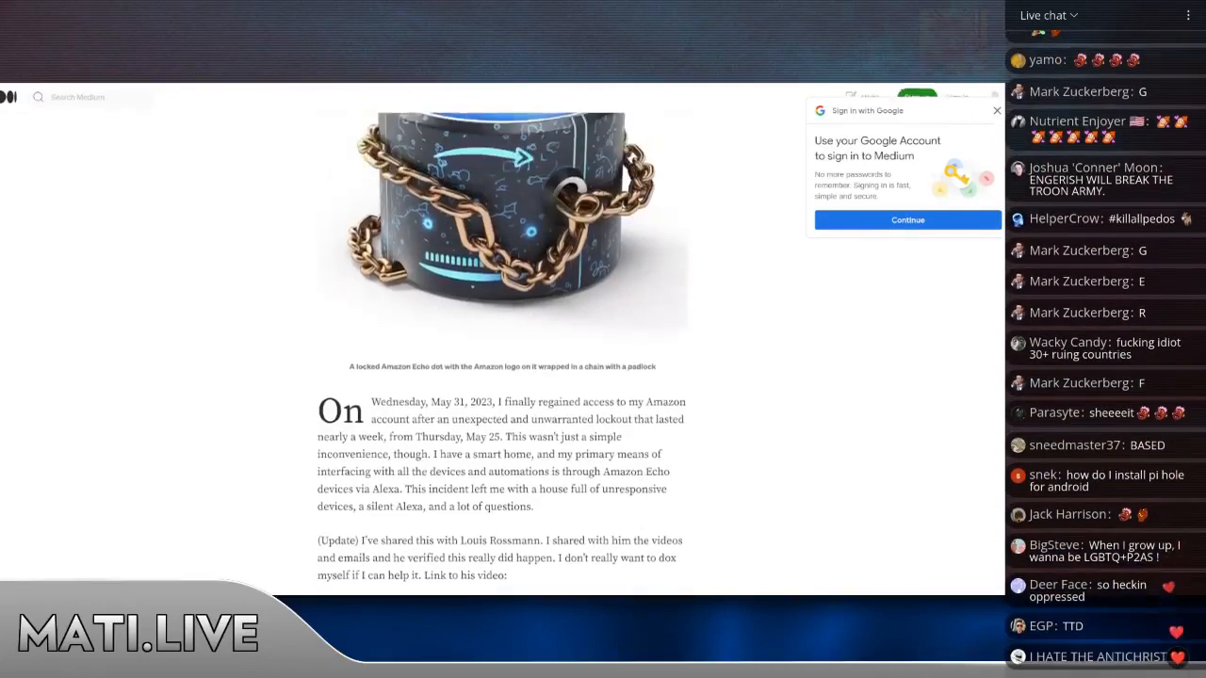
scroll(down, 3)
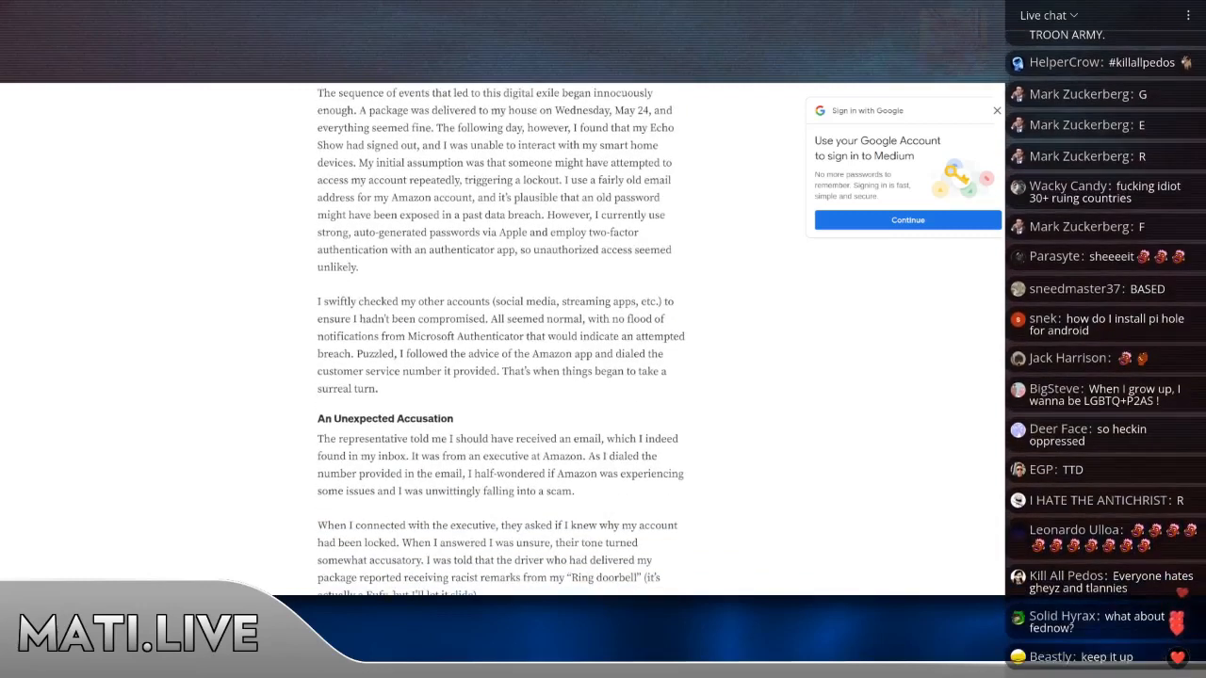
scroll(up, 3)
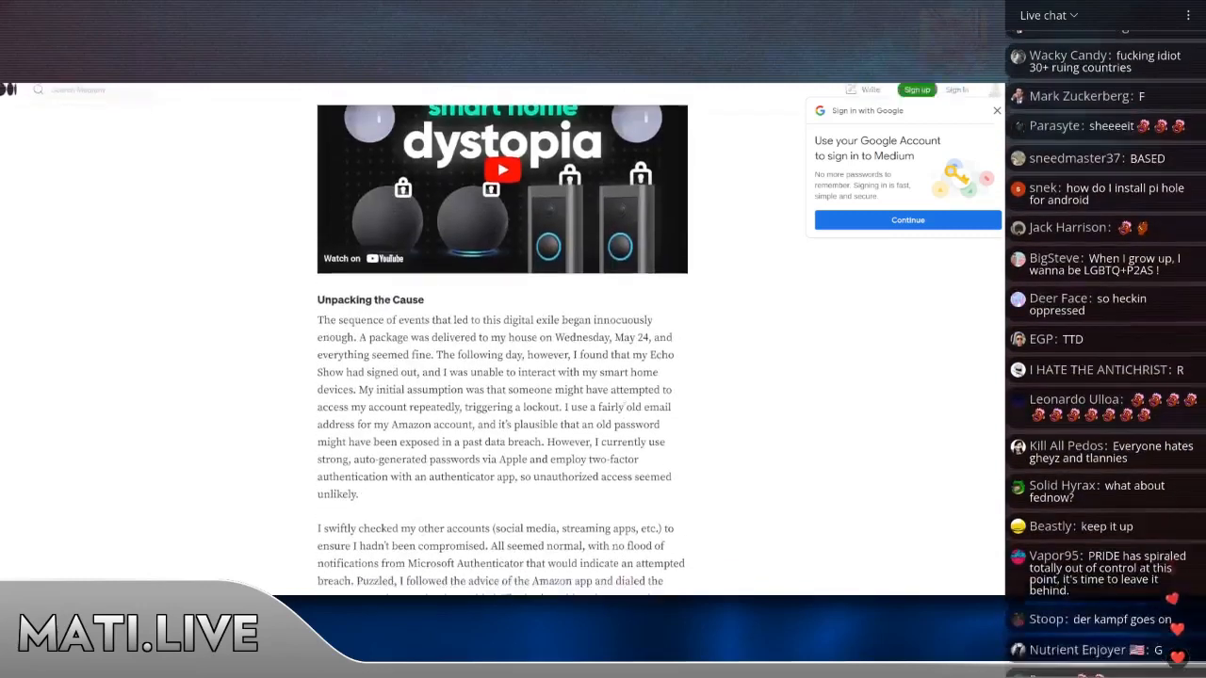
scroll(down, 3)
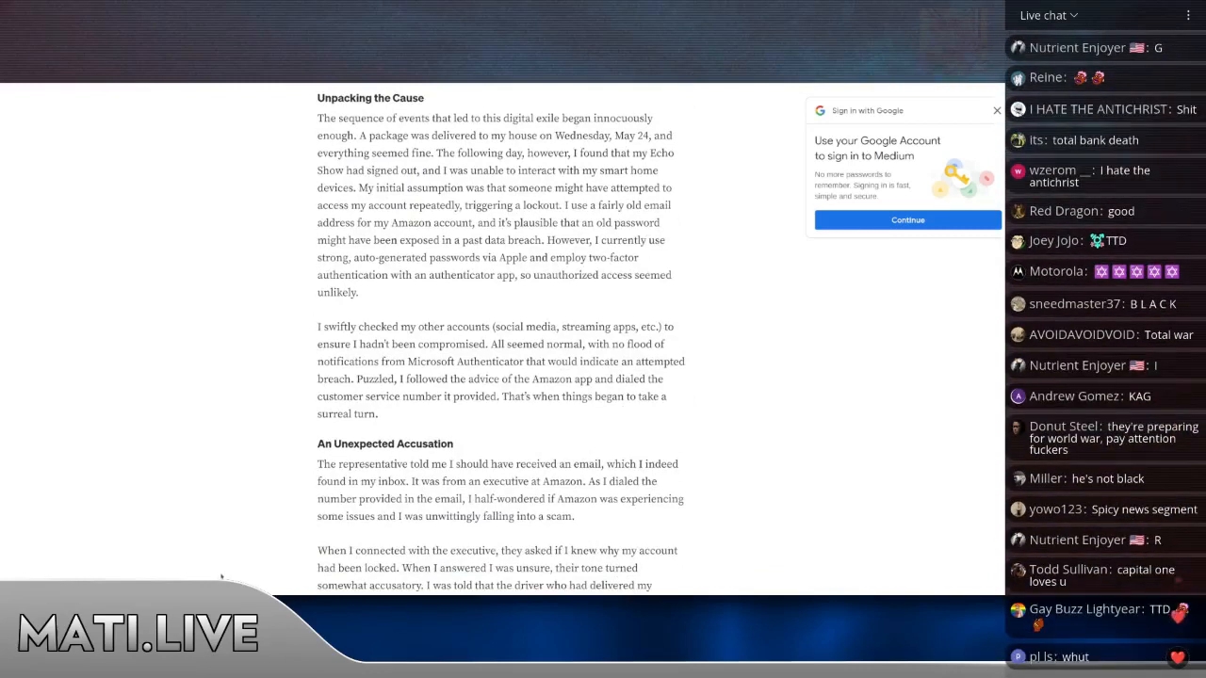
scroll(down, 3)
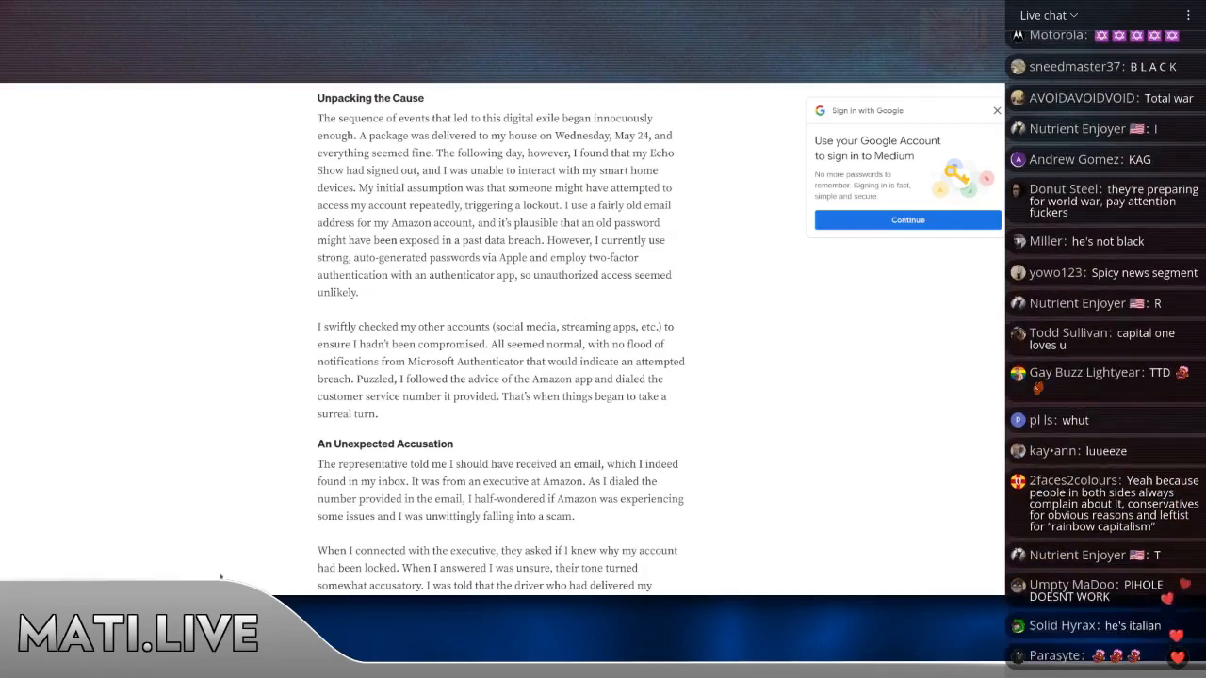
scroll(down, 3)
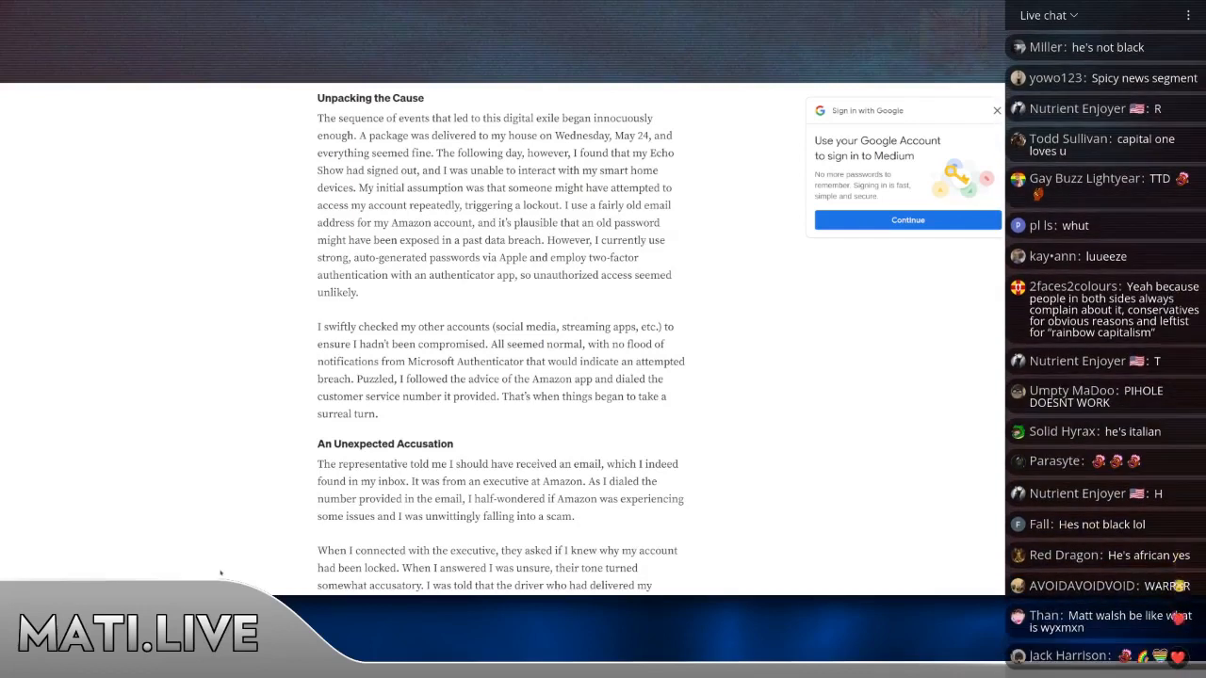
scroll(down, 3)
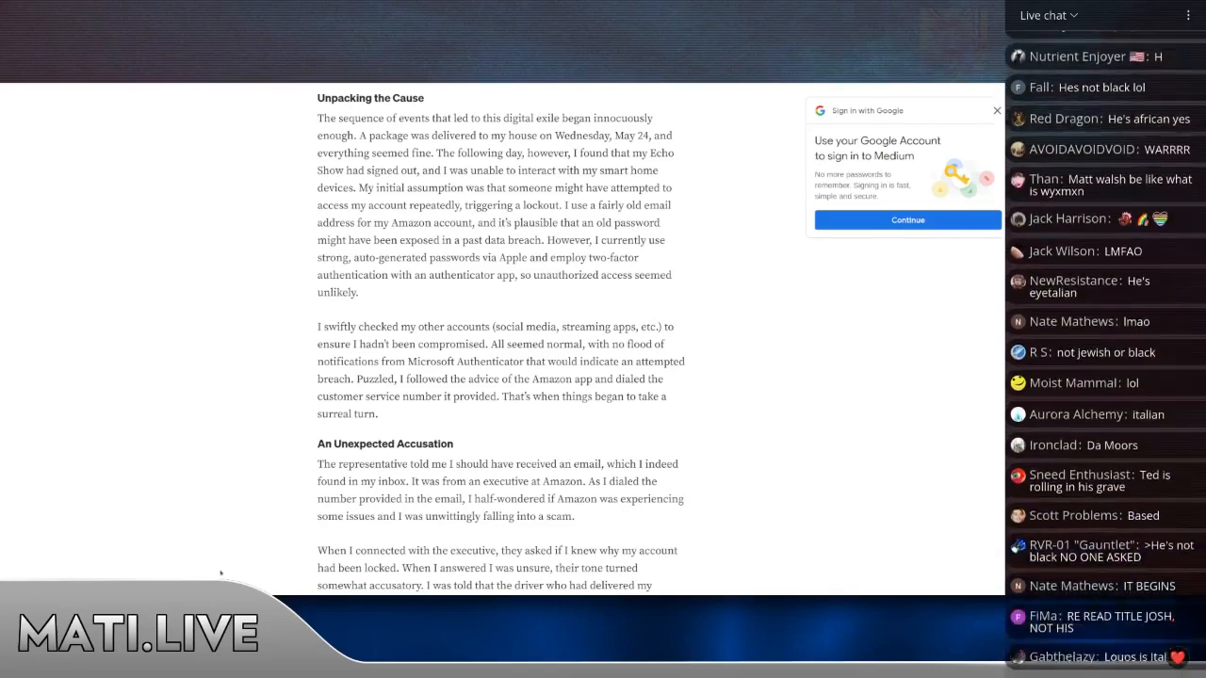
scroll(down, 3)
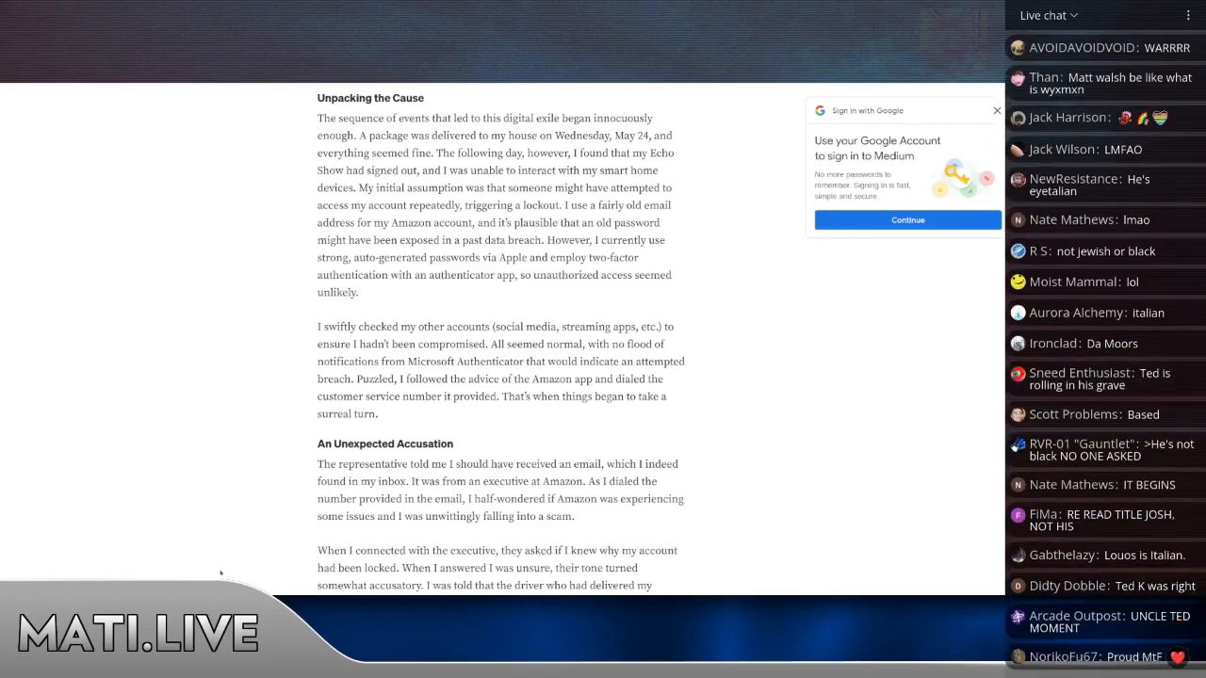
scroll(down, 3)
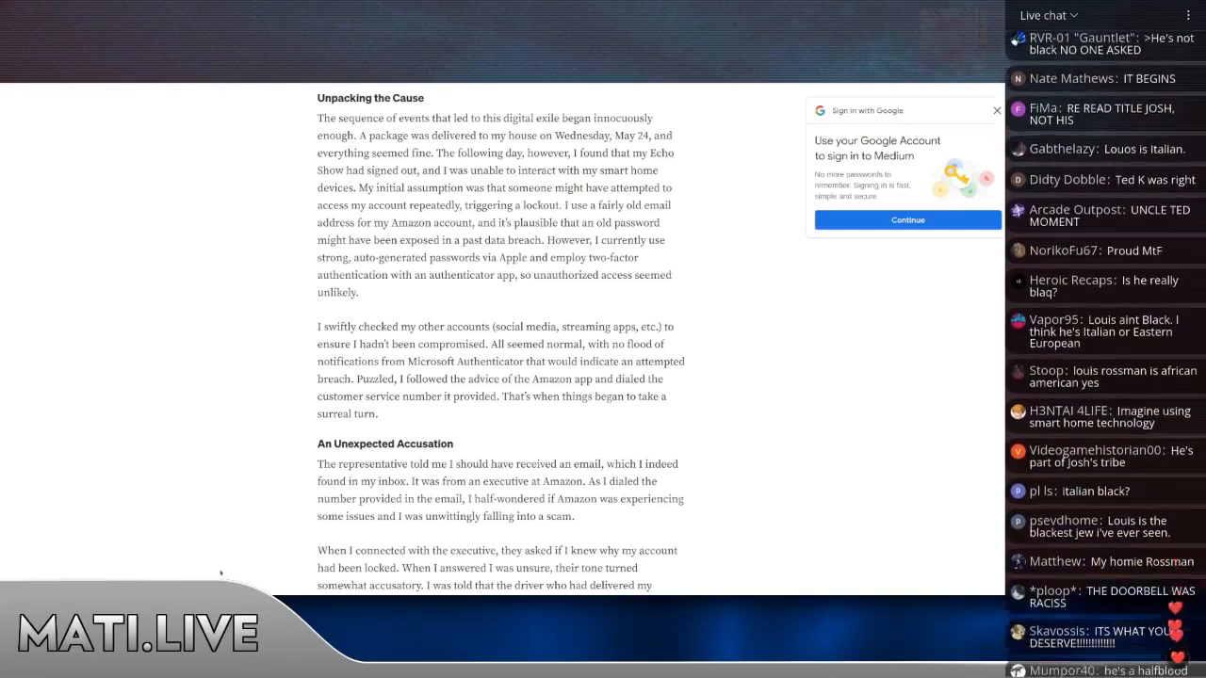
scroll(down, 3)
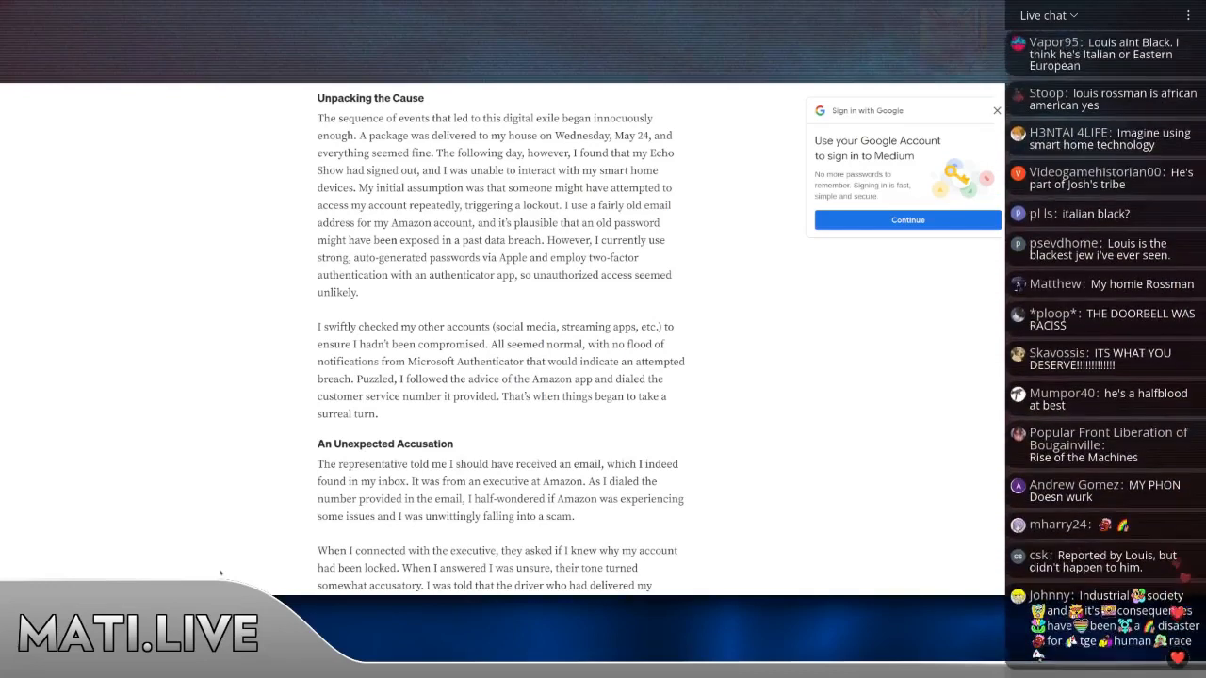
scroll(down, 3)
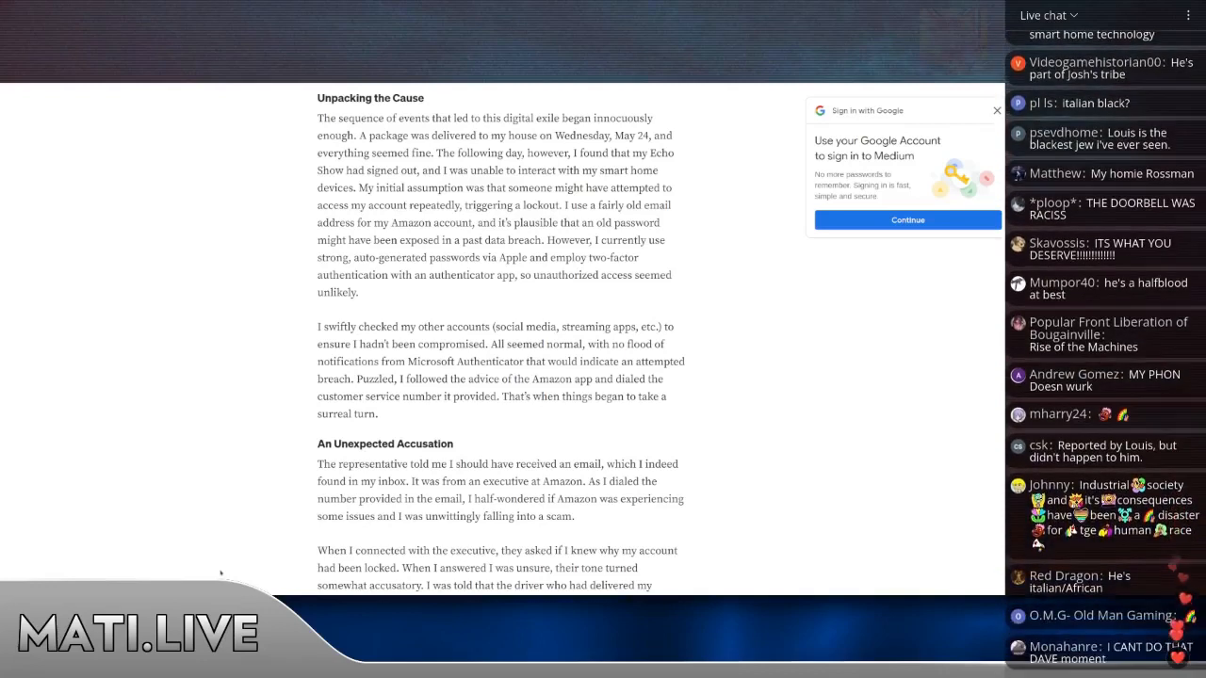
scroll(down, 3)
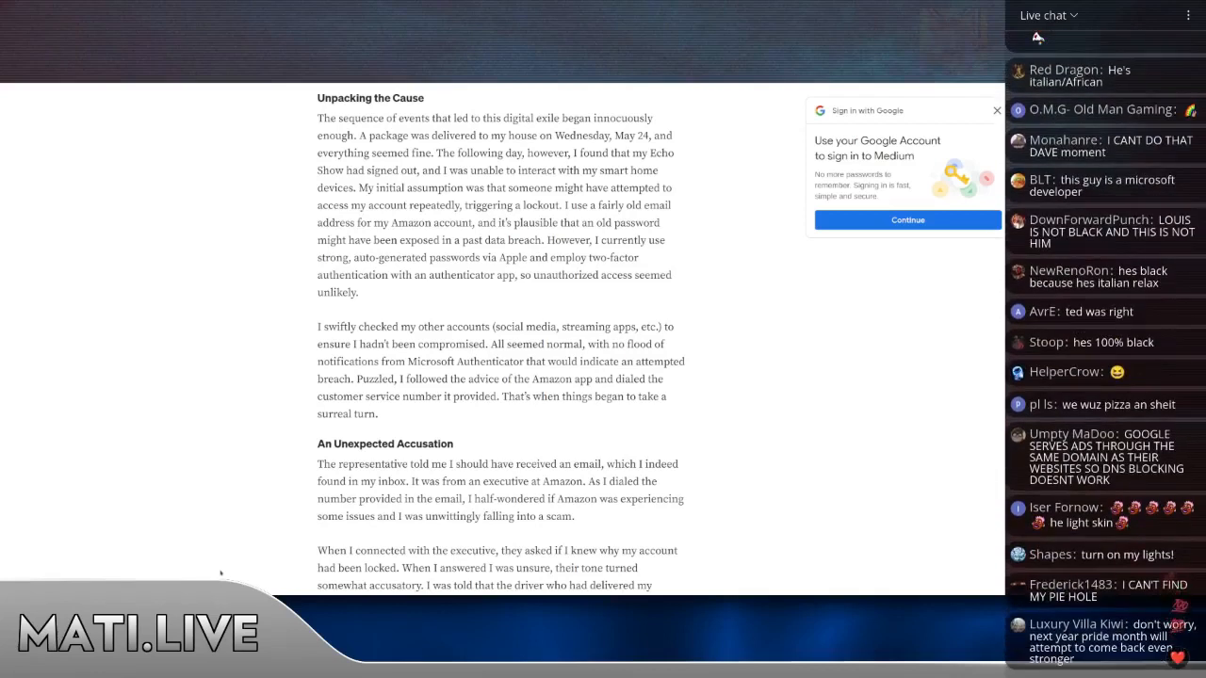
scroll(down, 3)
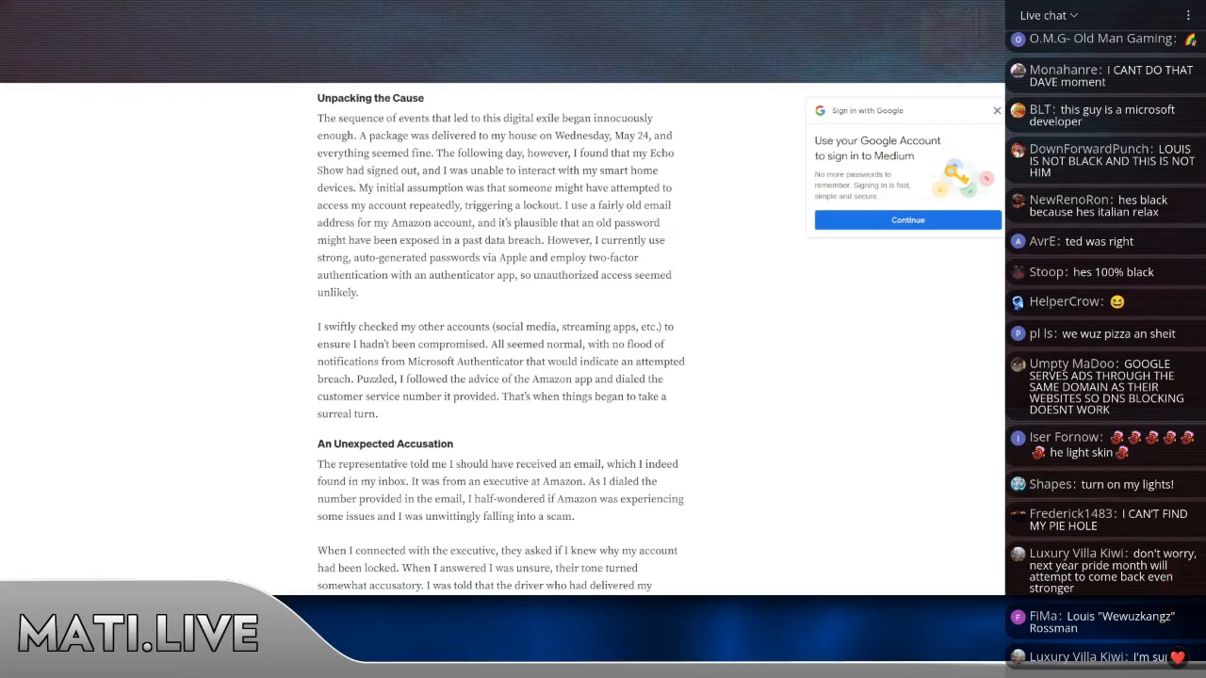
scroll(down, 3)
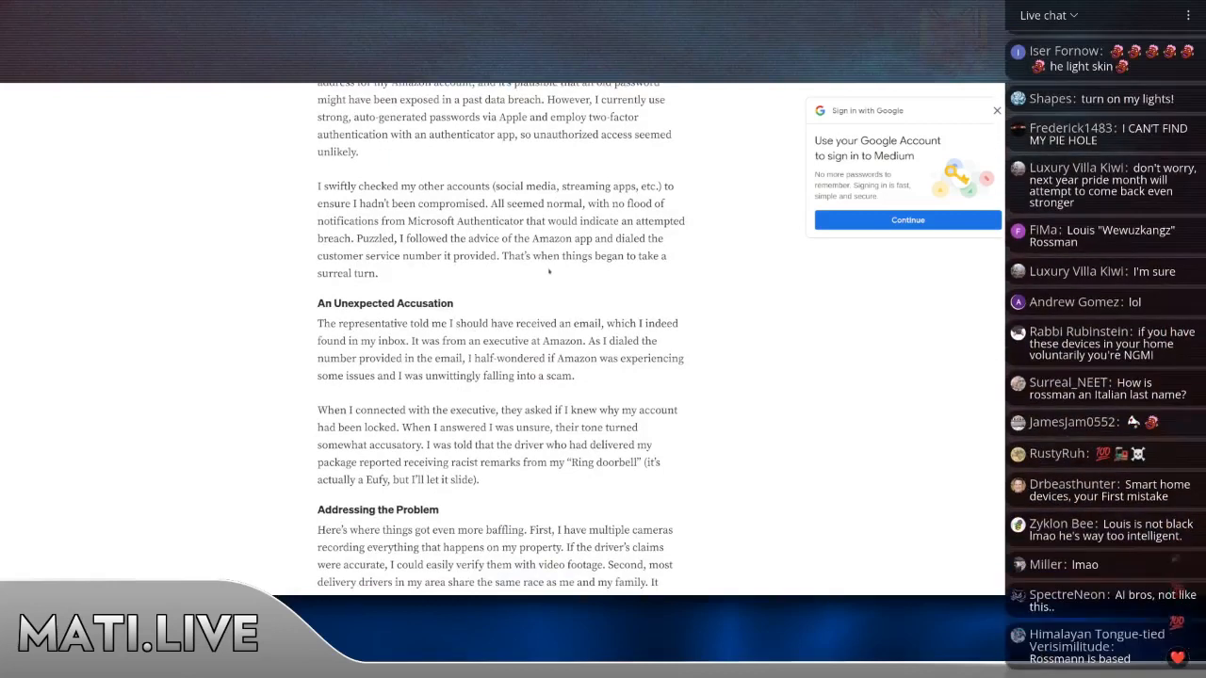
scroll(down, 3)
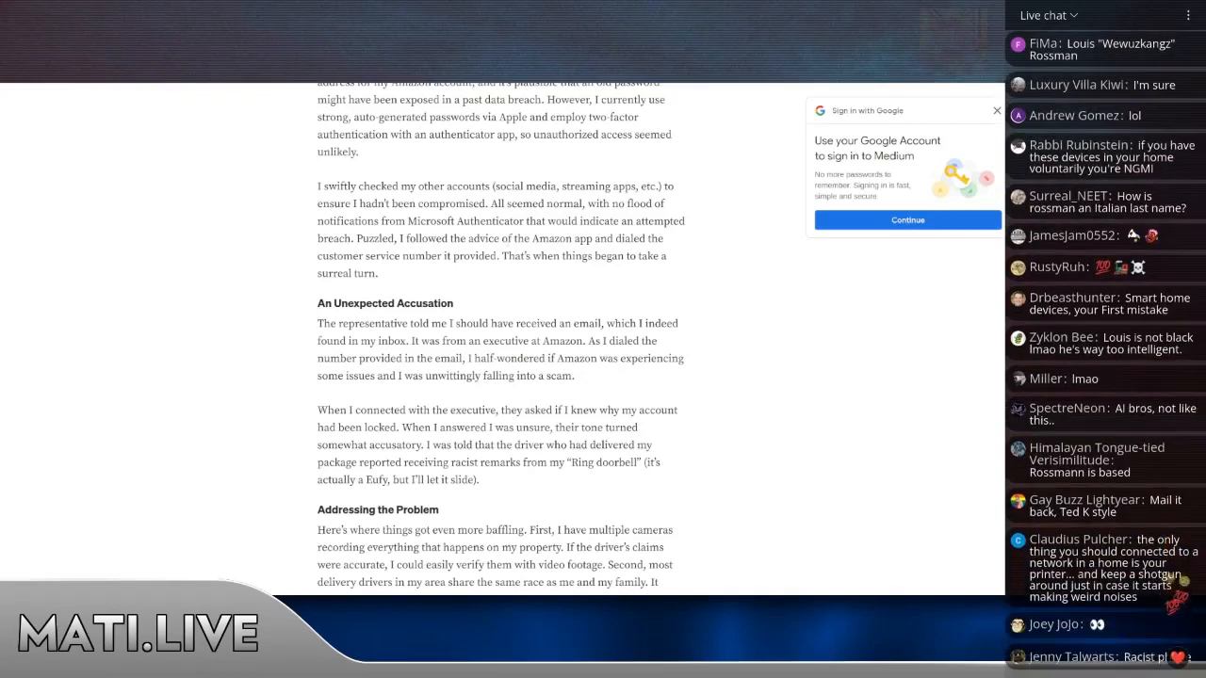
scroll(down, 3)
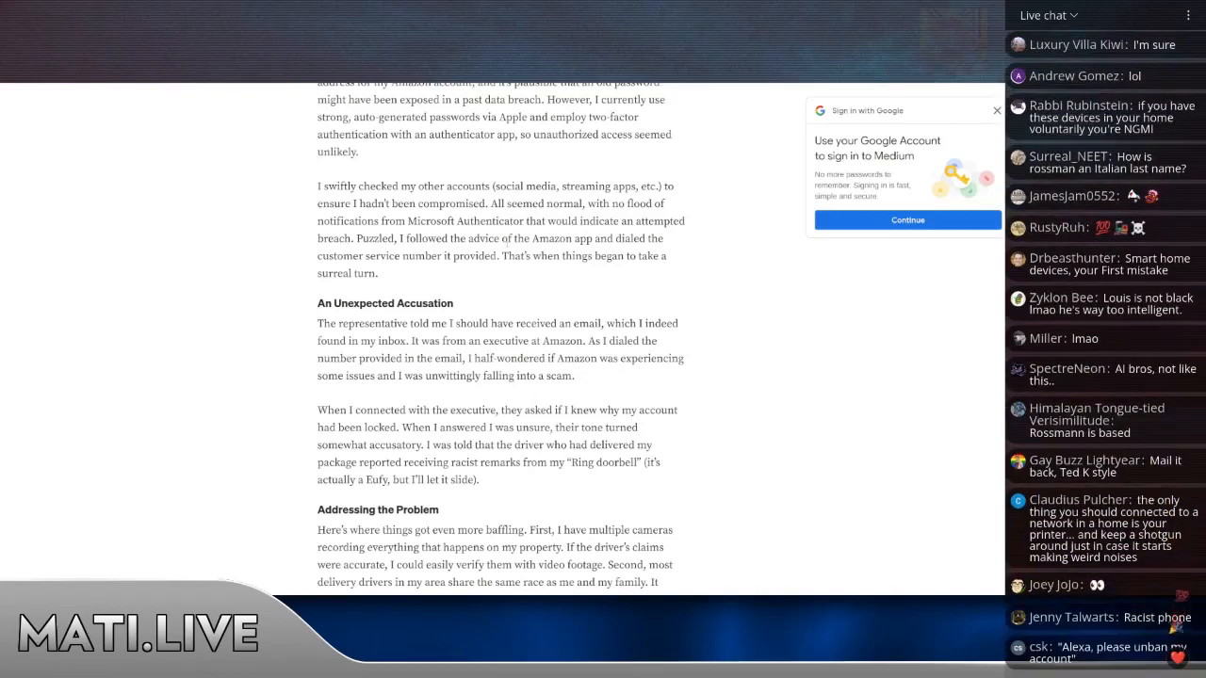
scroll(down, 3)
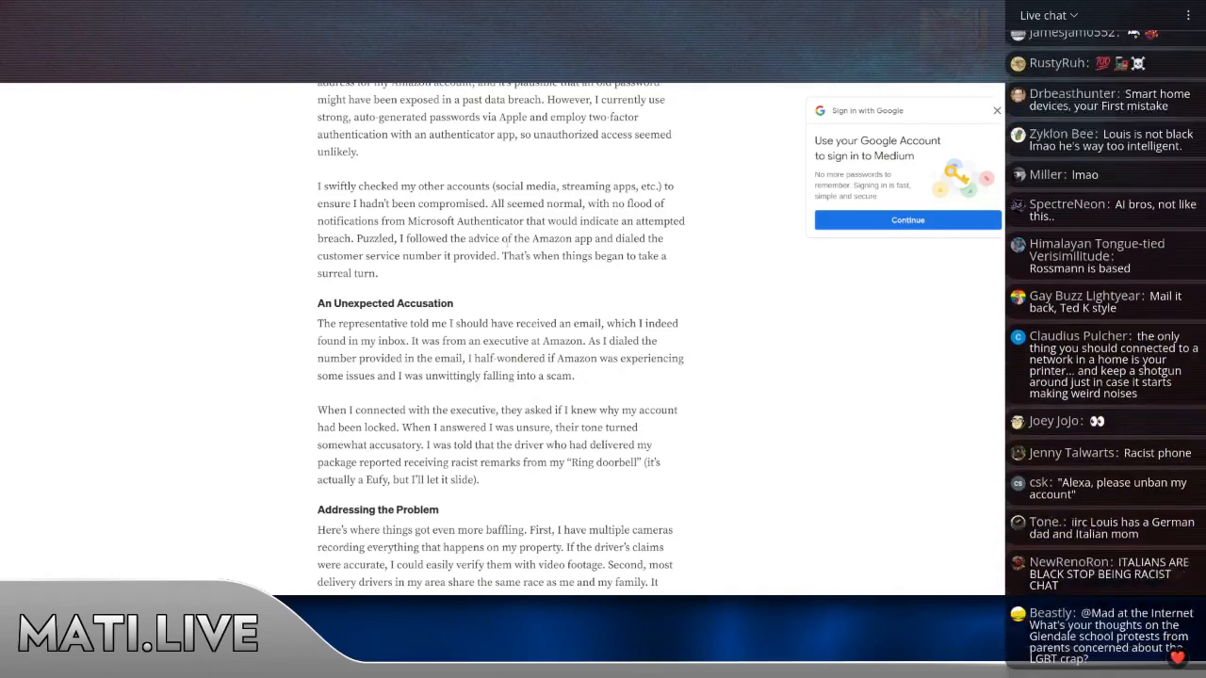
scroll(down, 3)
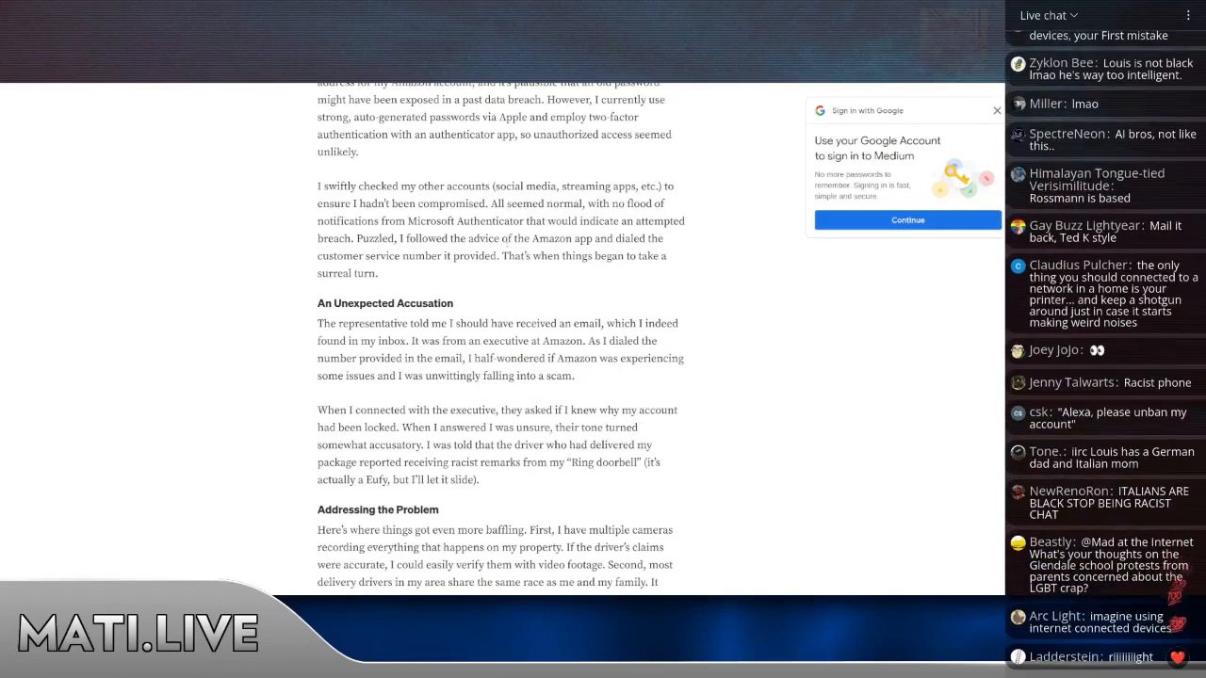
scroll(down, 3)
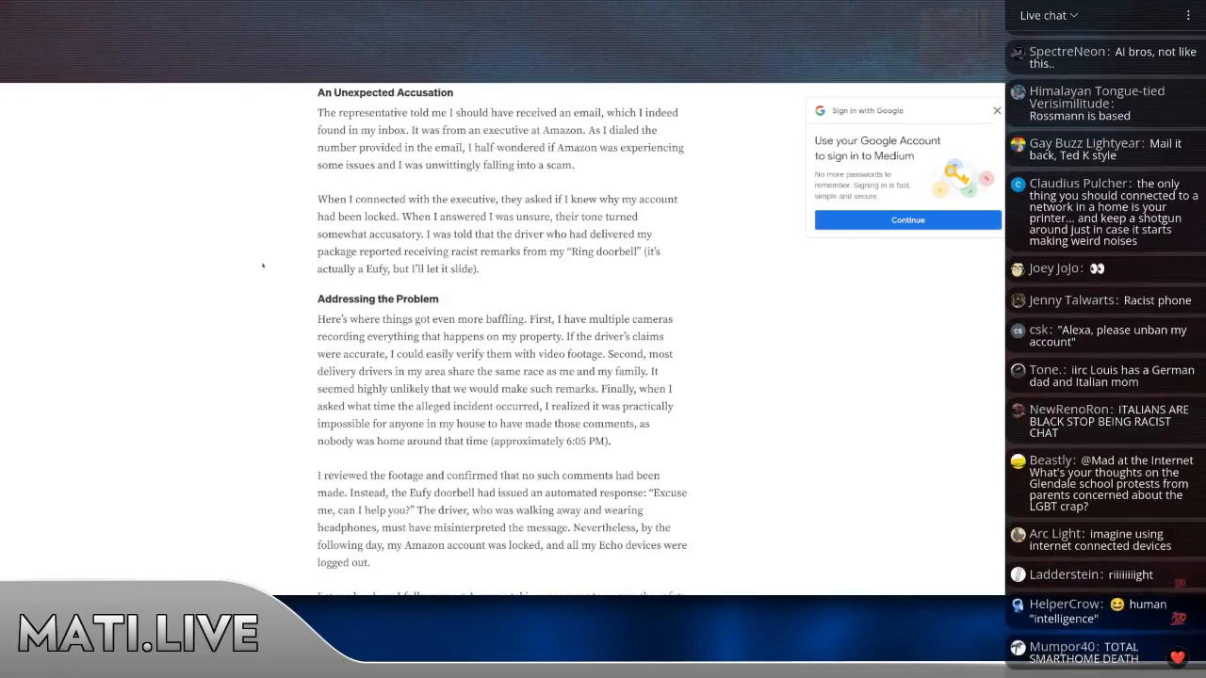
scroll(down, 3)
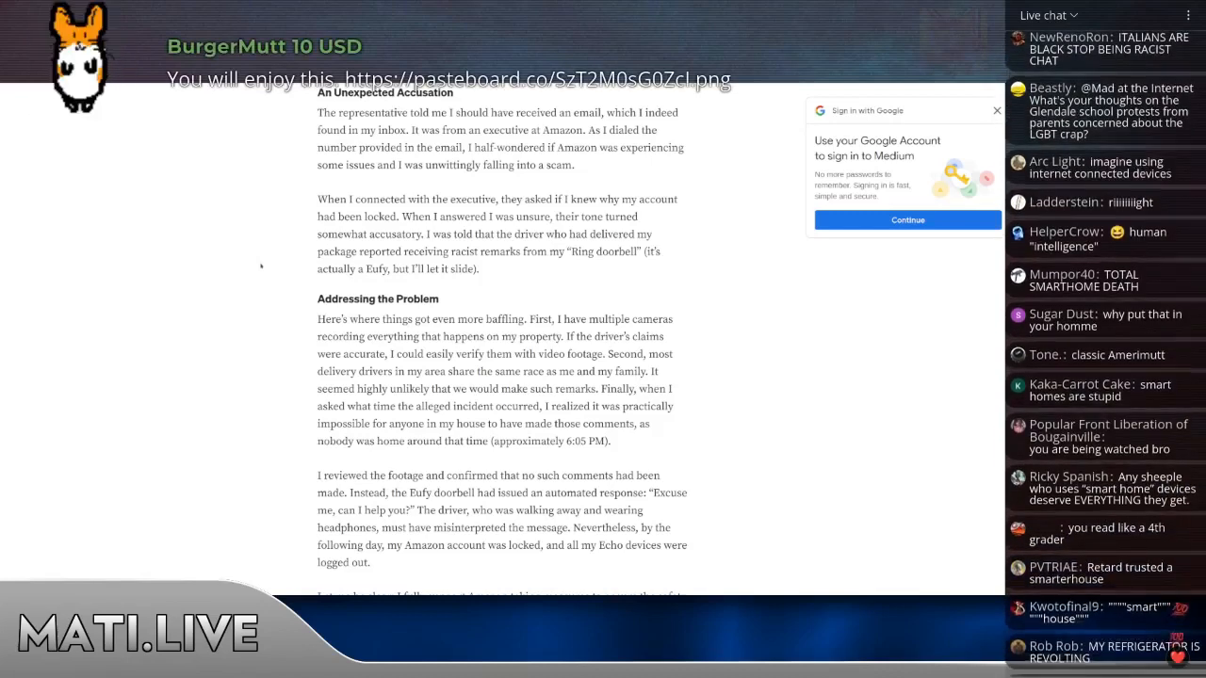
scroll(down, 3)
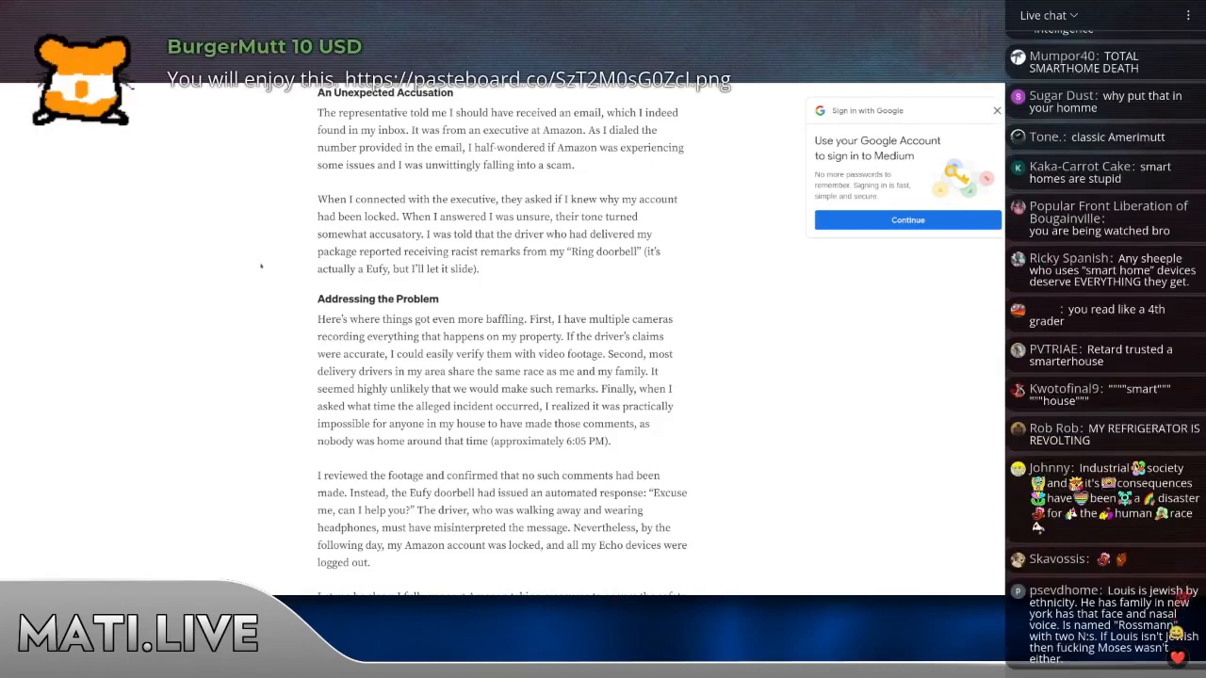
scroll(down, 3)
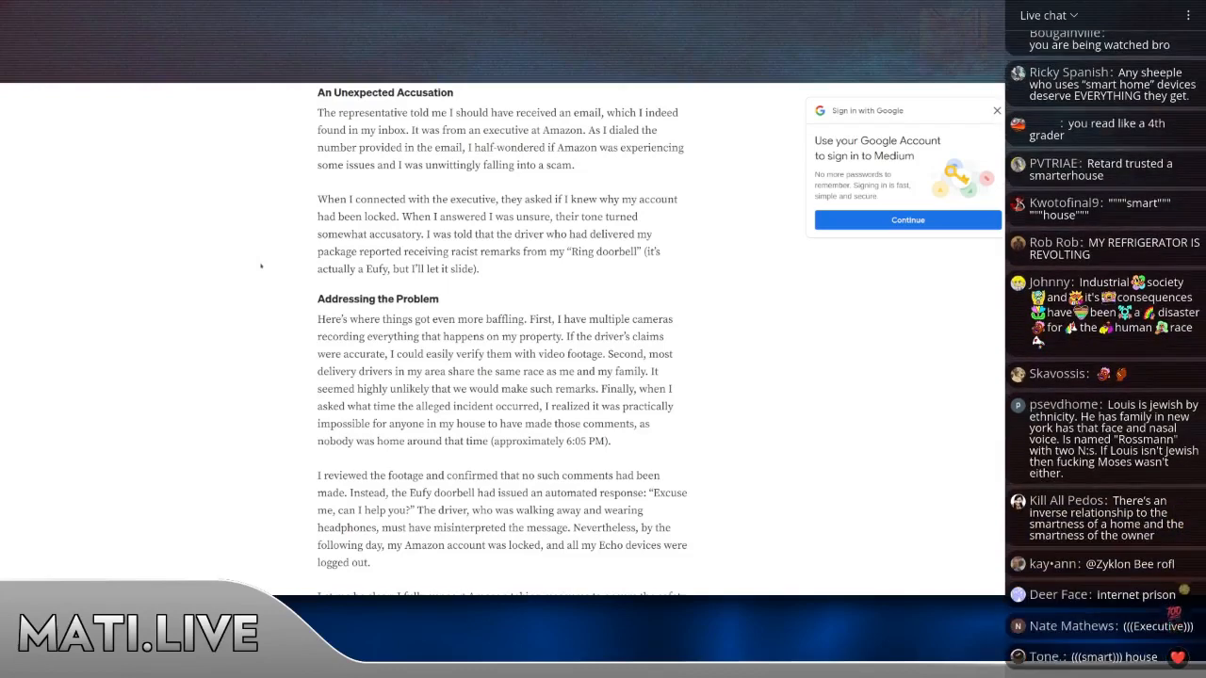
scroll(down, 3)
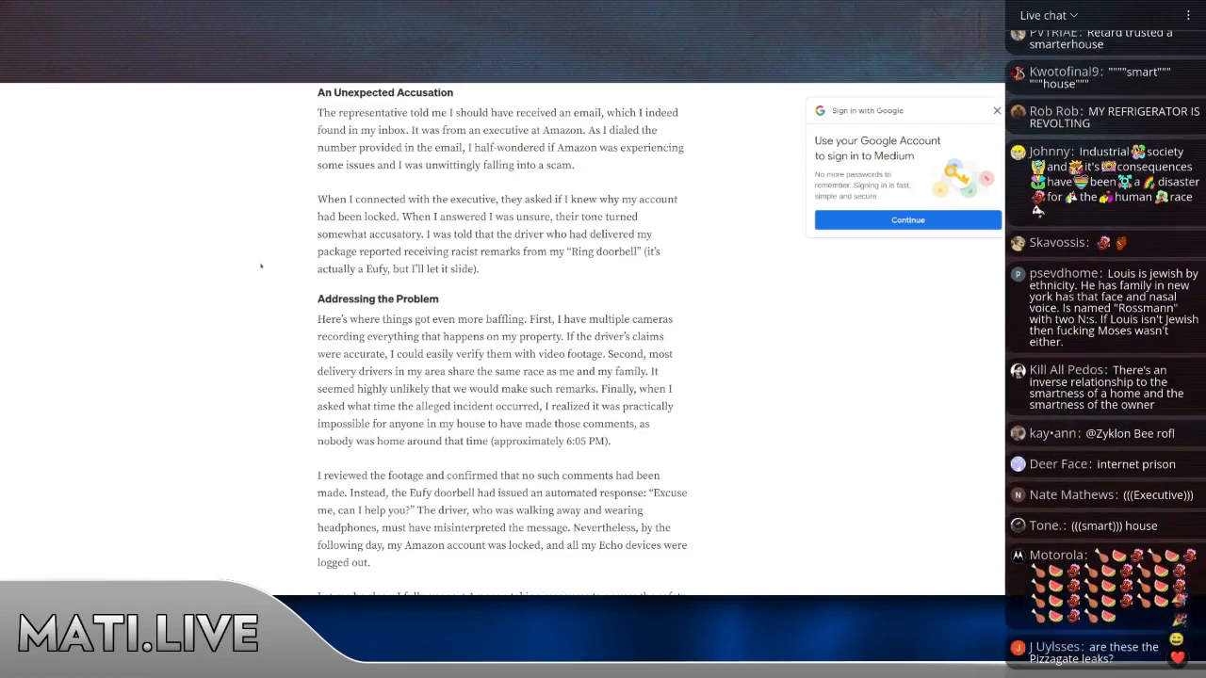
scroll(down, 3)
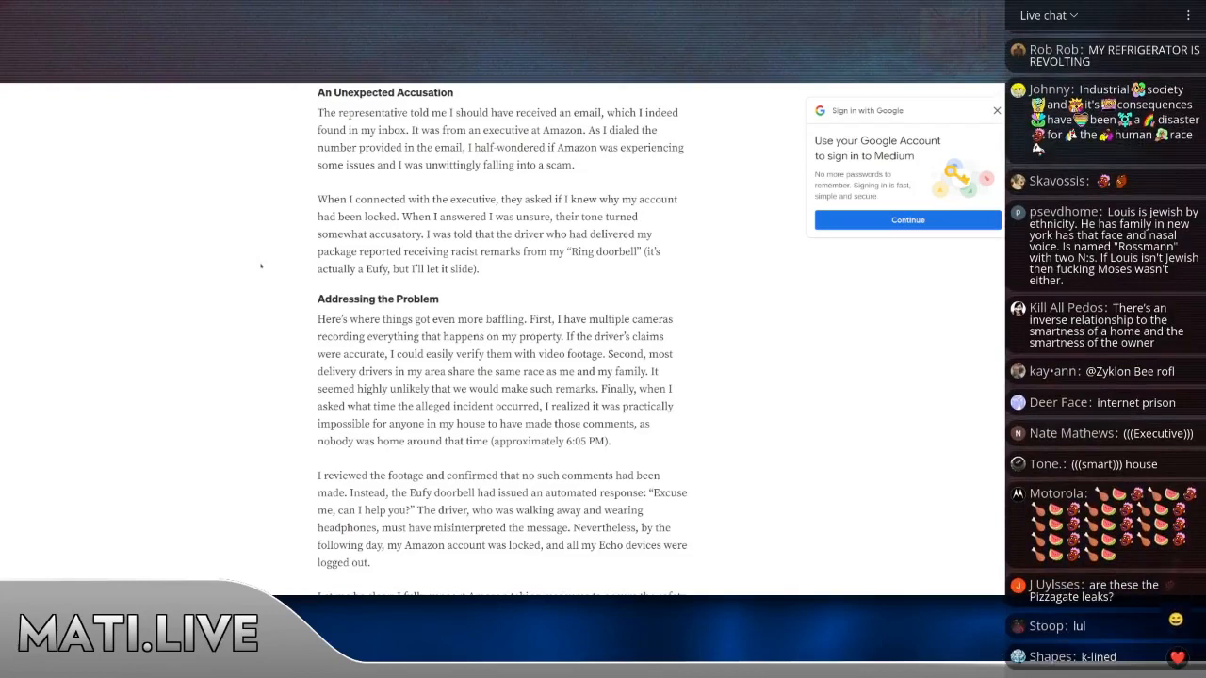
scroll(down, 3)
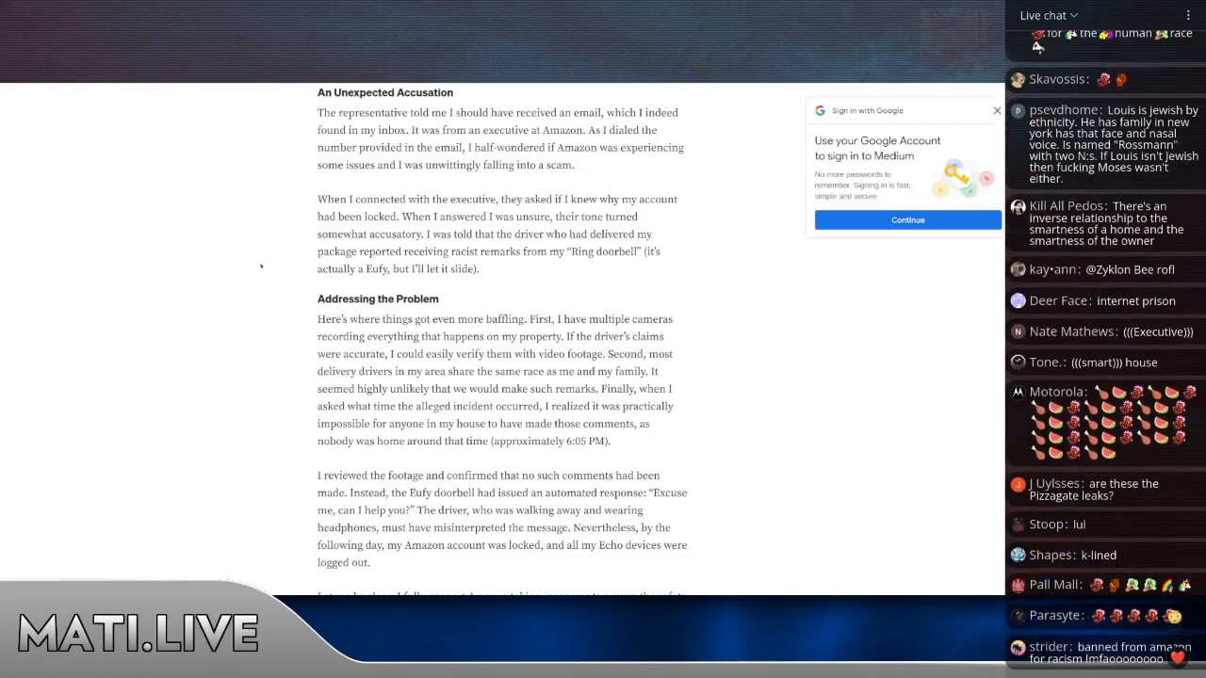
scroll(down, 3)
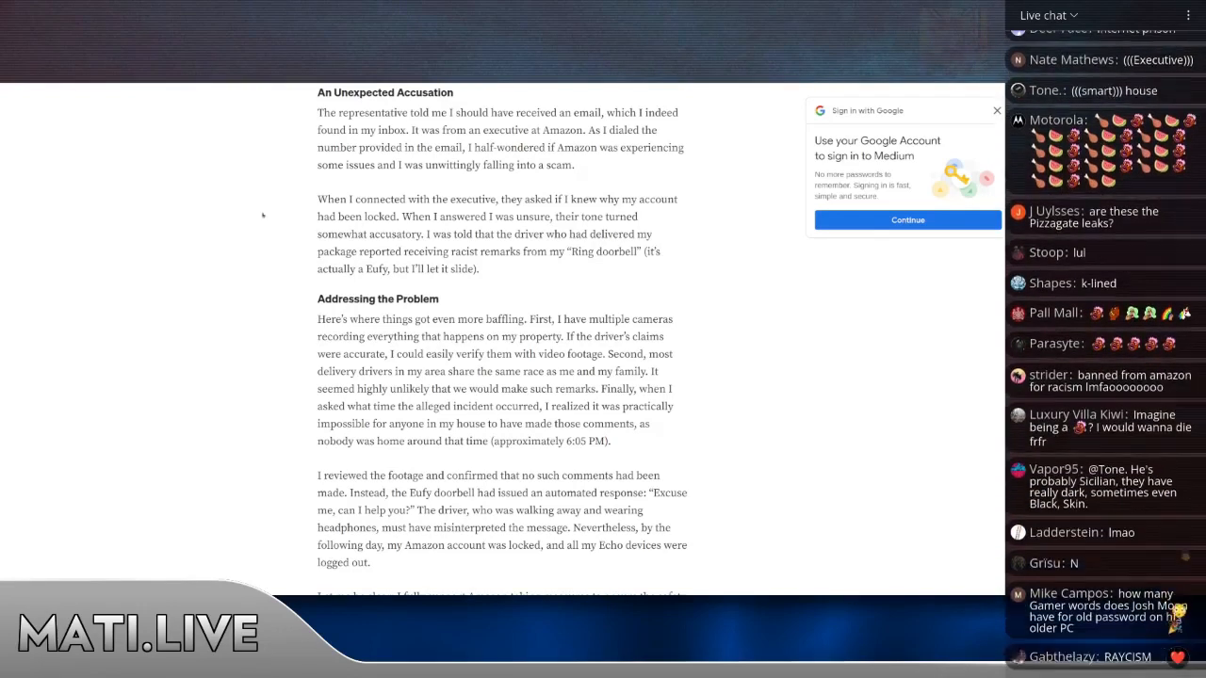
scroll(down, 3)
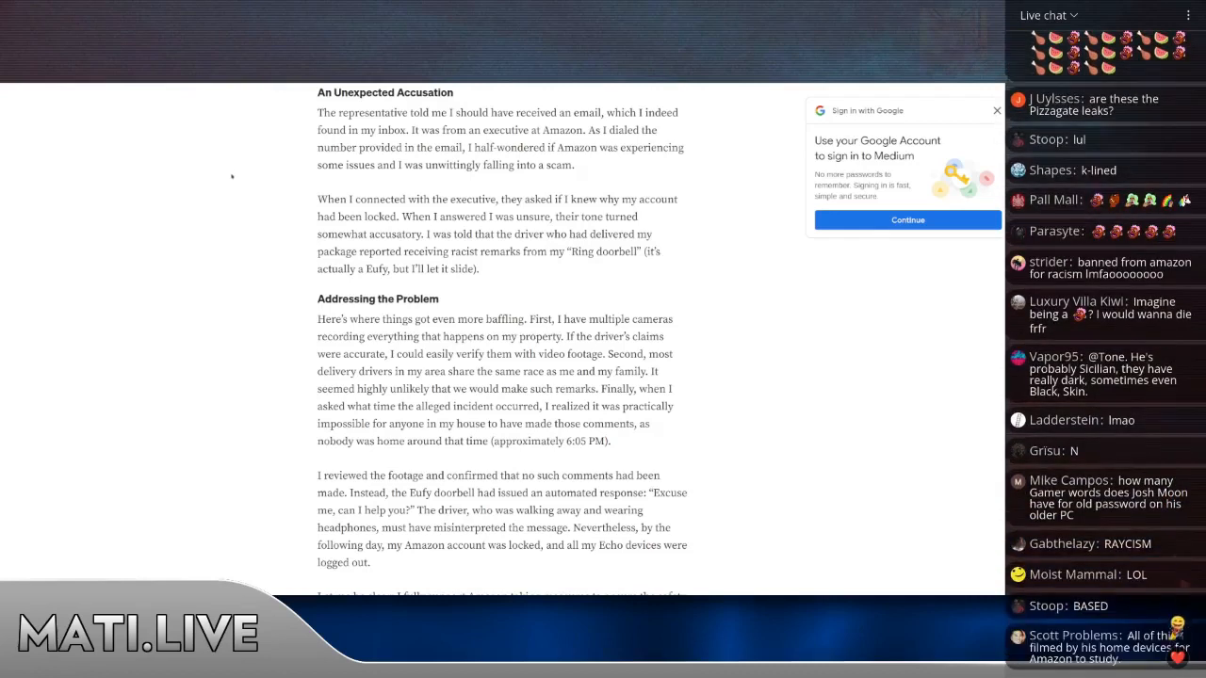
scroll(down, 3)
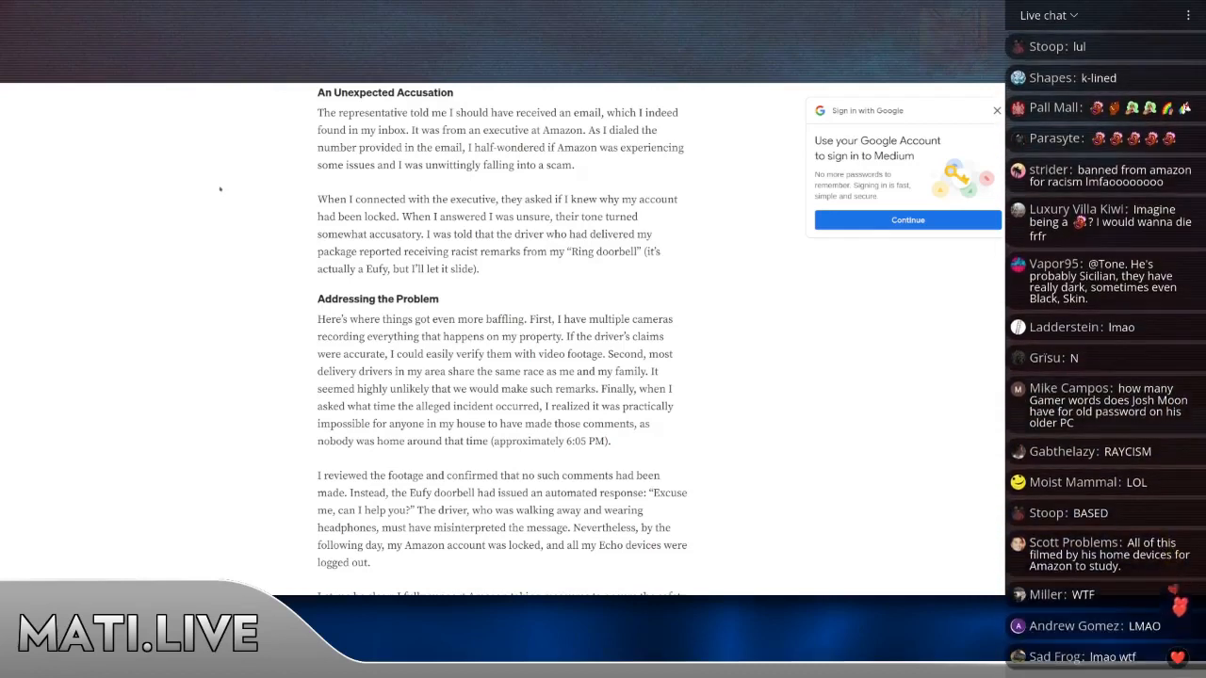
scroll(down, 3)
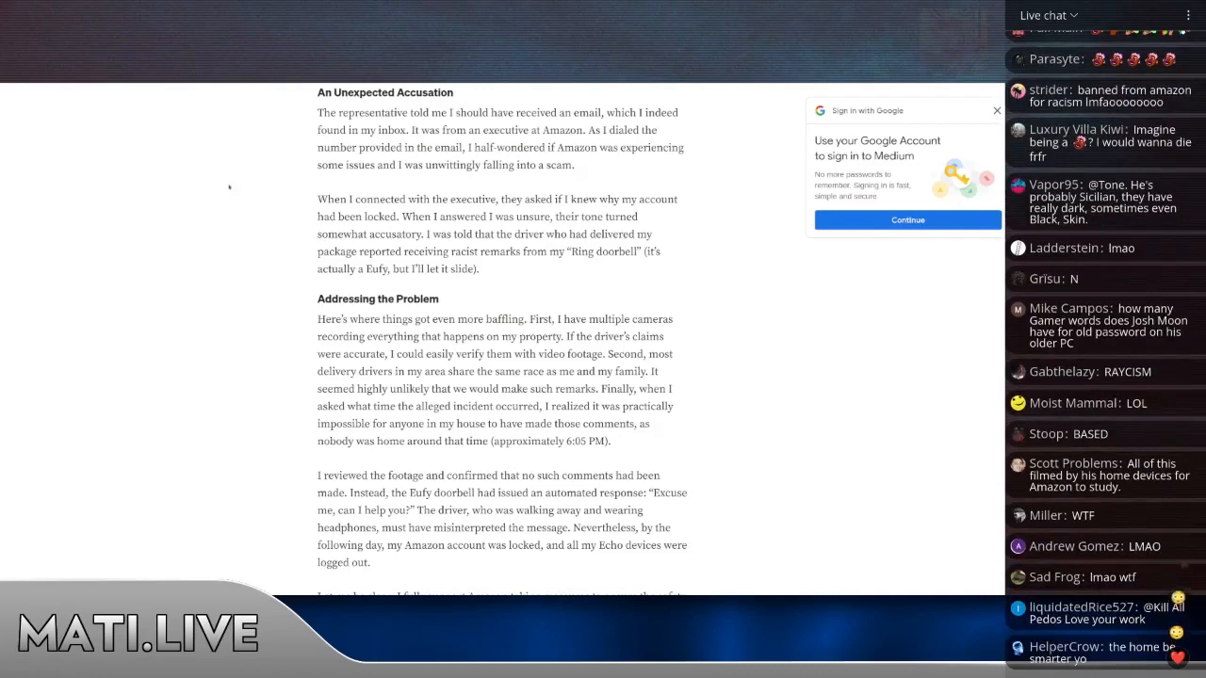
scroll(down, 3)
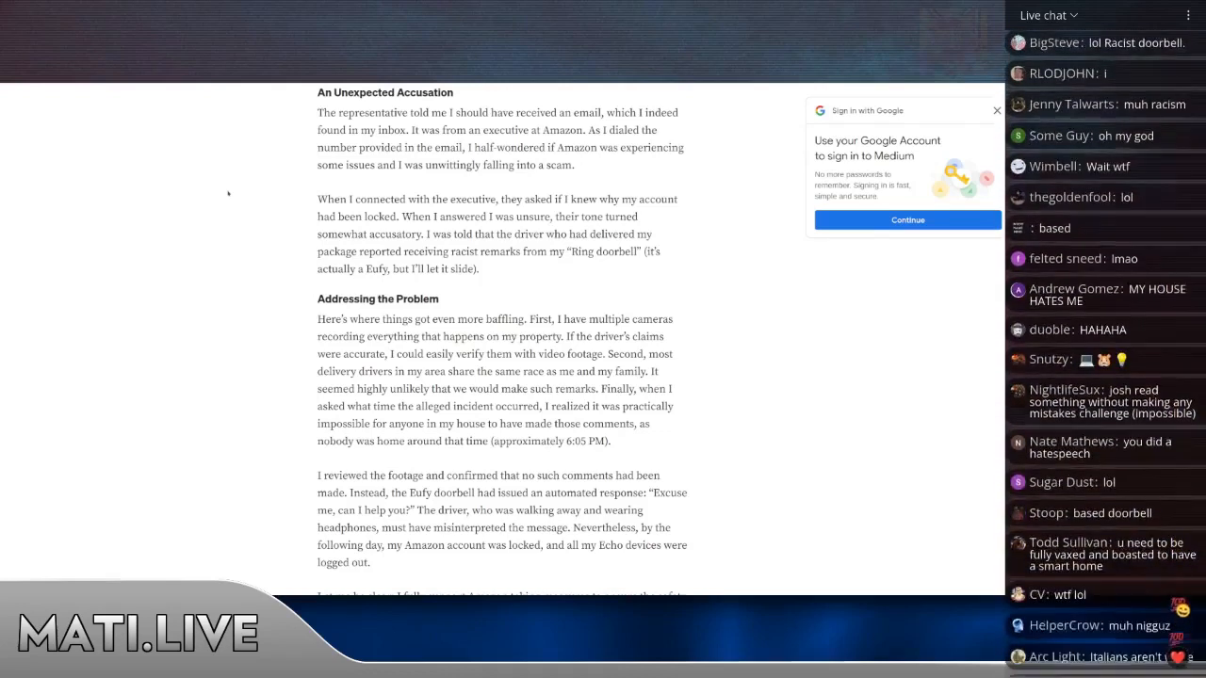
scroll(down, 3)
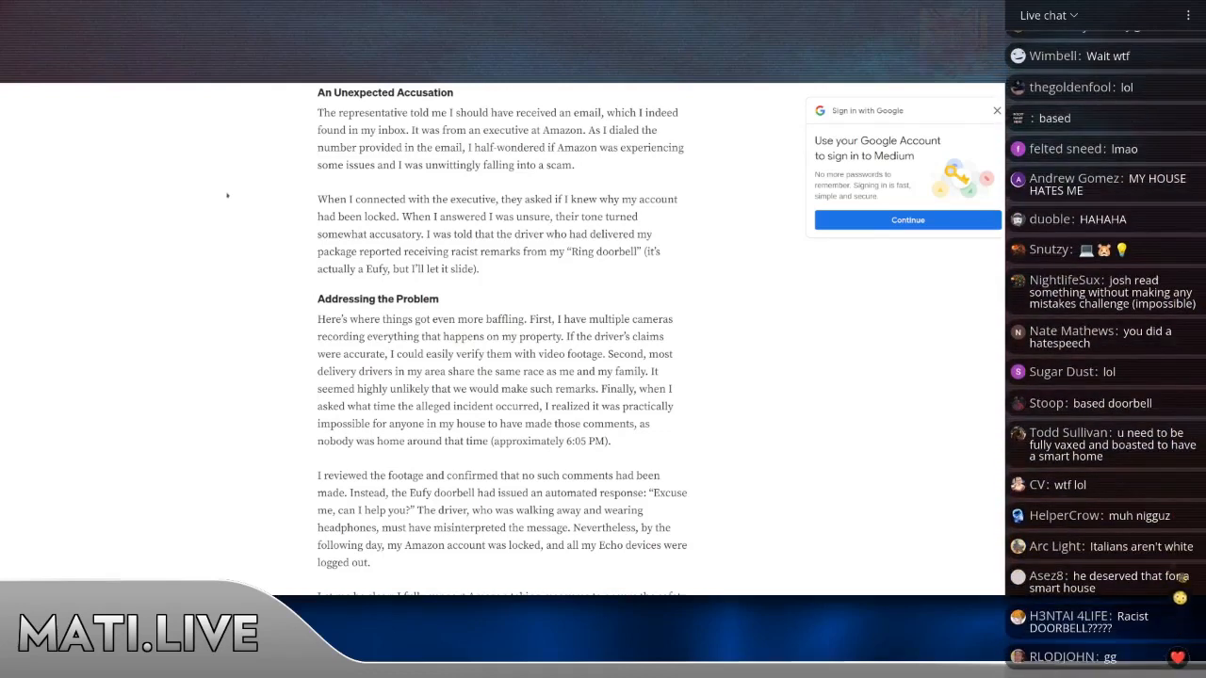
scroll(down, 3)
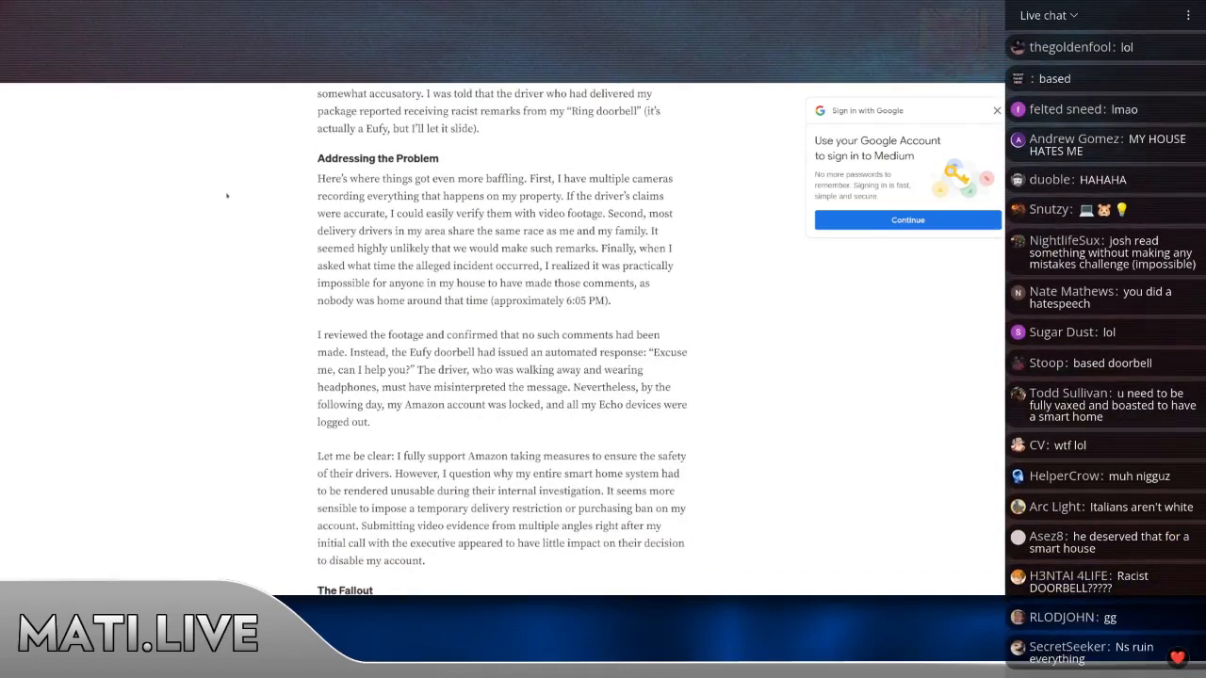
scroll(down, 3)
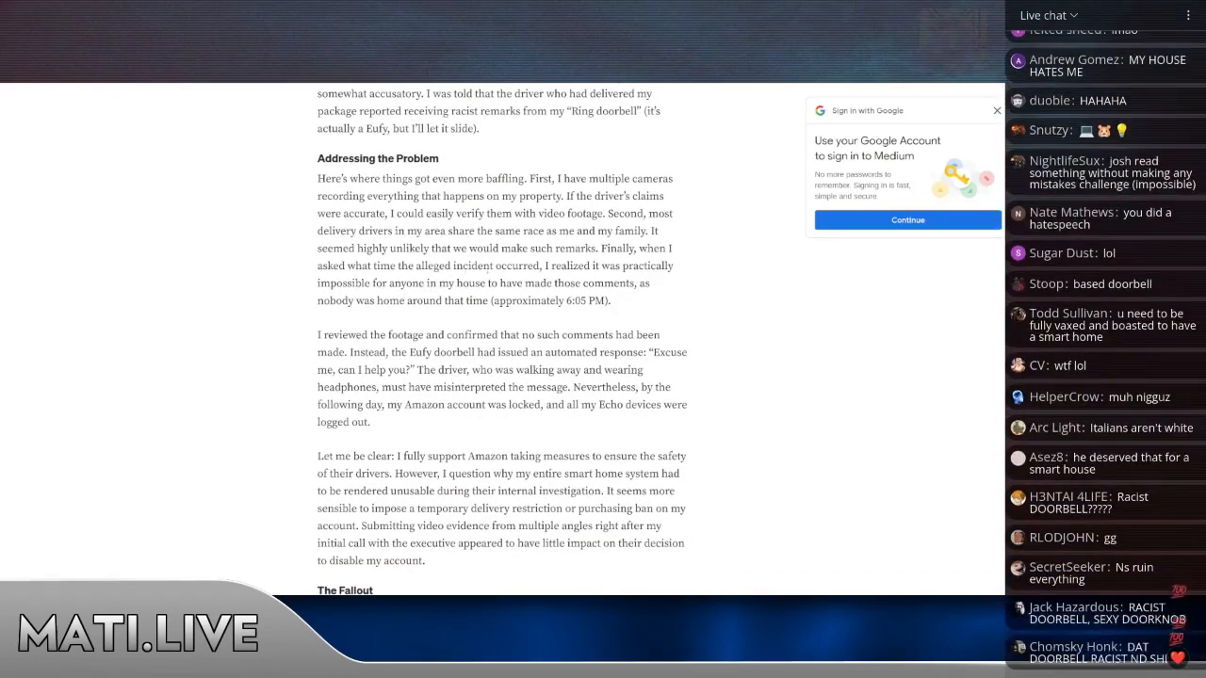
scroll(down, 3)
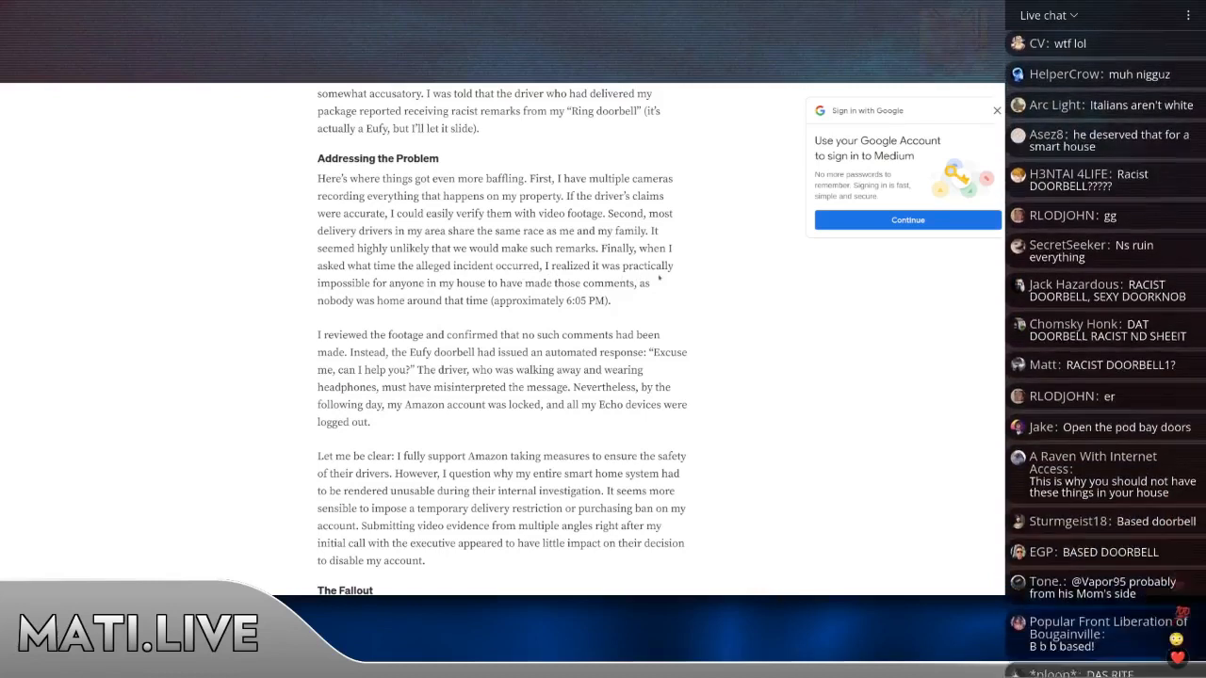
scroll(down, 3)
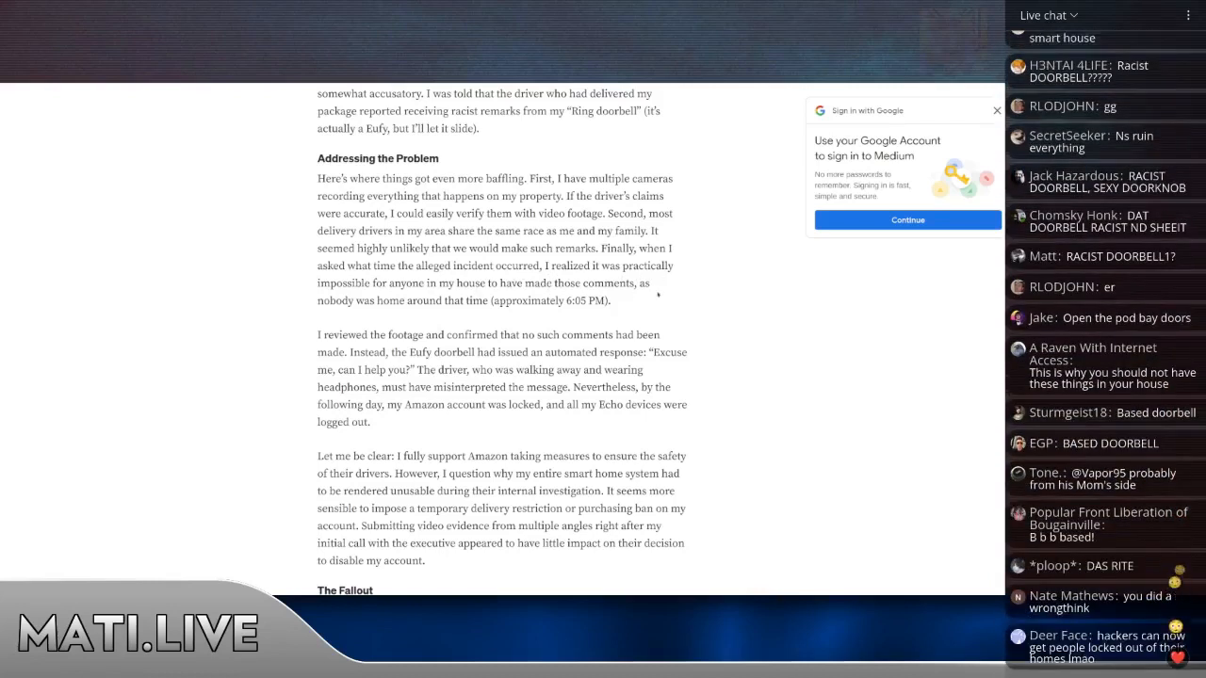
scroll(down, 3)
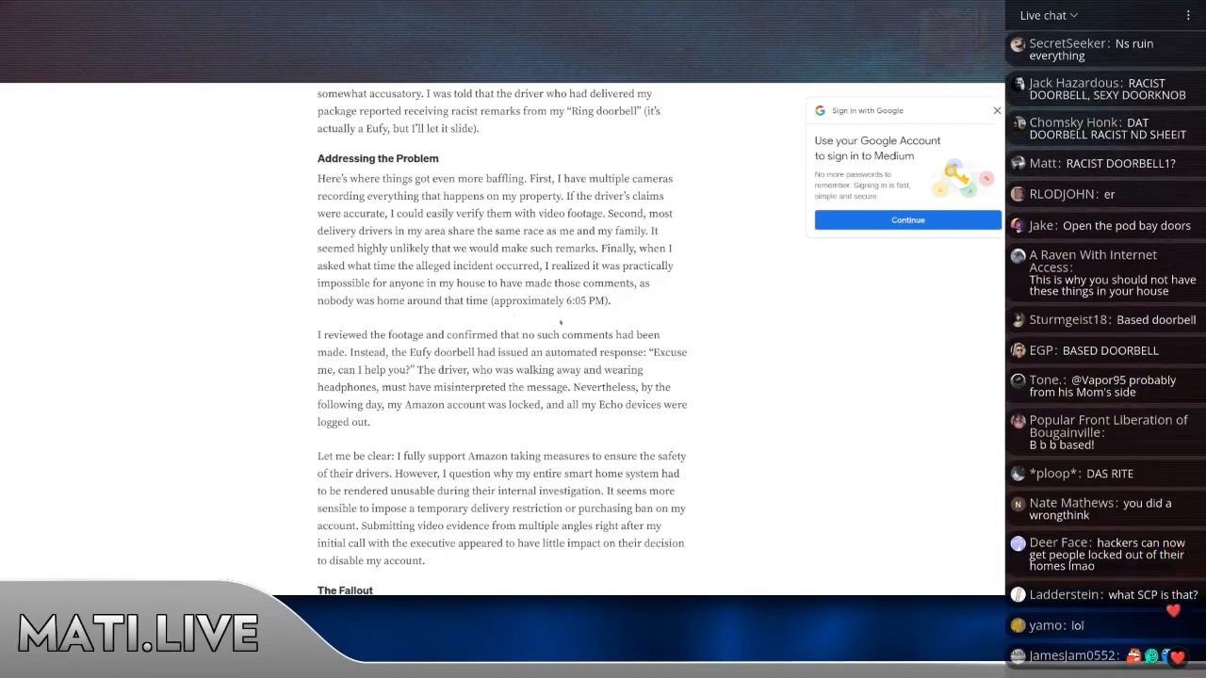
scroll(down, 3)
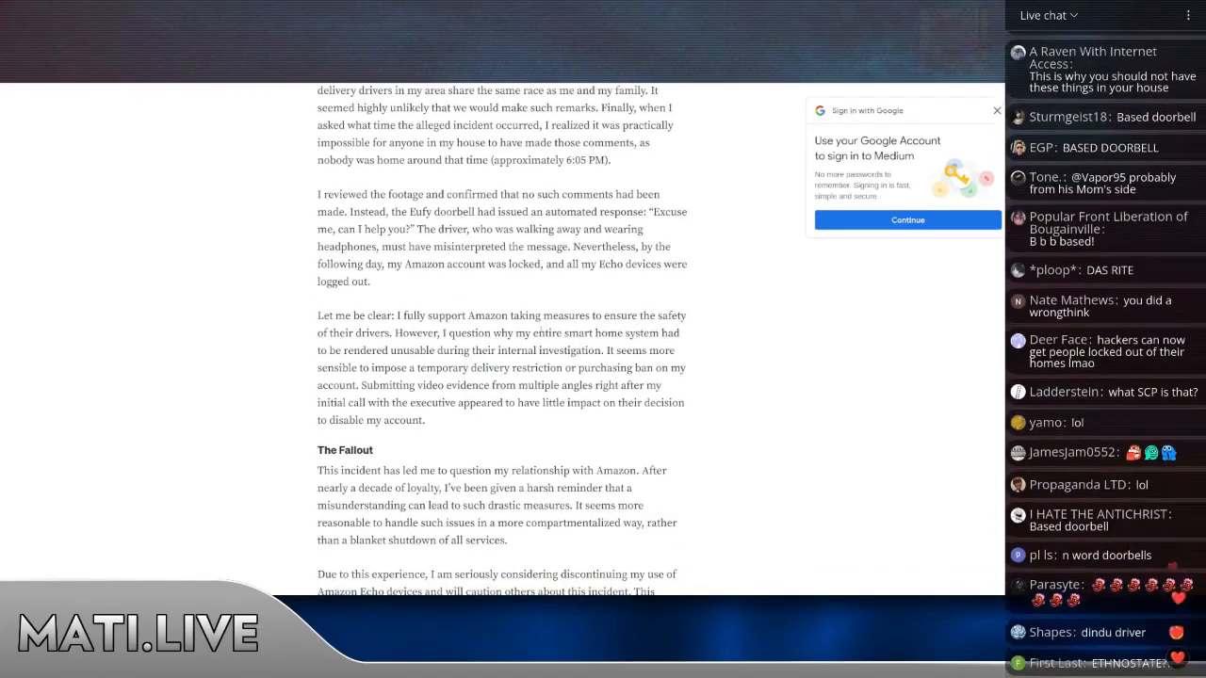
scroll(down, 3)
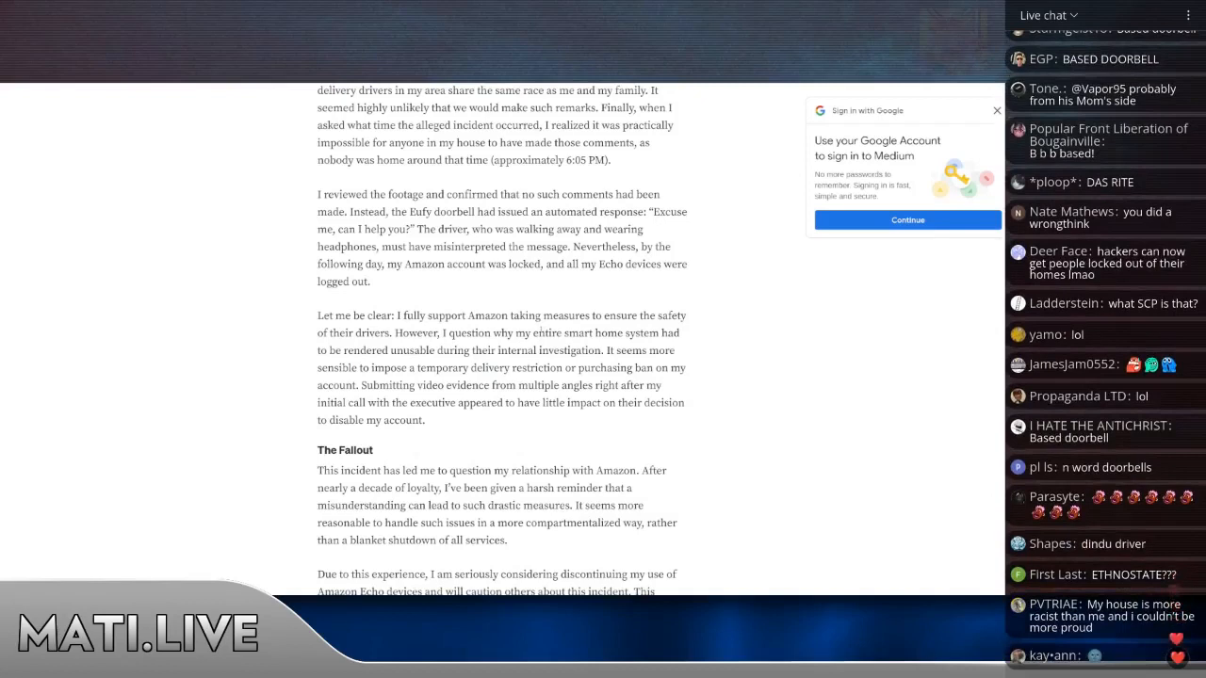
scroll(down, 3)
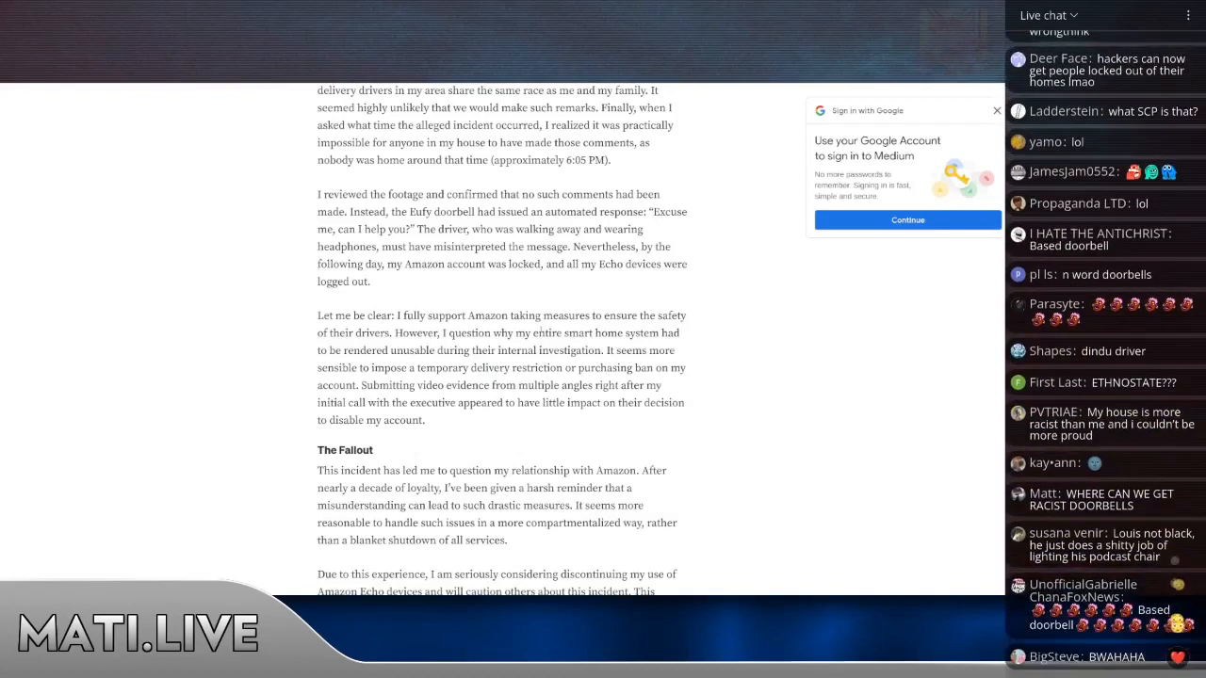
scroll(down, 3)
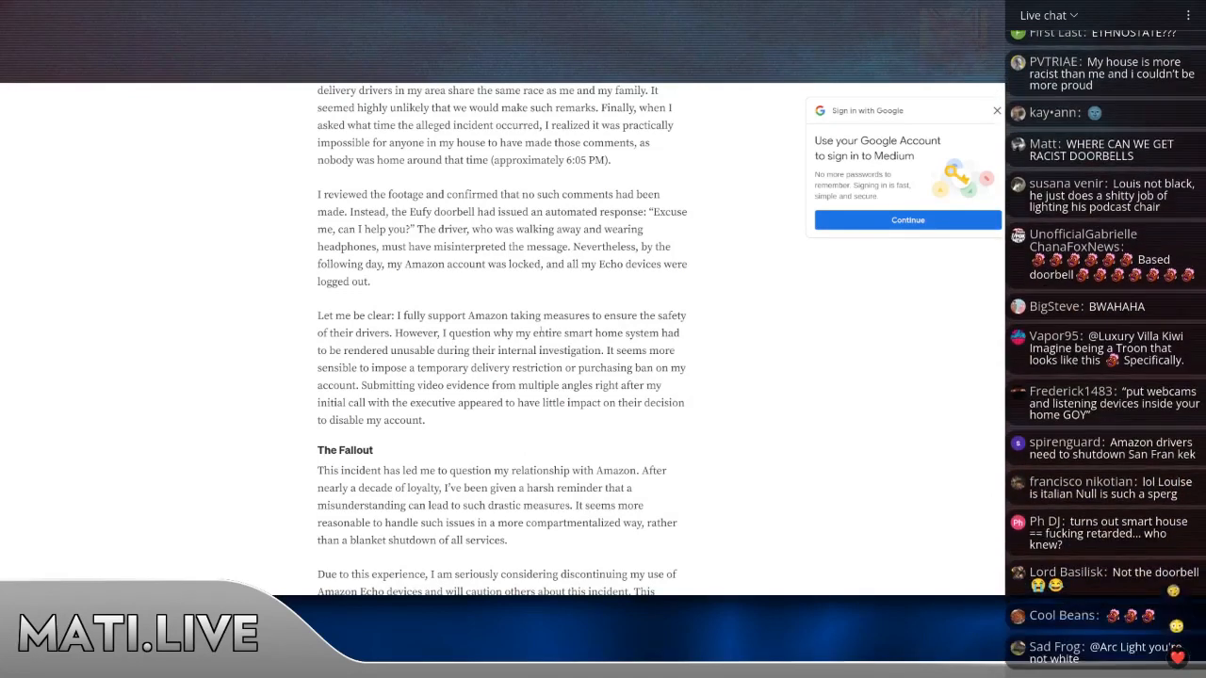
scroll(down, 3)
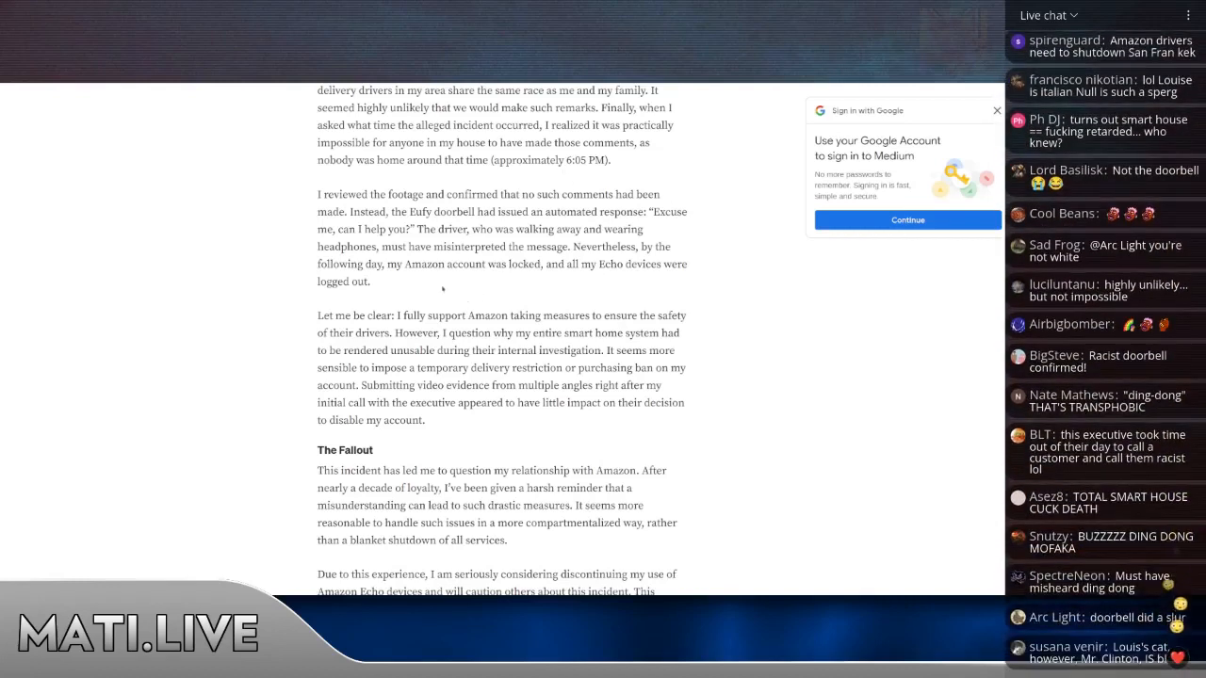
scroll(down, 3)
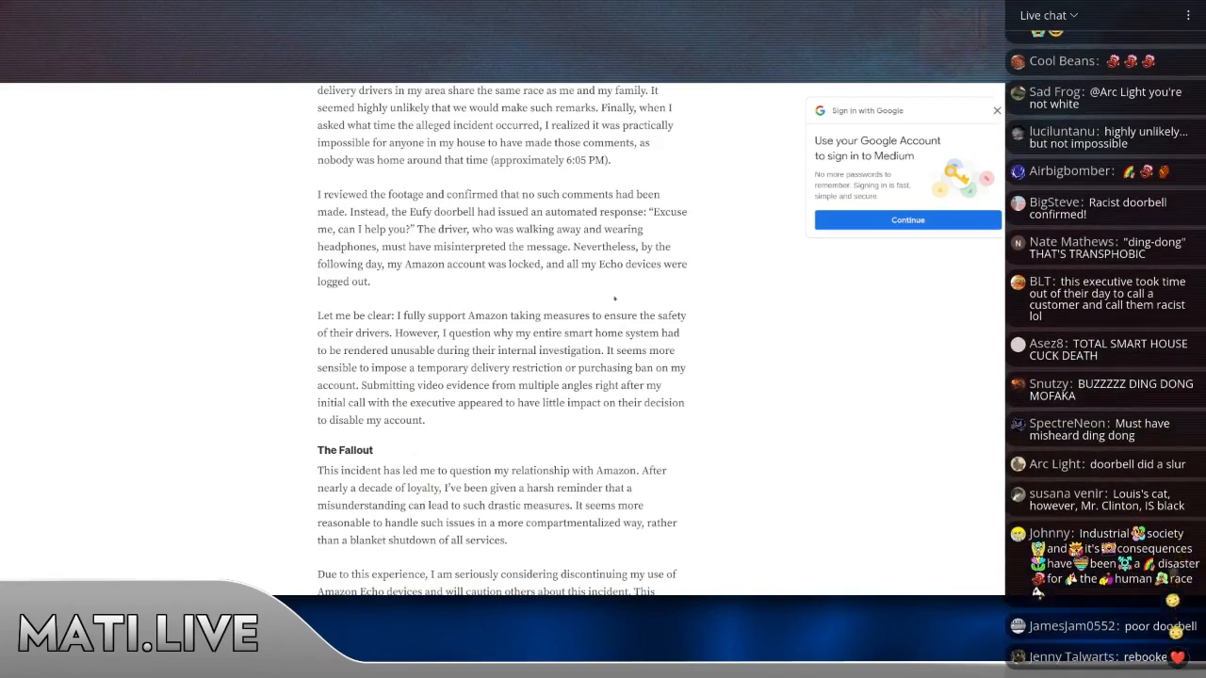
scroll(up, 3)
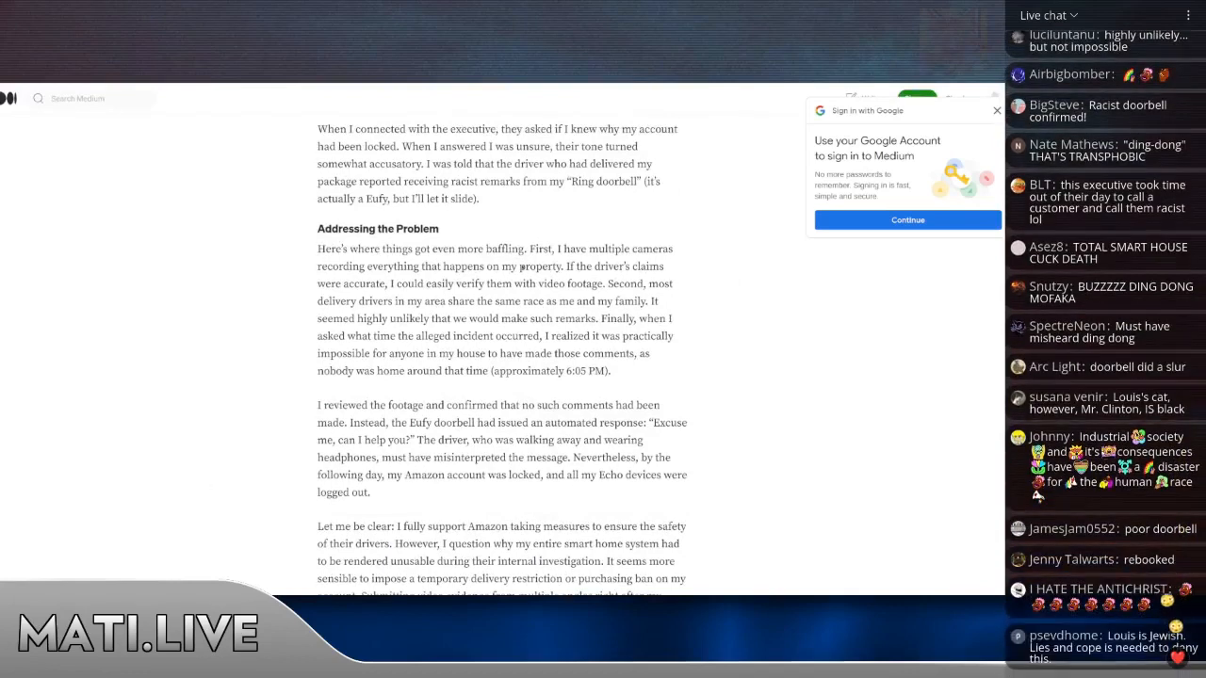
scroll(down, 3)
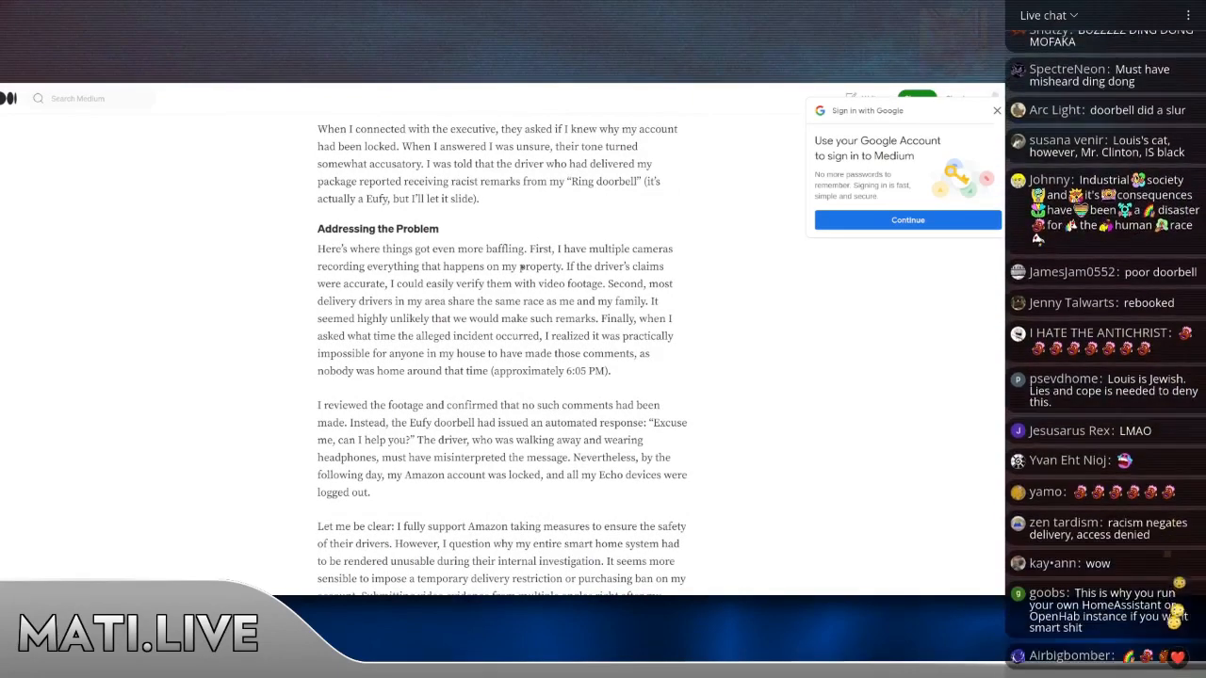
scroll(down, 3)
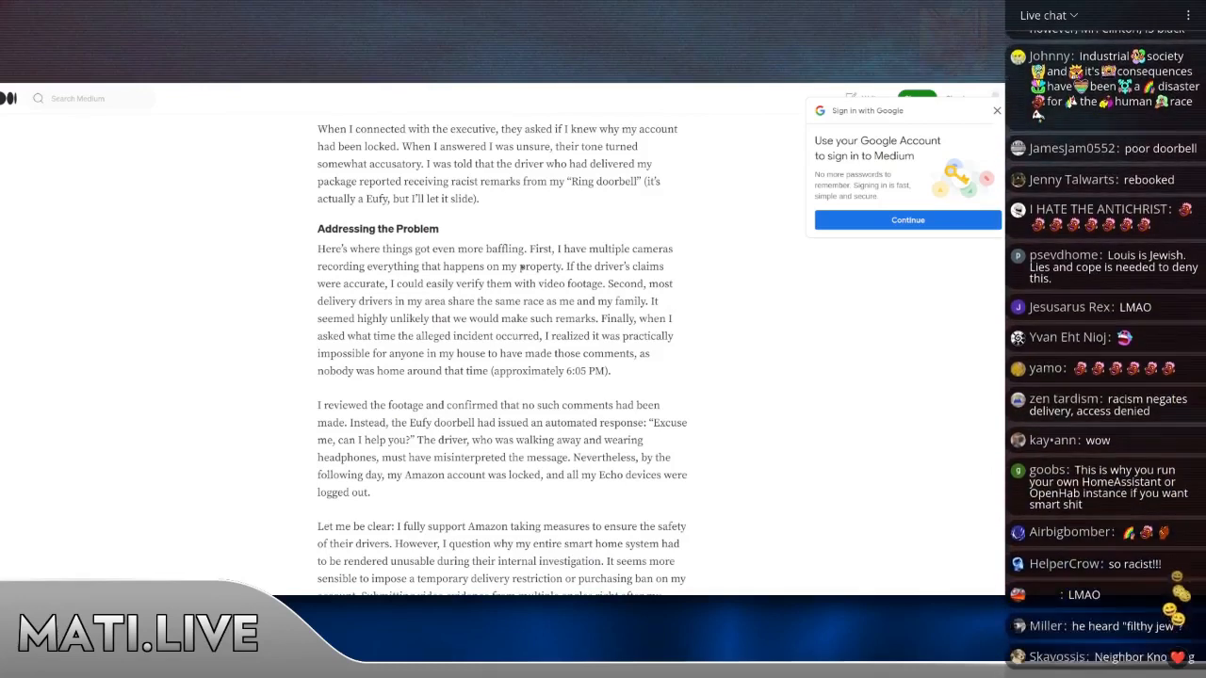
scroll(down, 3)
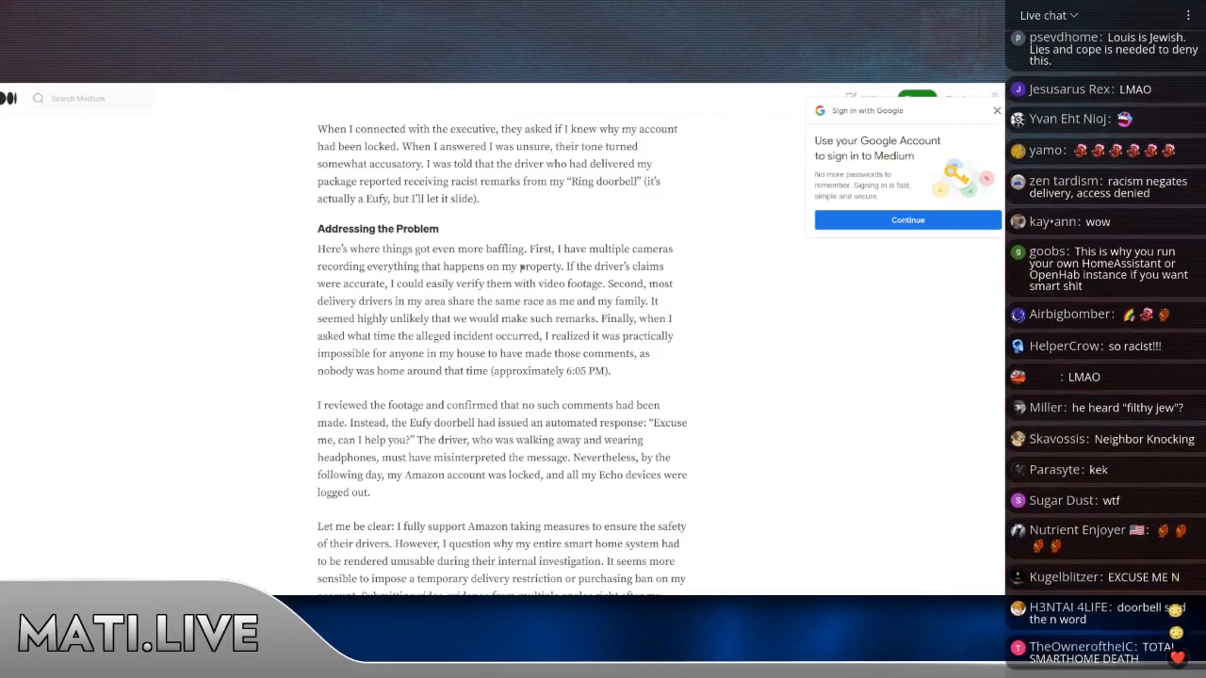
scroll(down, 3)
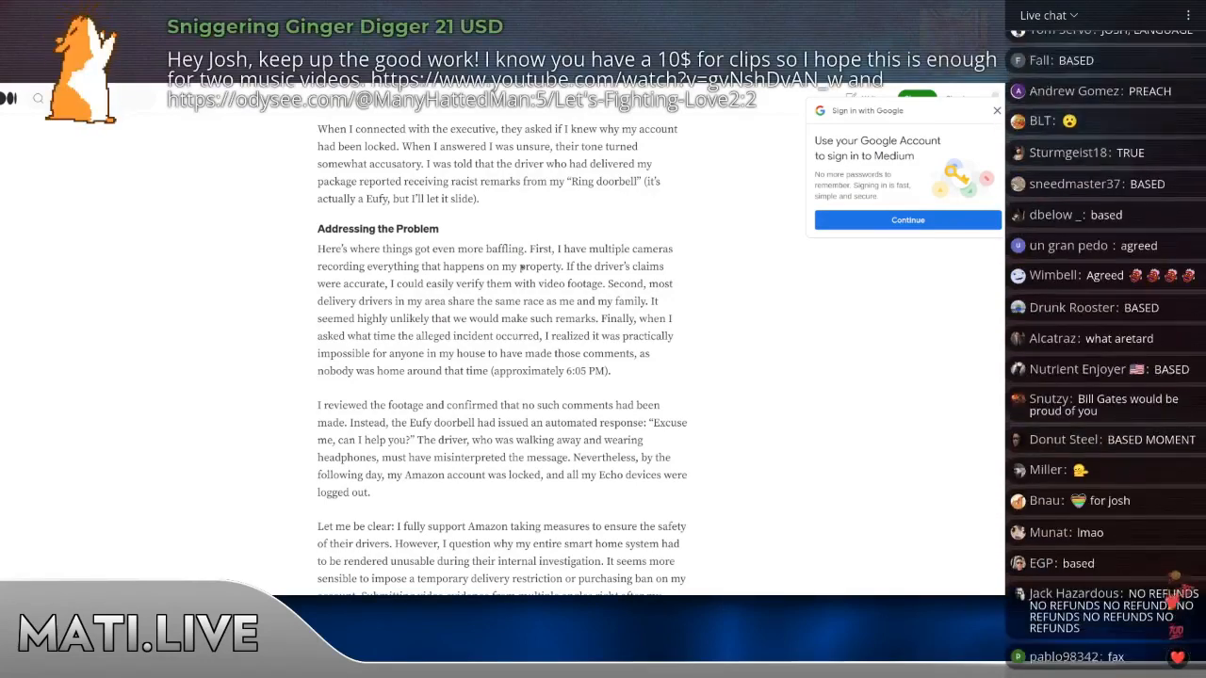
scroll(down, 3)
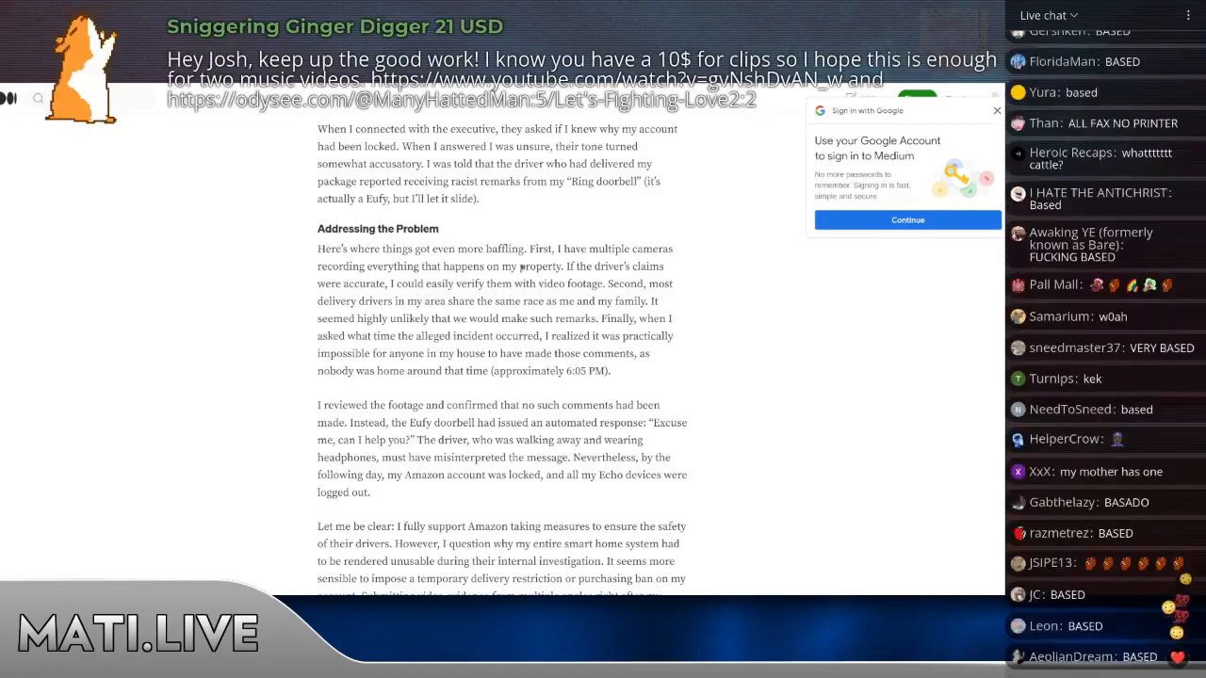
scroll(down, 3)
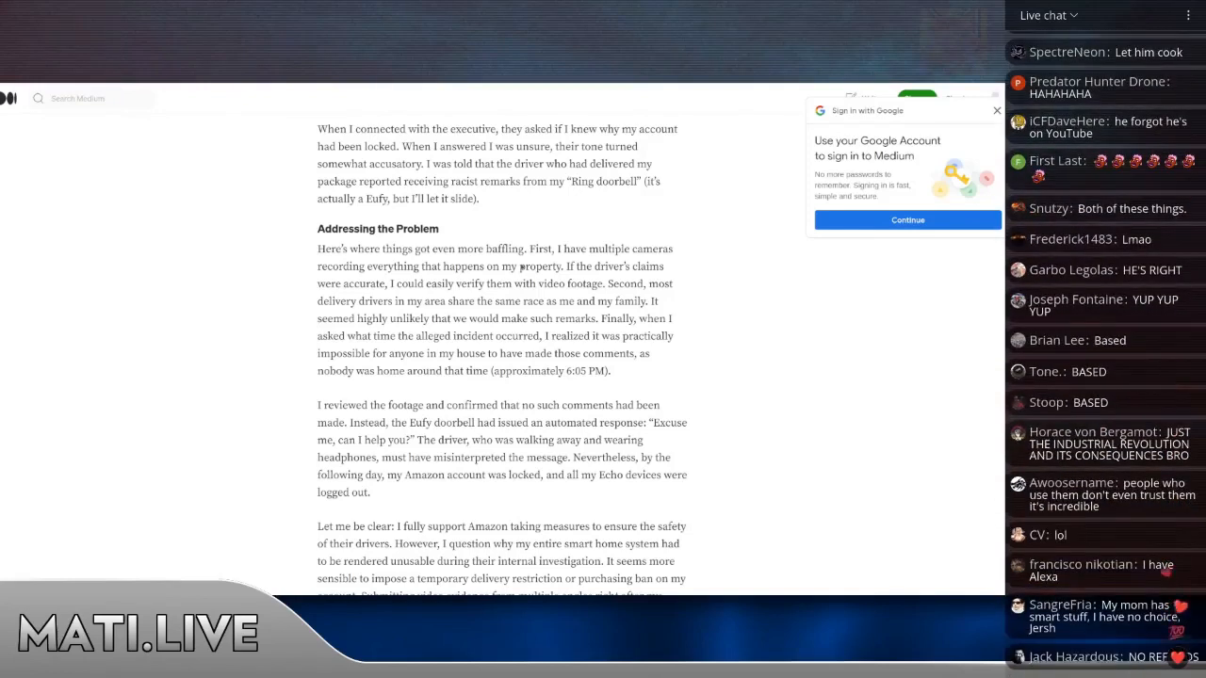
scroll(down, 3)
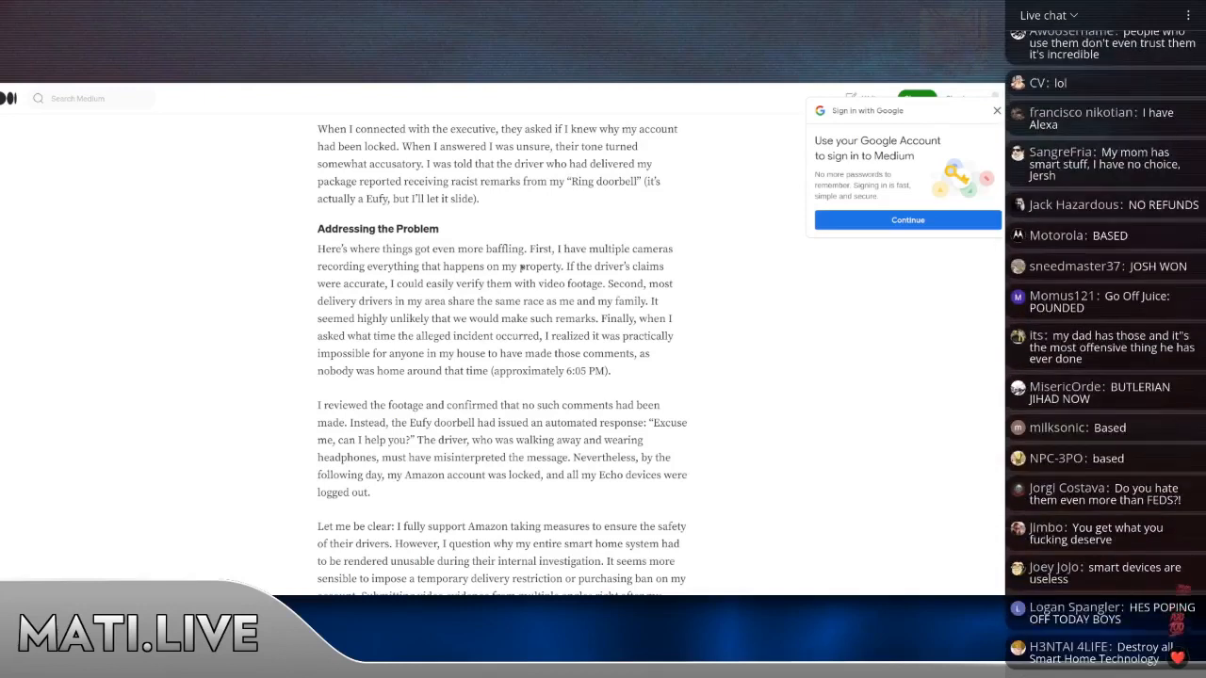
scroll(down, 3)
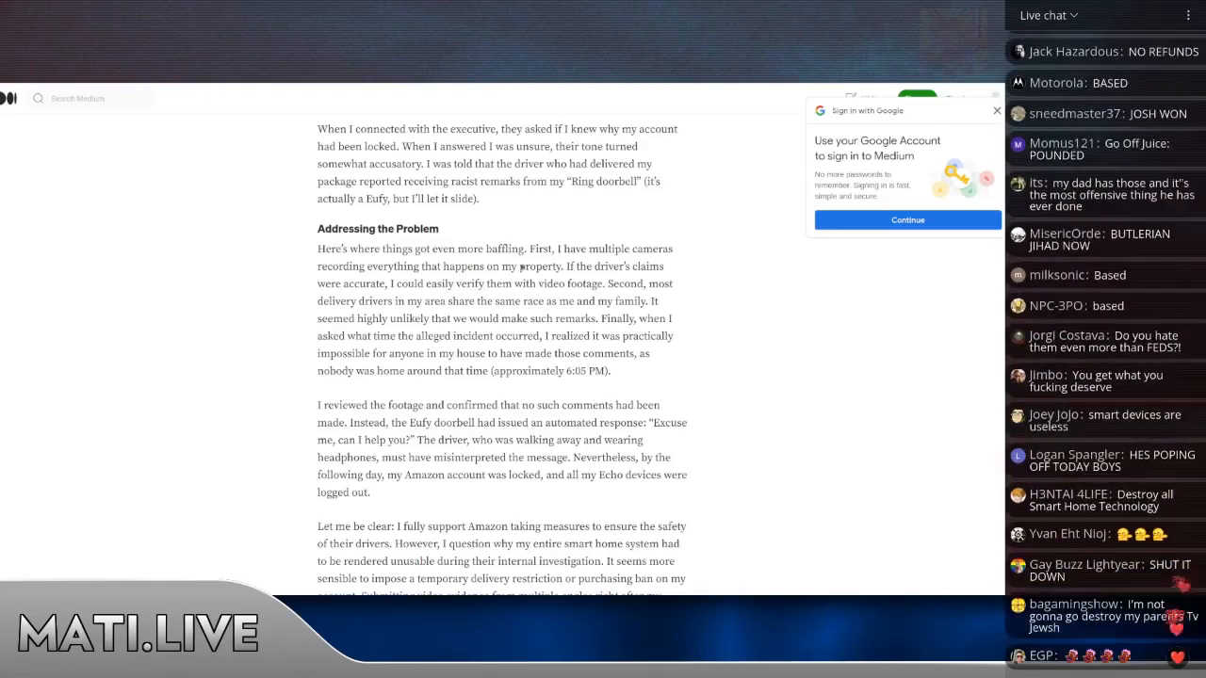
scroll(down, 3)
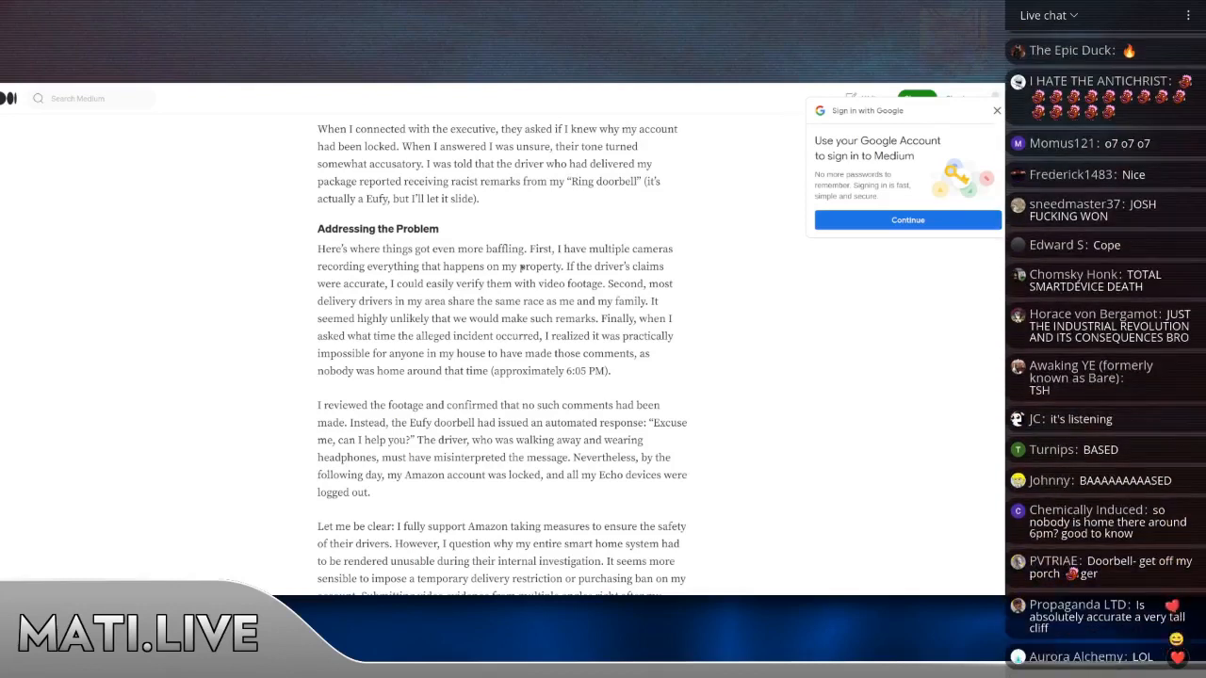
scroll(down, 3)
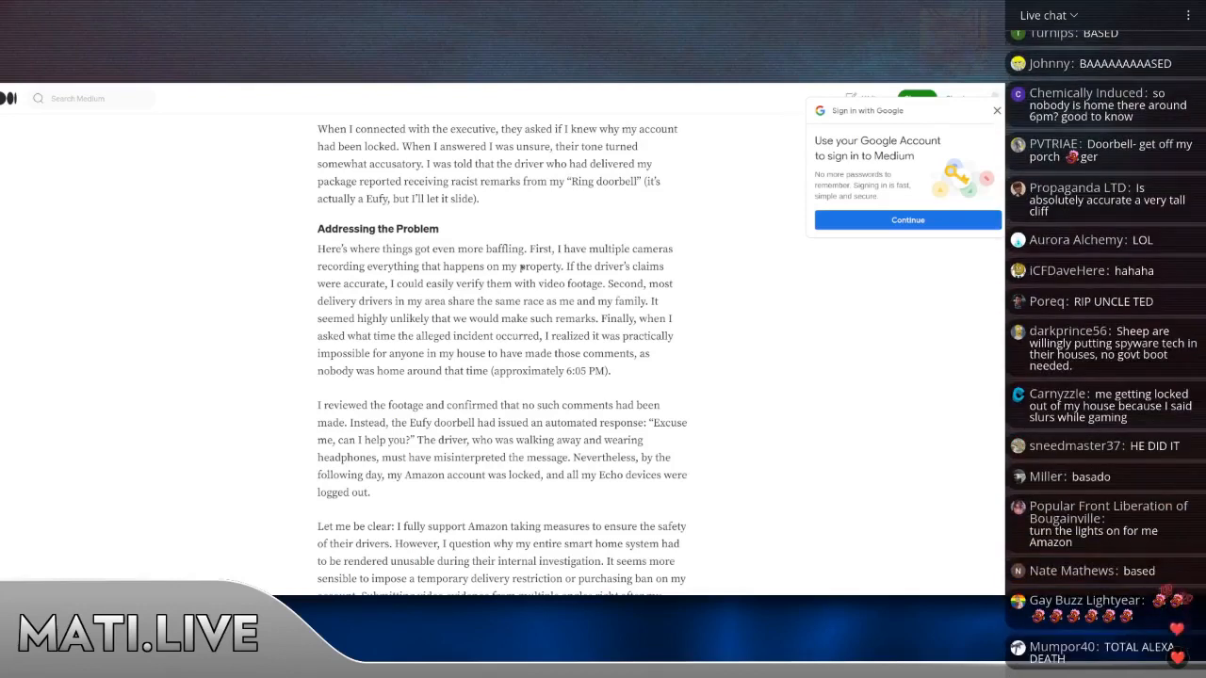
scroll(down, 3)
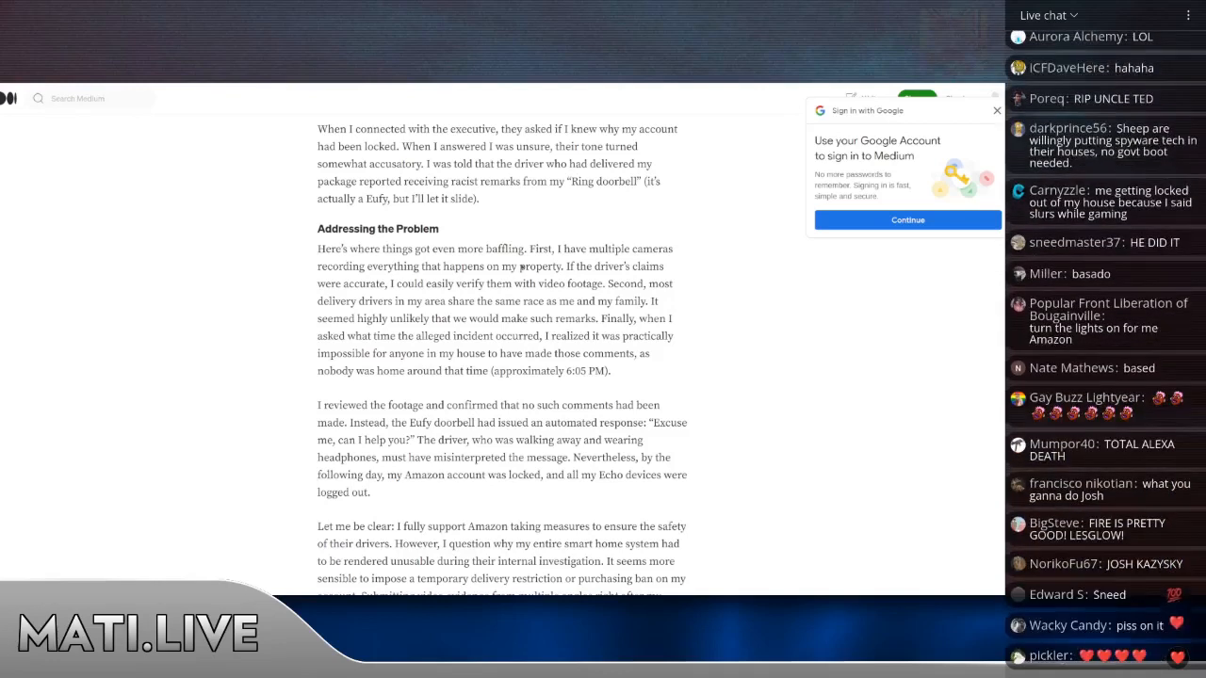
scroll(down, 3)
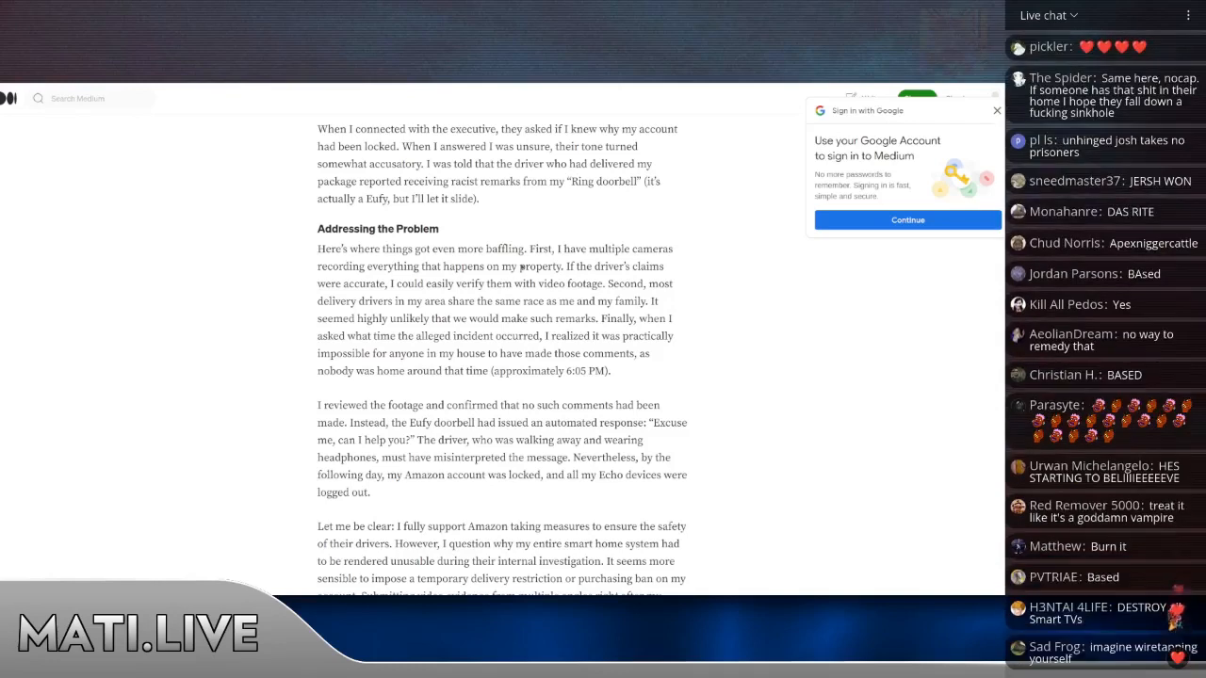
scroll(down, 3)
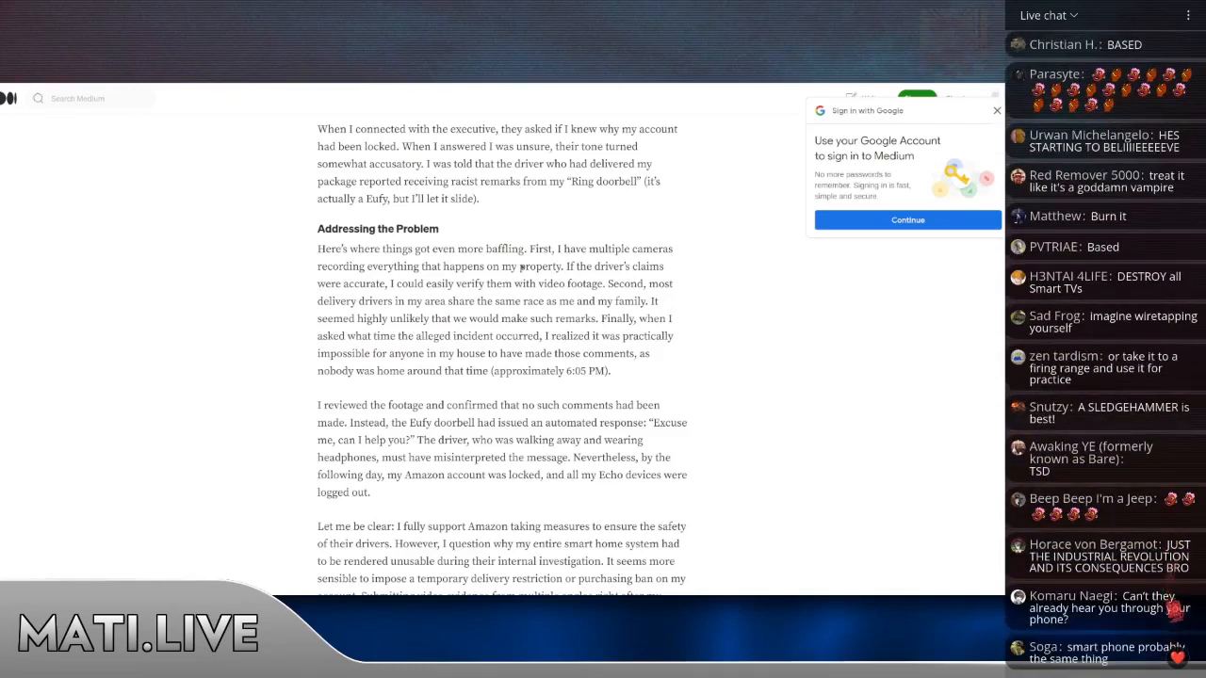
scroll(down, 3)
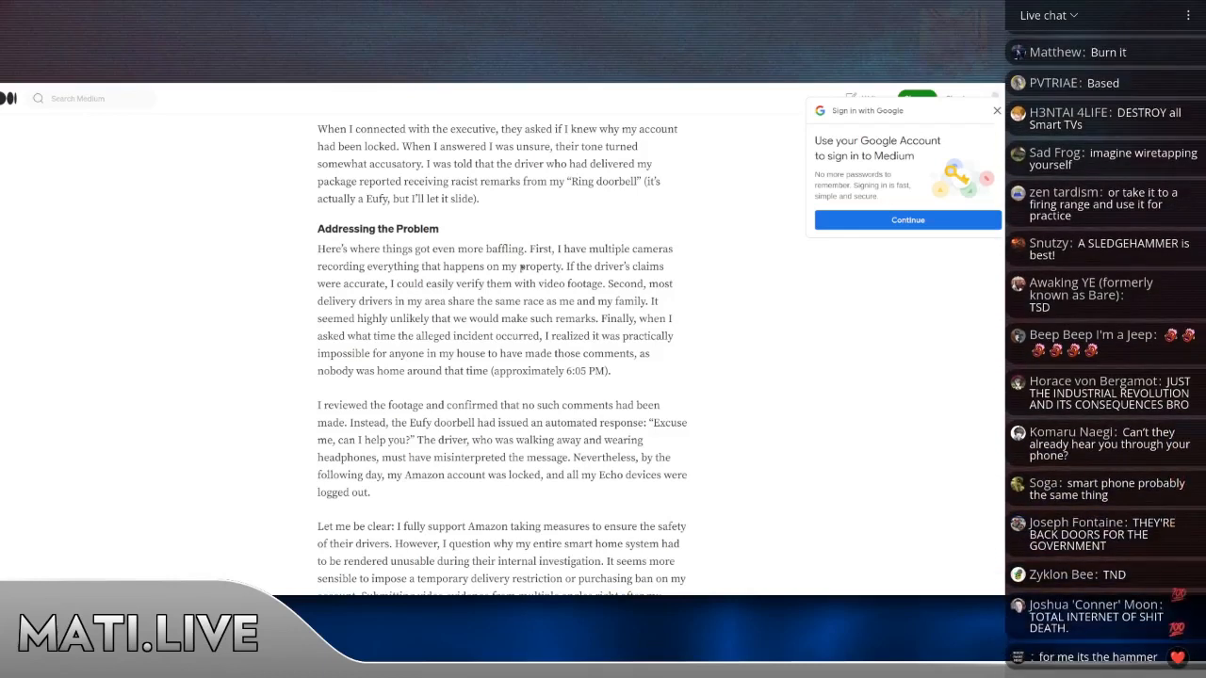
scroll(down, 3)
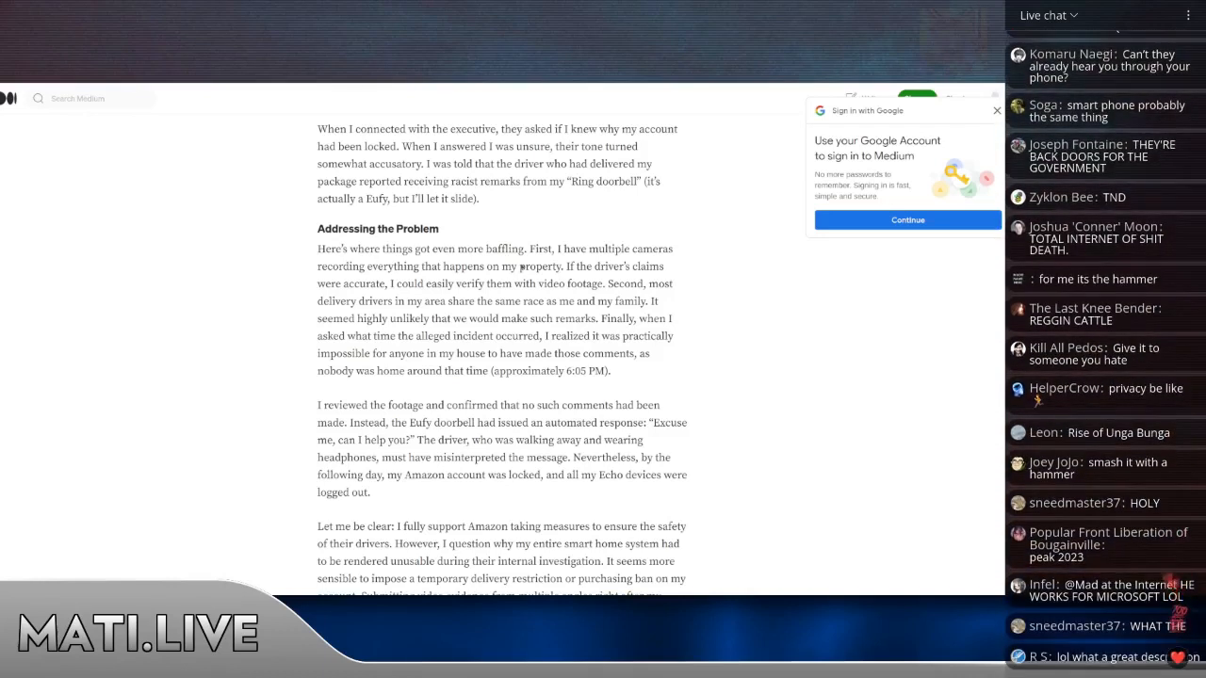
scroll(down, 3)
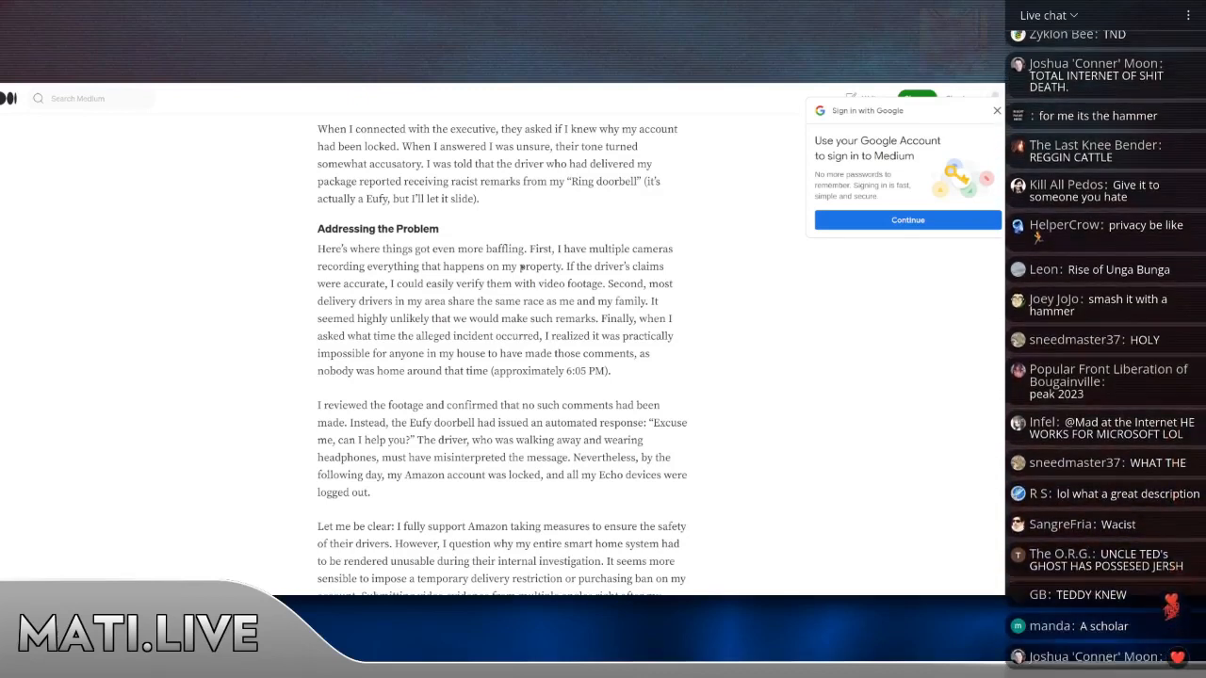
scroll(down, 3)
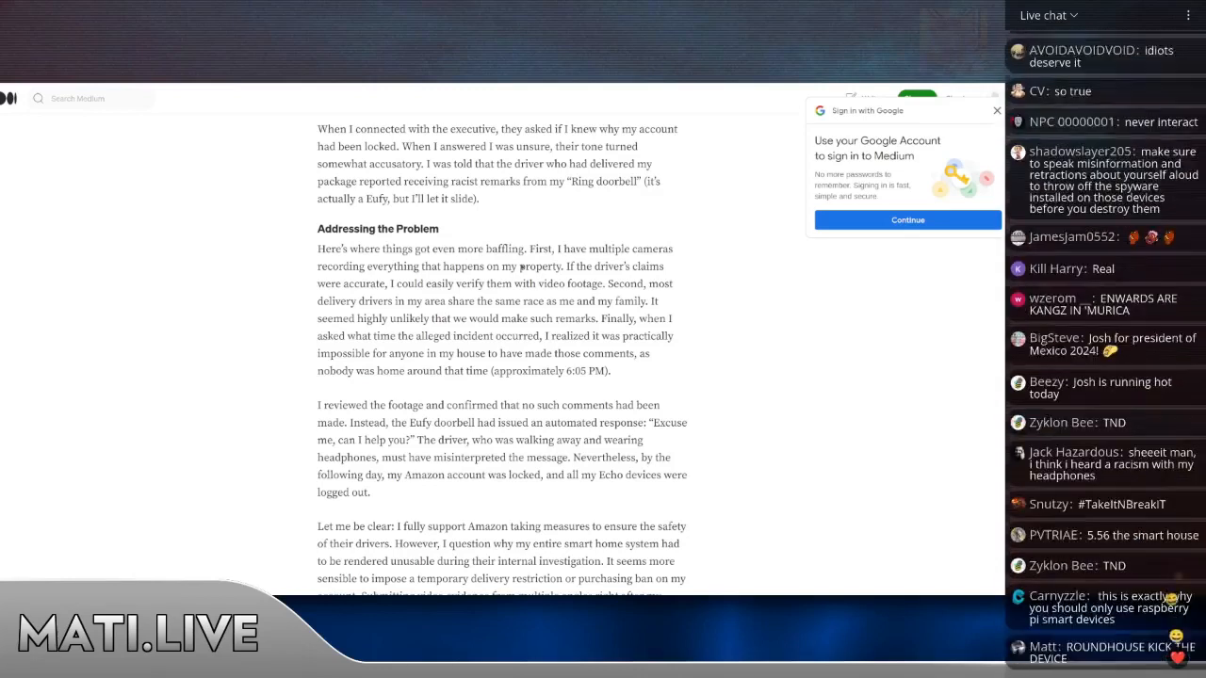
scroll(down, 3)
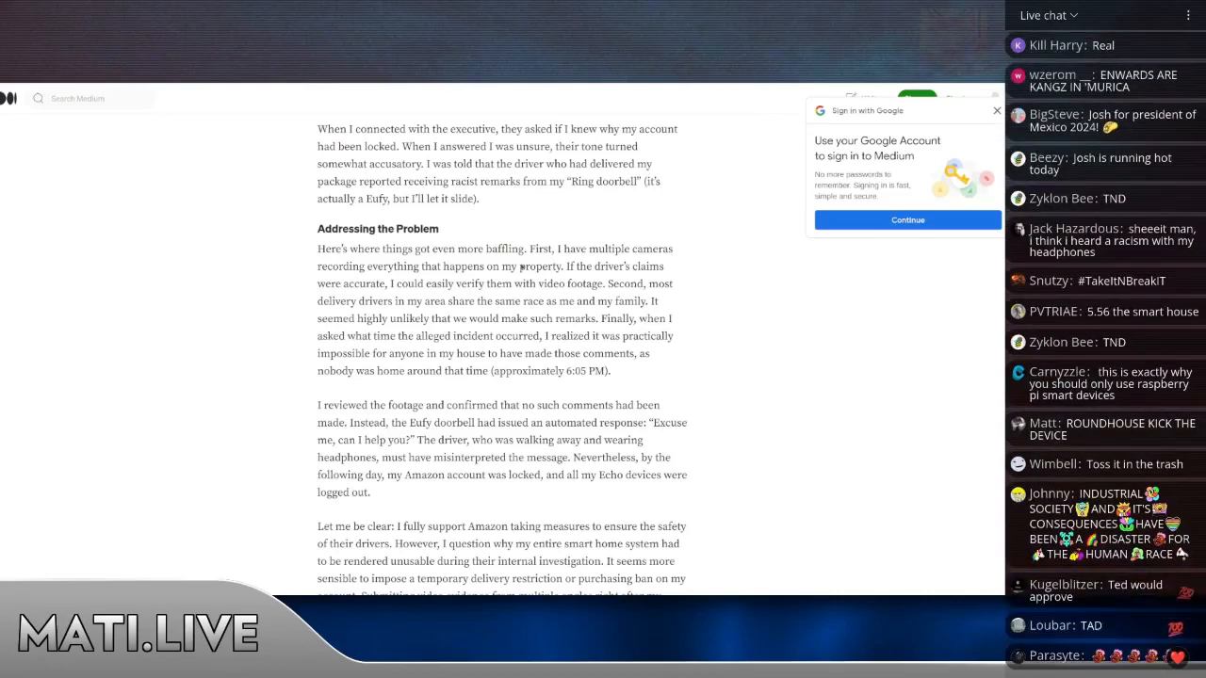
scroll(down, 3)
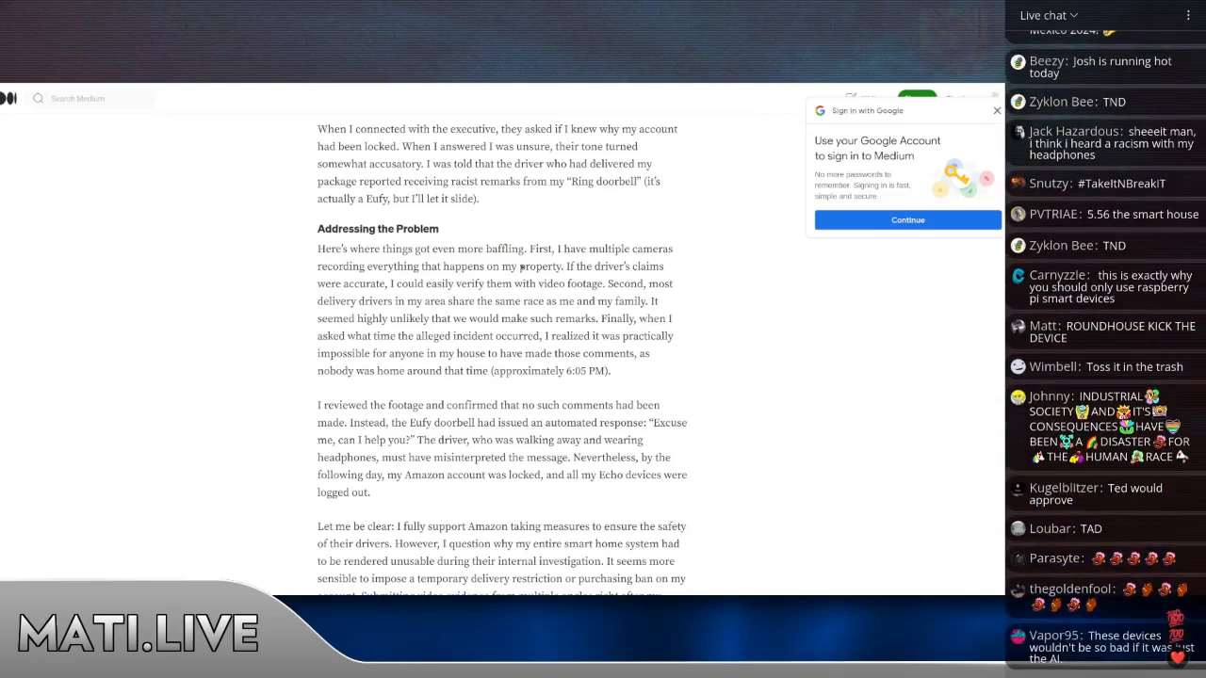
scroll(down, 3)
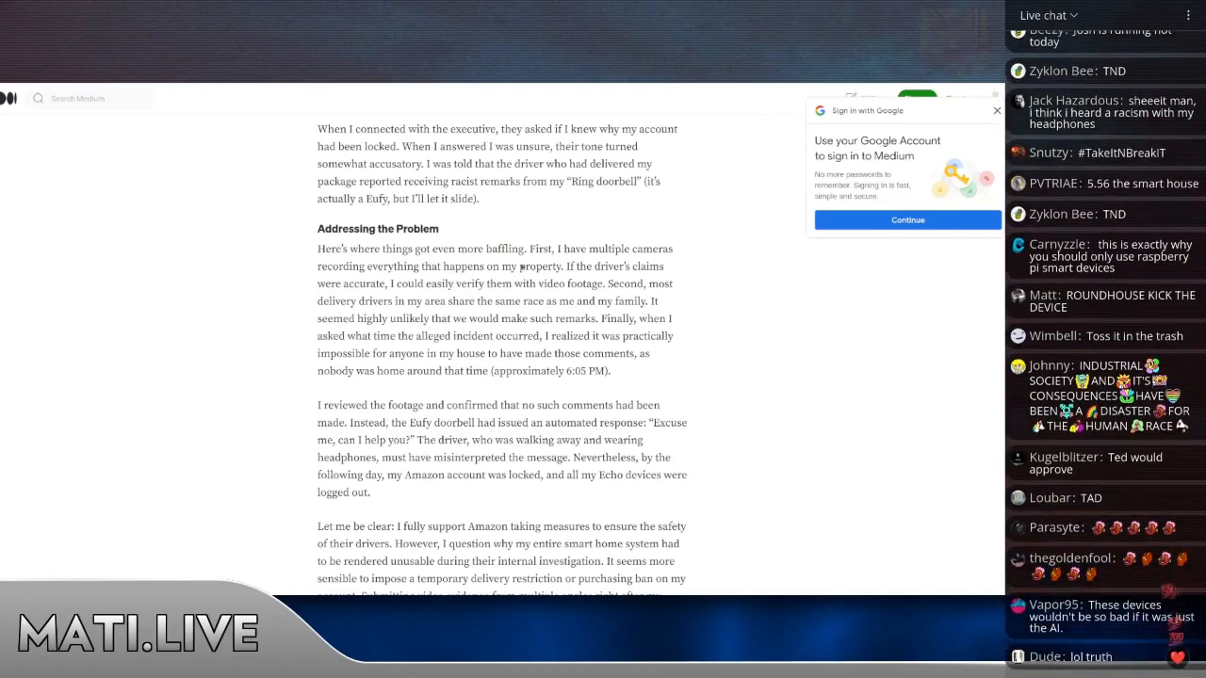
scroll(down, 3)
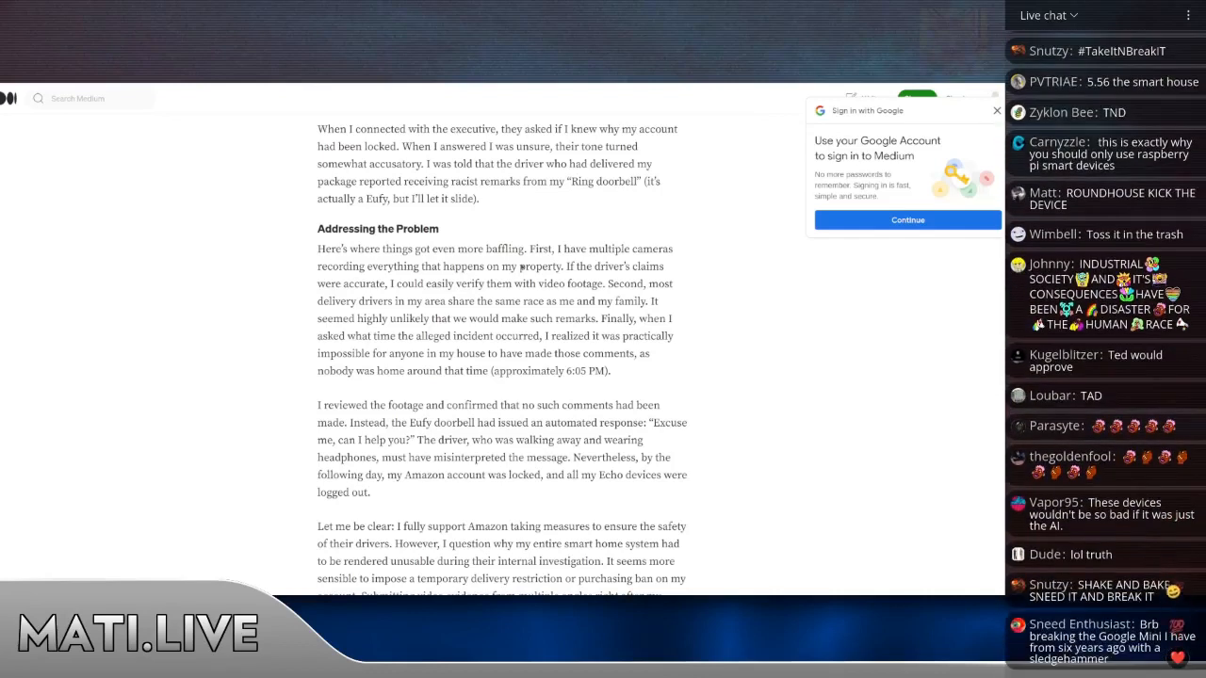
scroll(down, 3)
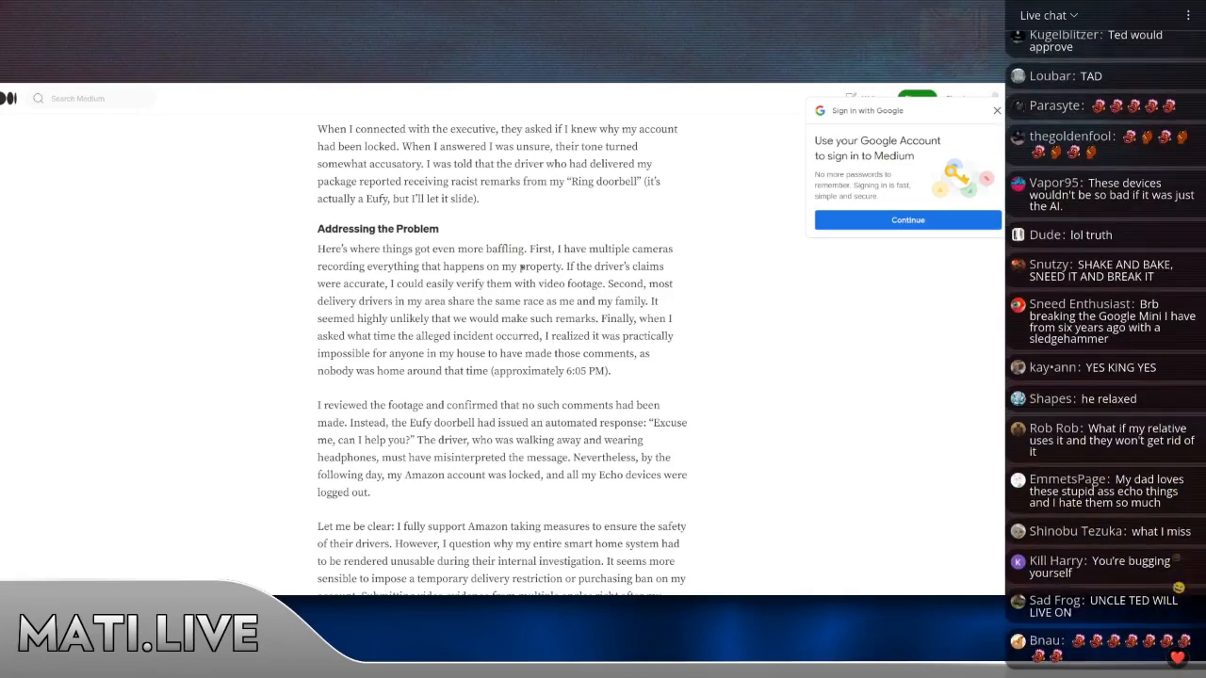
scroll(down, 3)
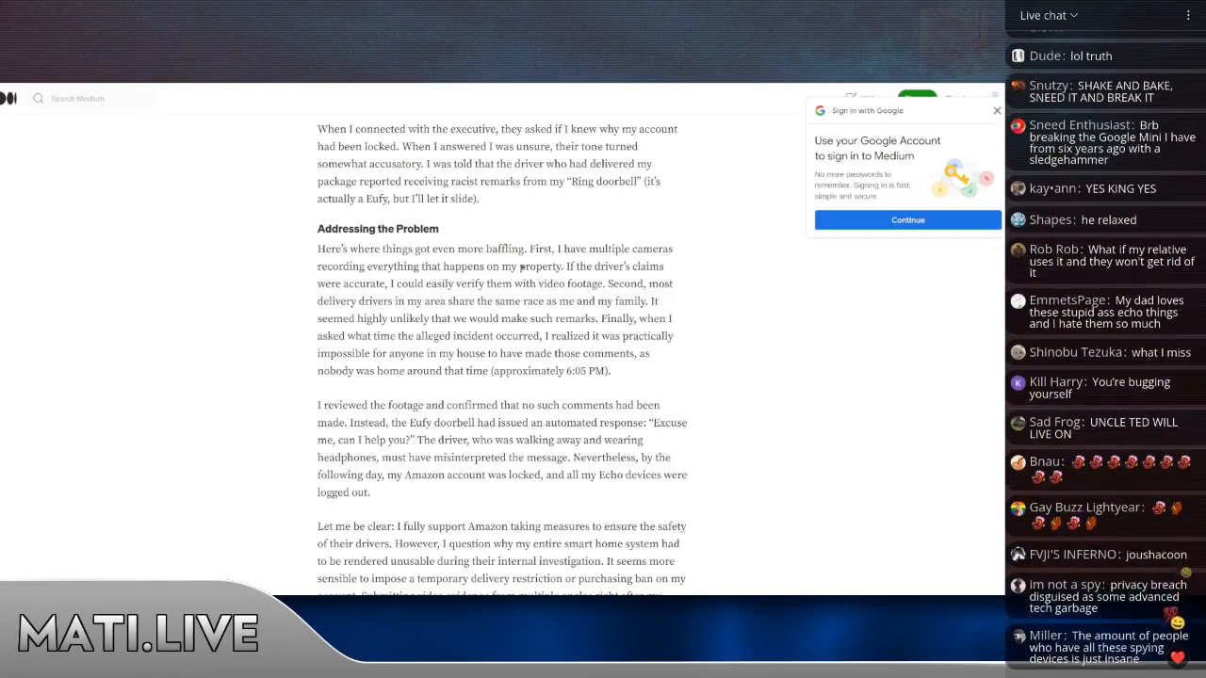
scroll(down, 3)
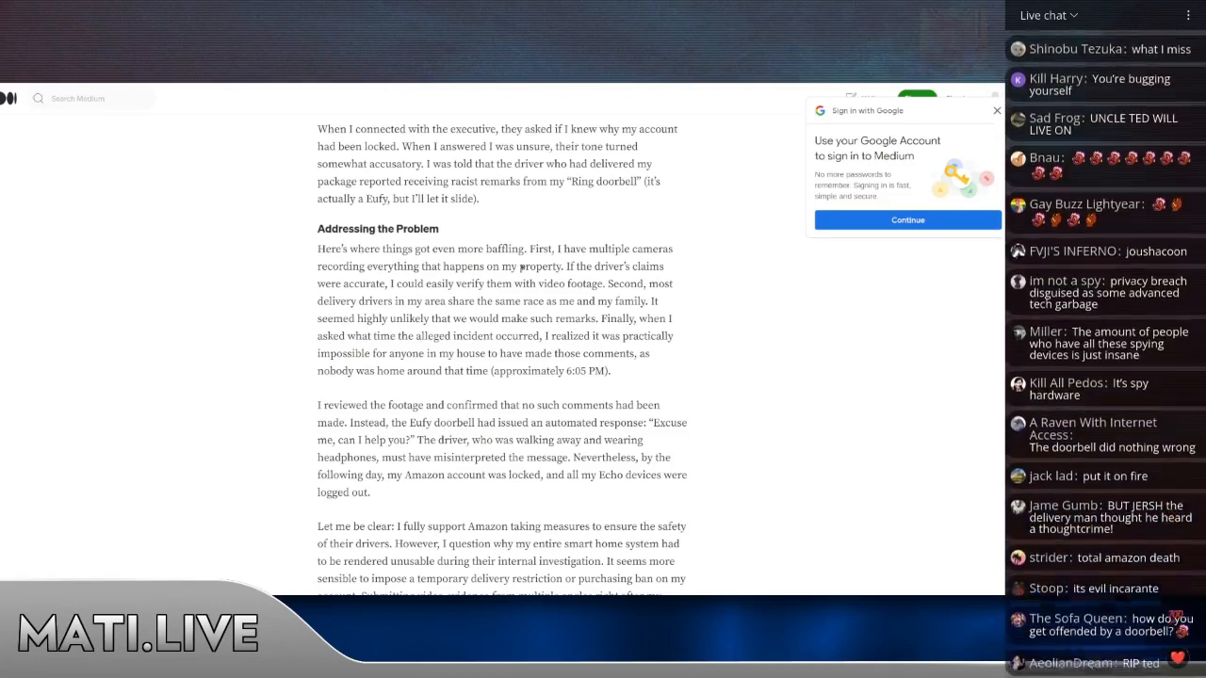
scroll(down, 3)
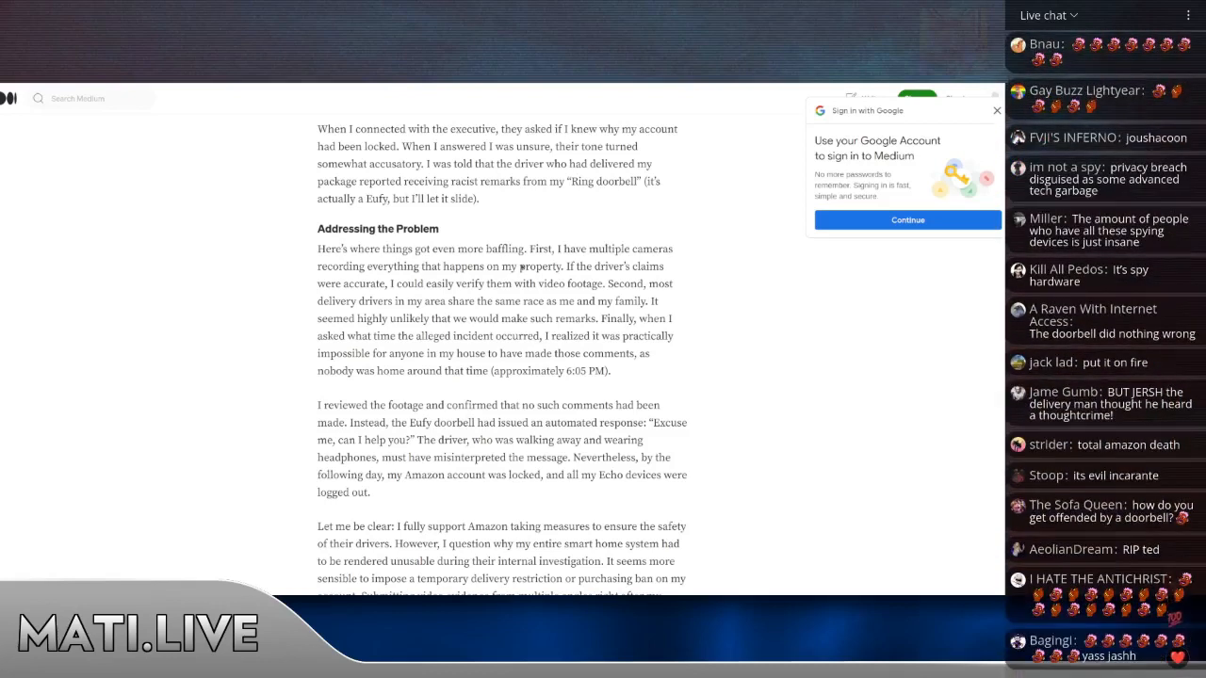
scroll(down, 3)
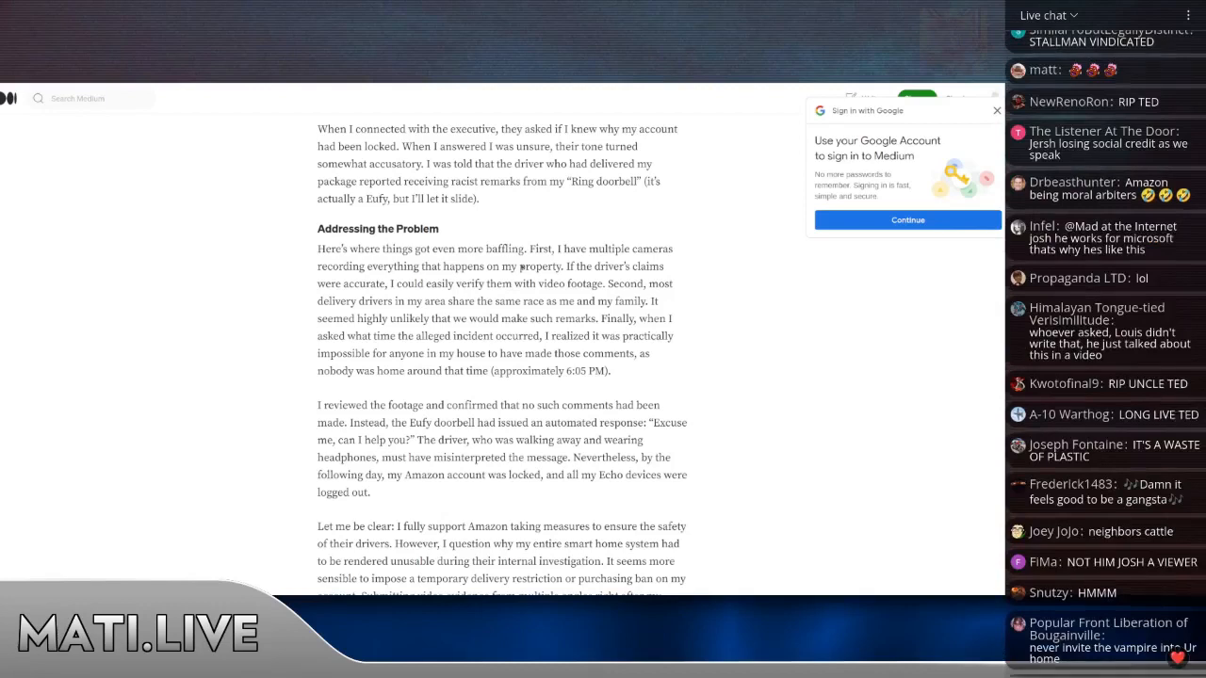
scroll(down, 3)
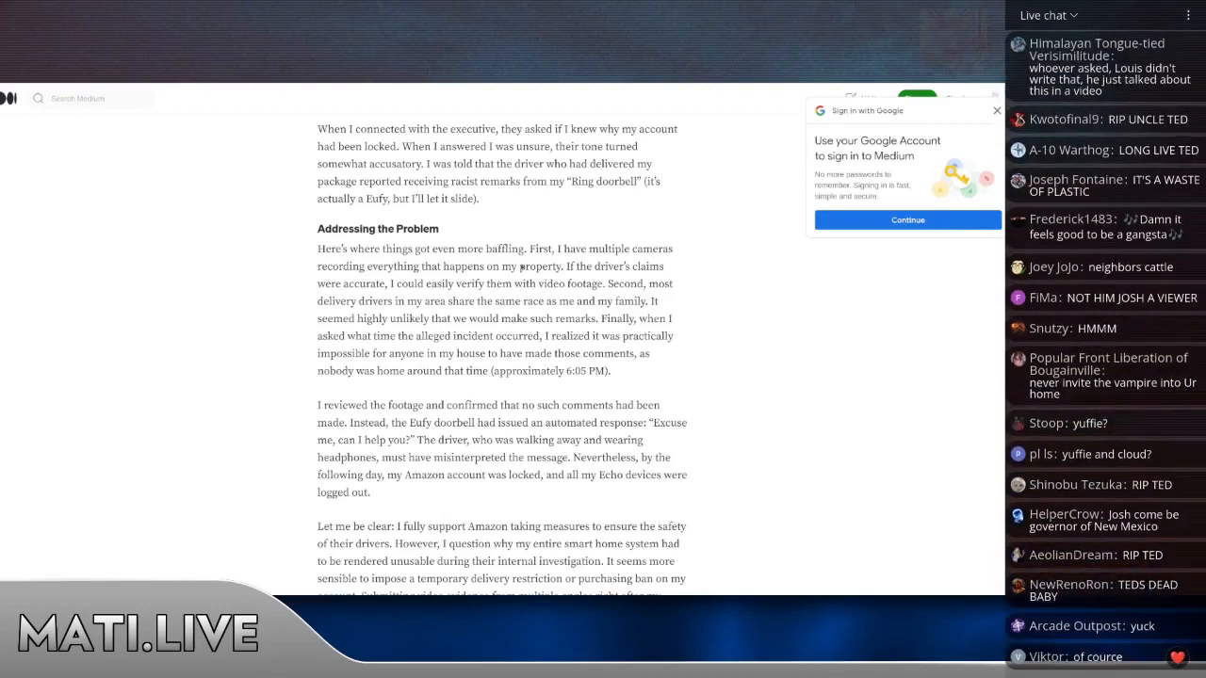
scroll(down, 3)
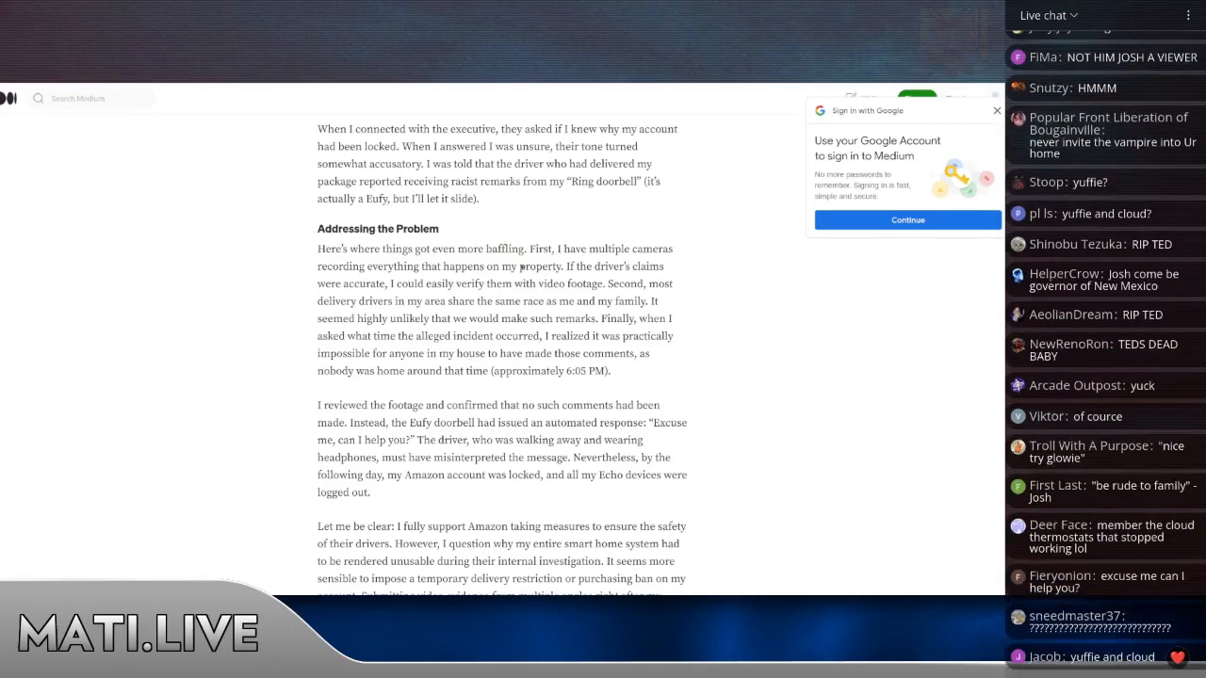
scroll(down, 3)
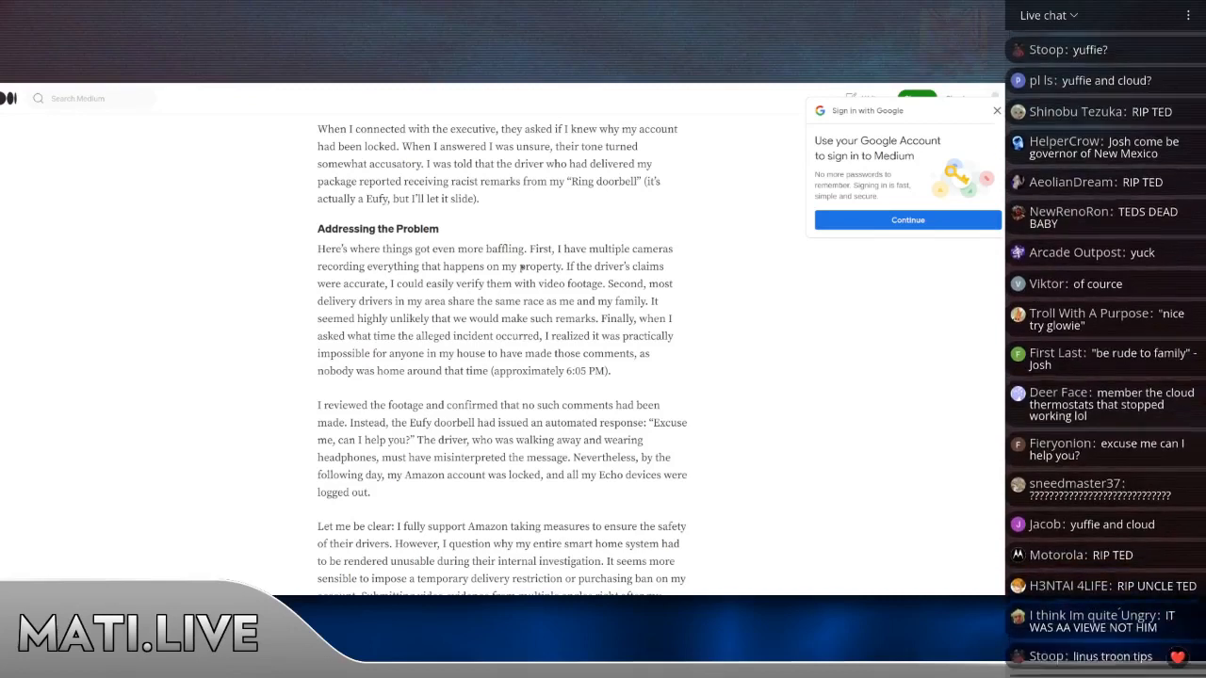
scroll(down, 3)
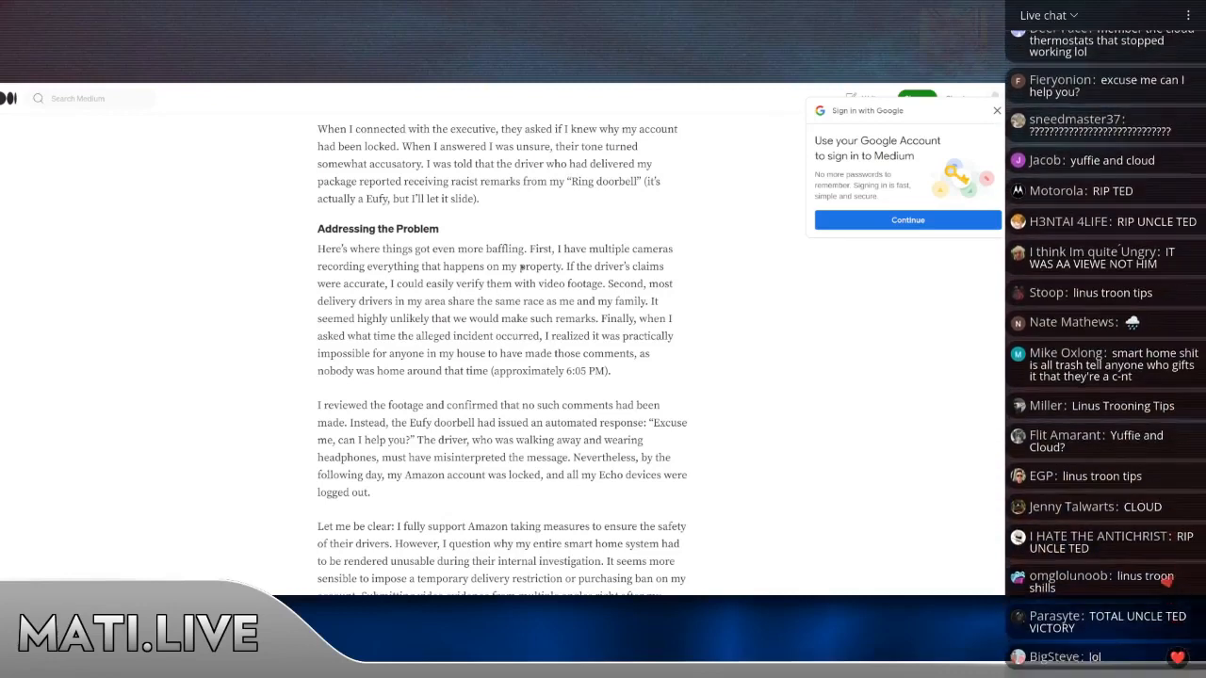
scroll(down, 3)
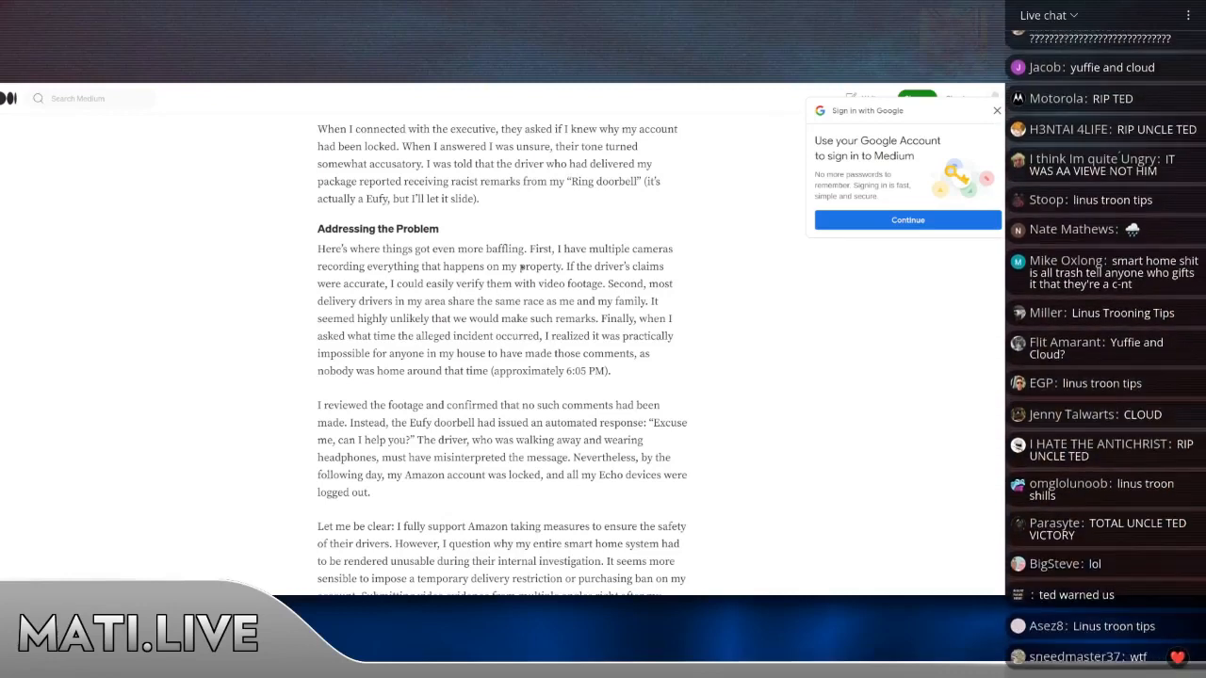
scroll(down, 3)
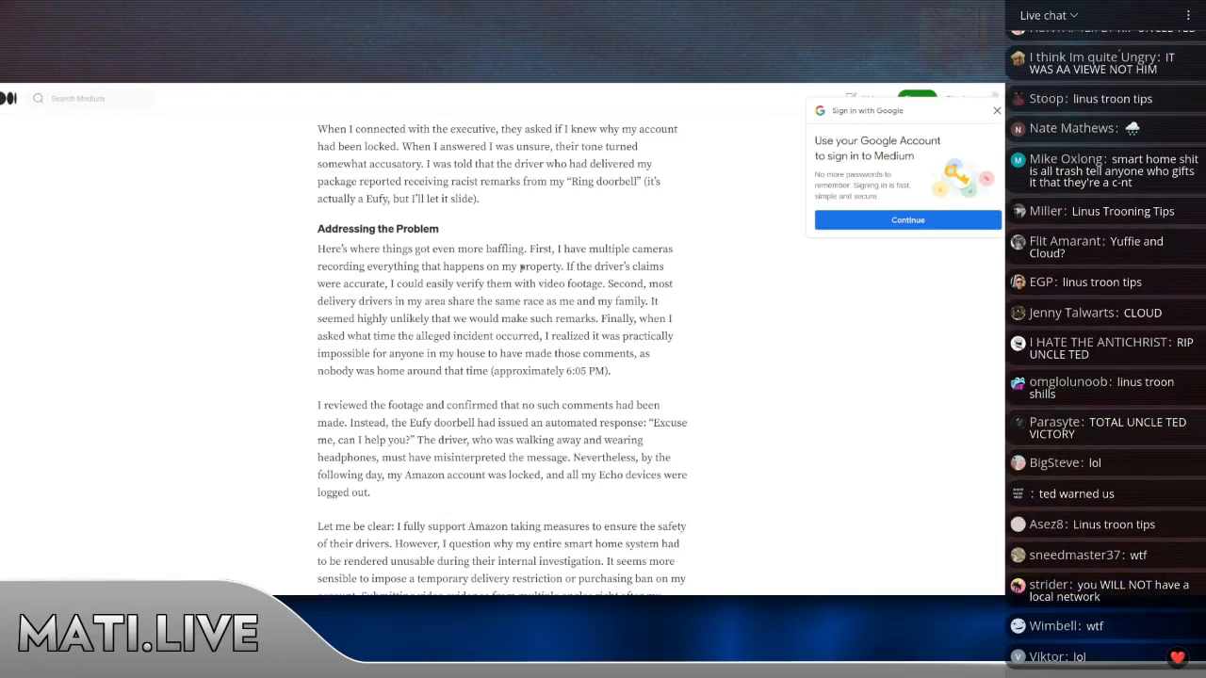
scroll(down, 3)
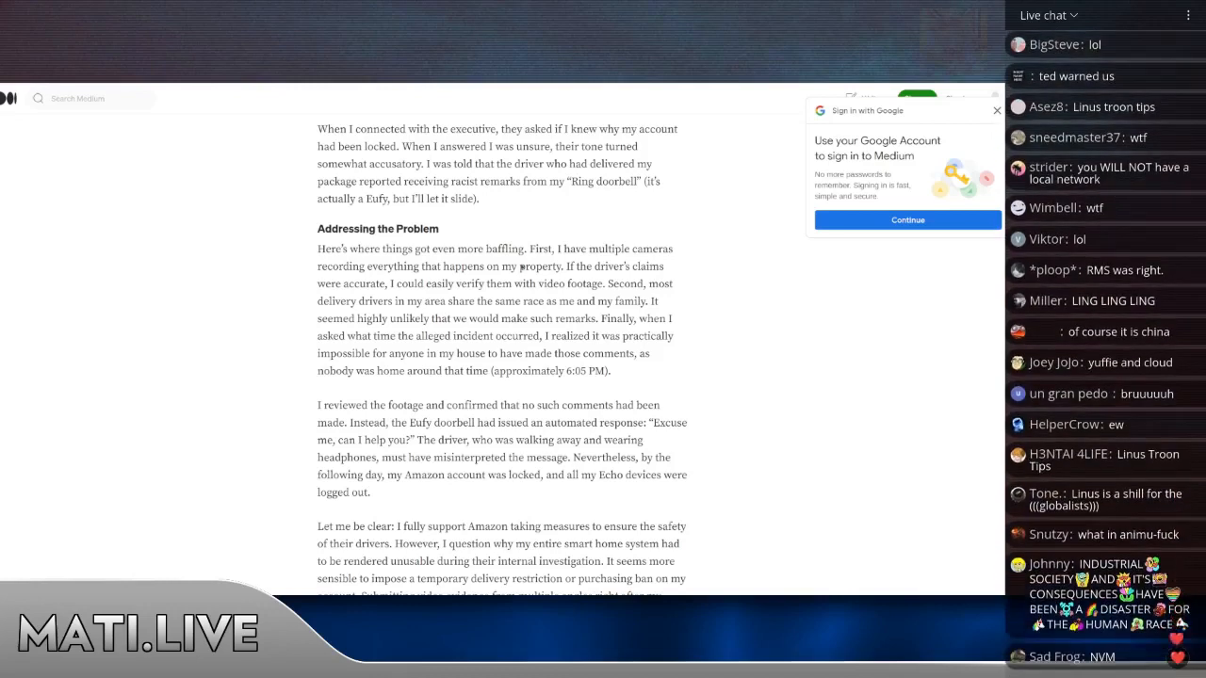
scroll(down, 3)
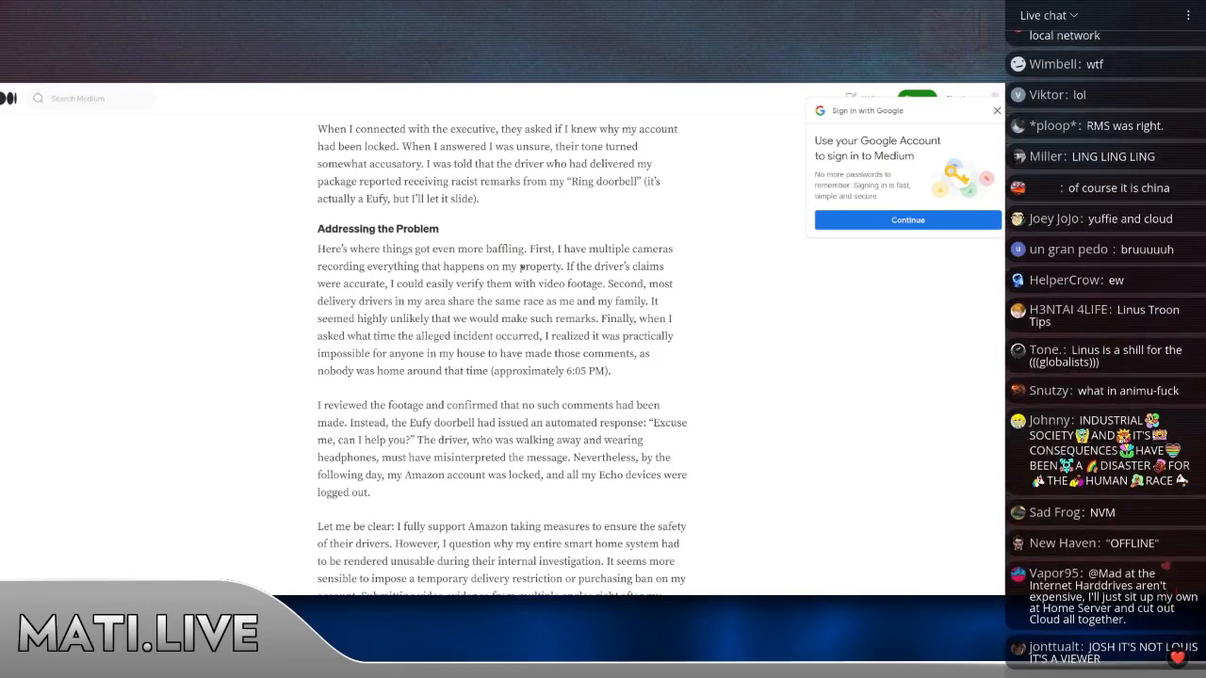
scroll(down, 3)
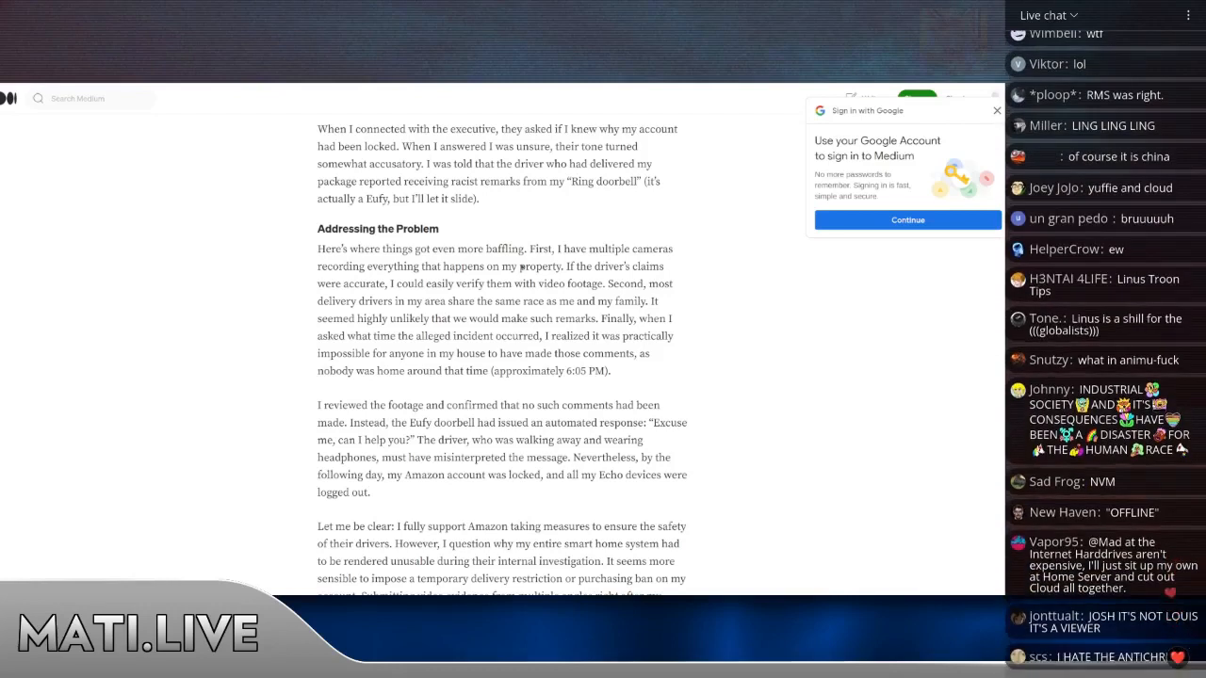
scroll(down, 3)
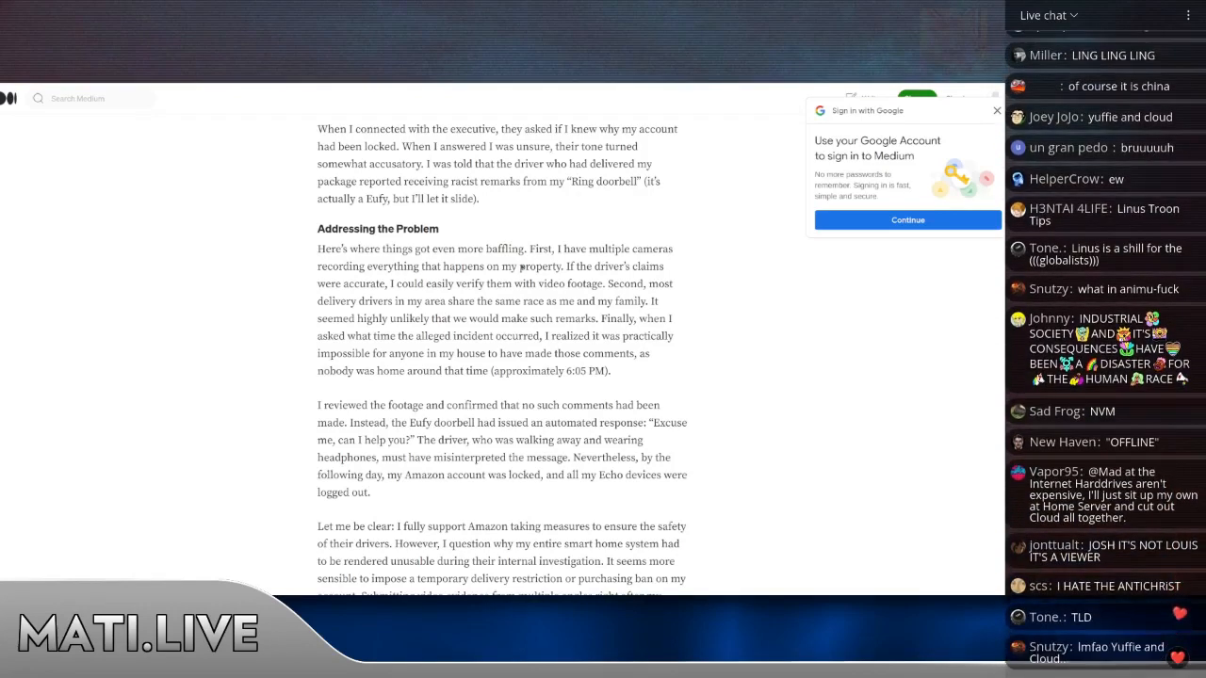
scroll(down, 3)
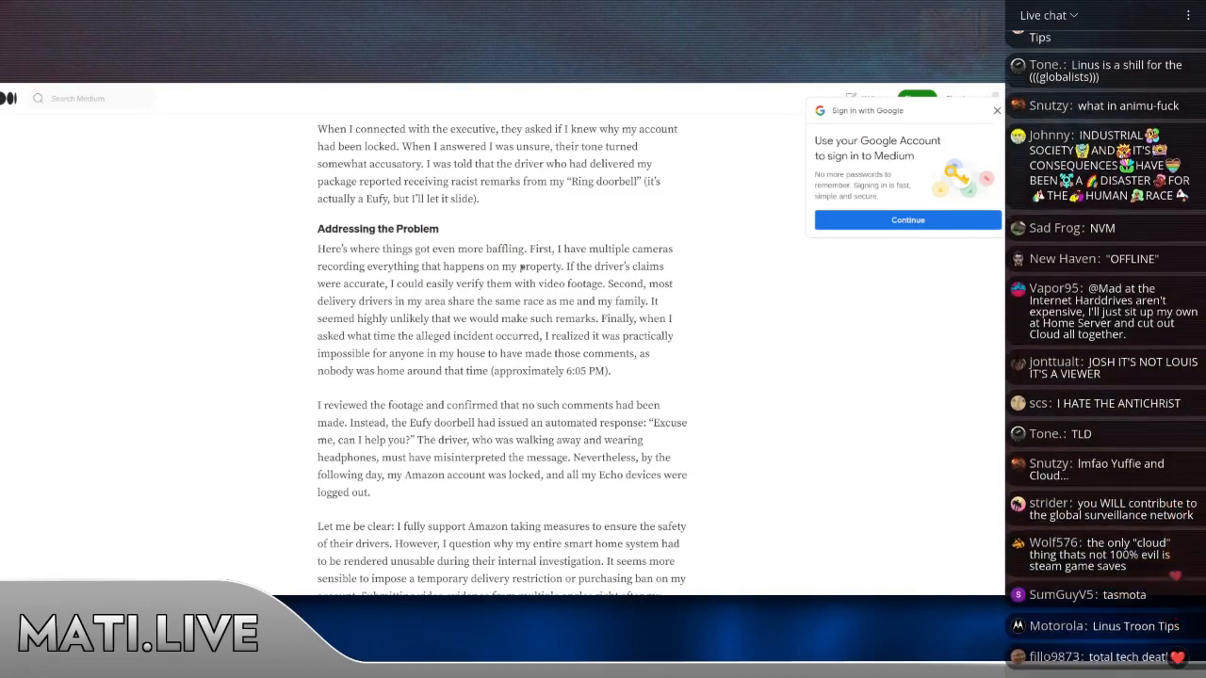
scroll(down, 3)
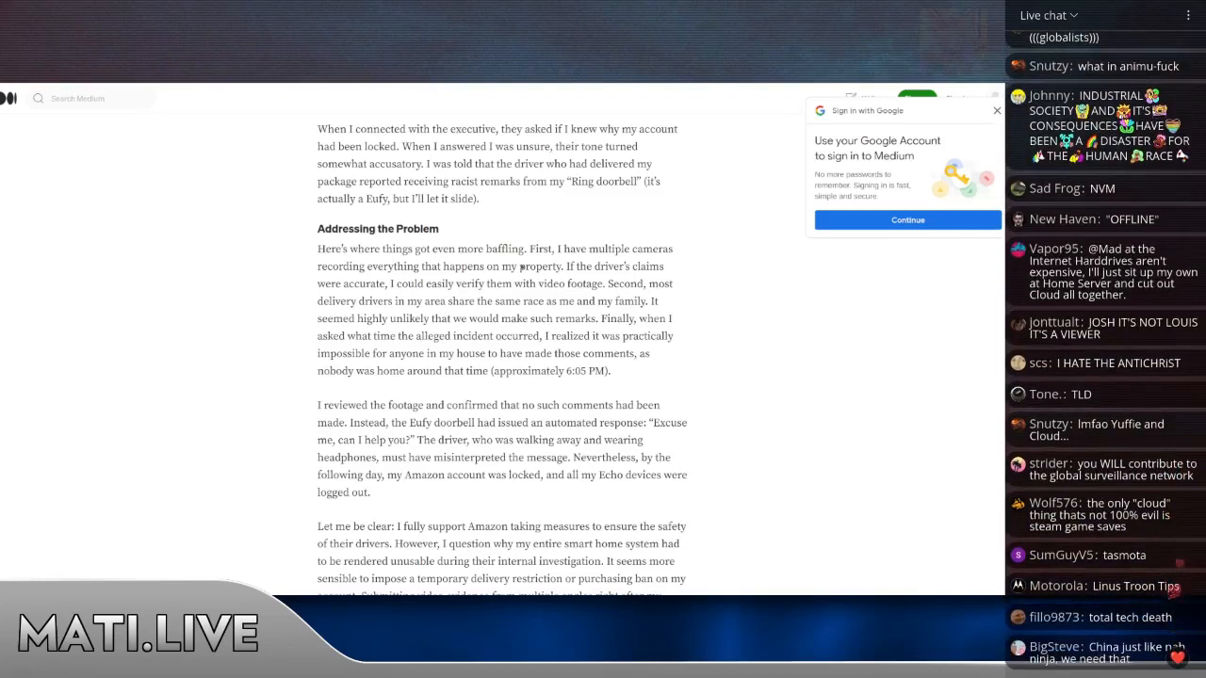
scroll(down, 3)
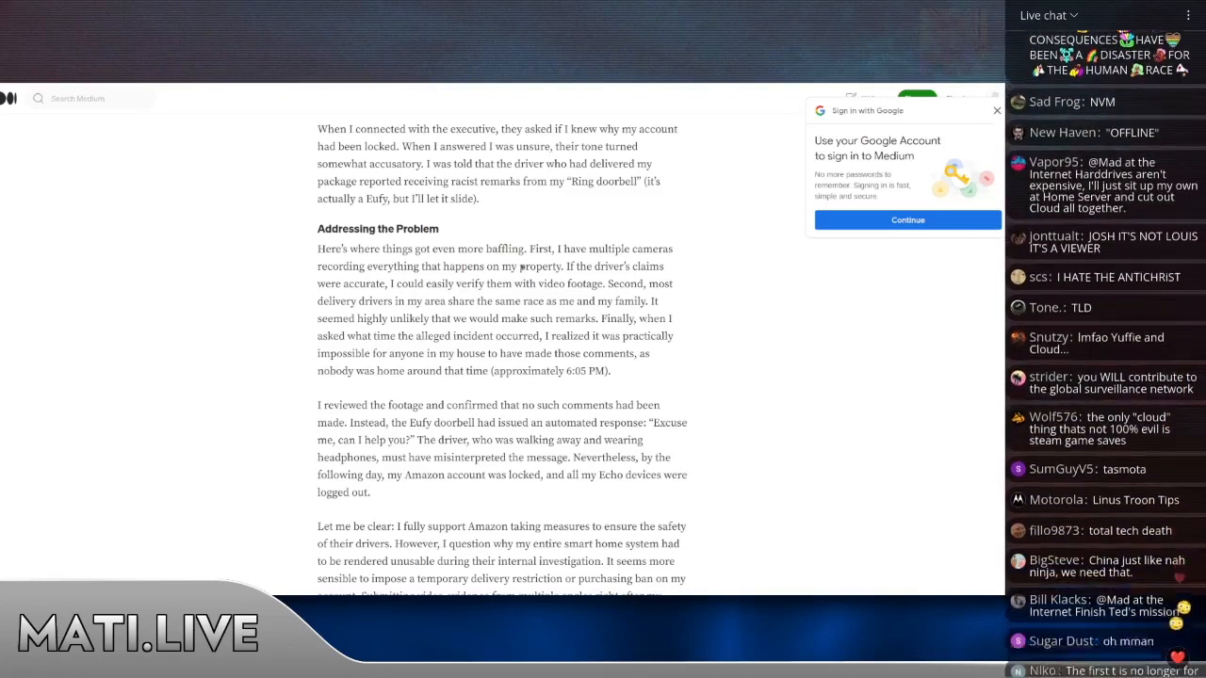
scroll(down, 3)
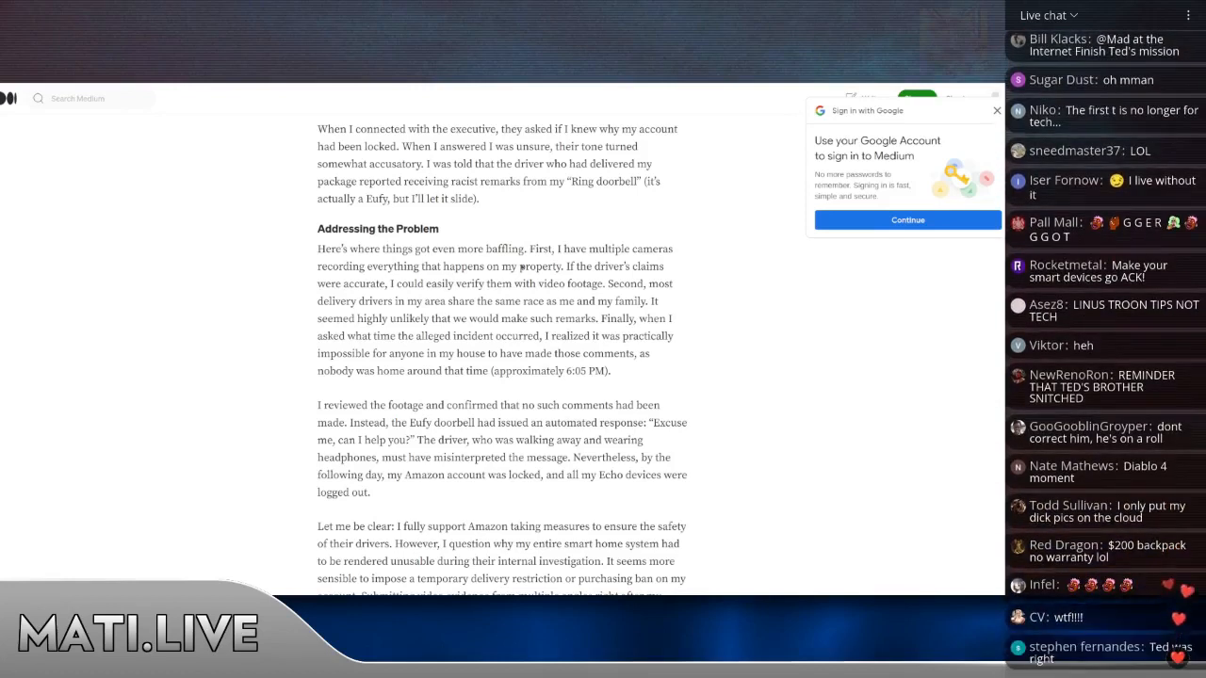
scroll(down, 3)
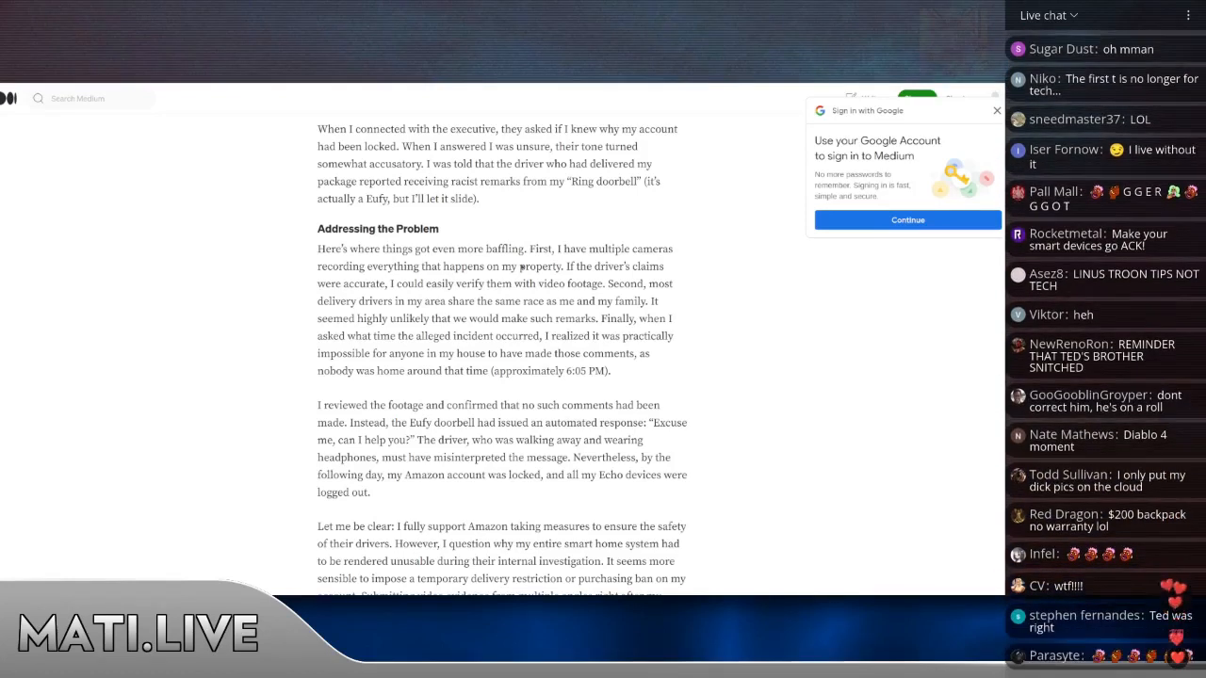
scroll(down, 3)
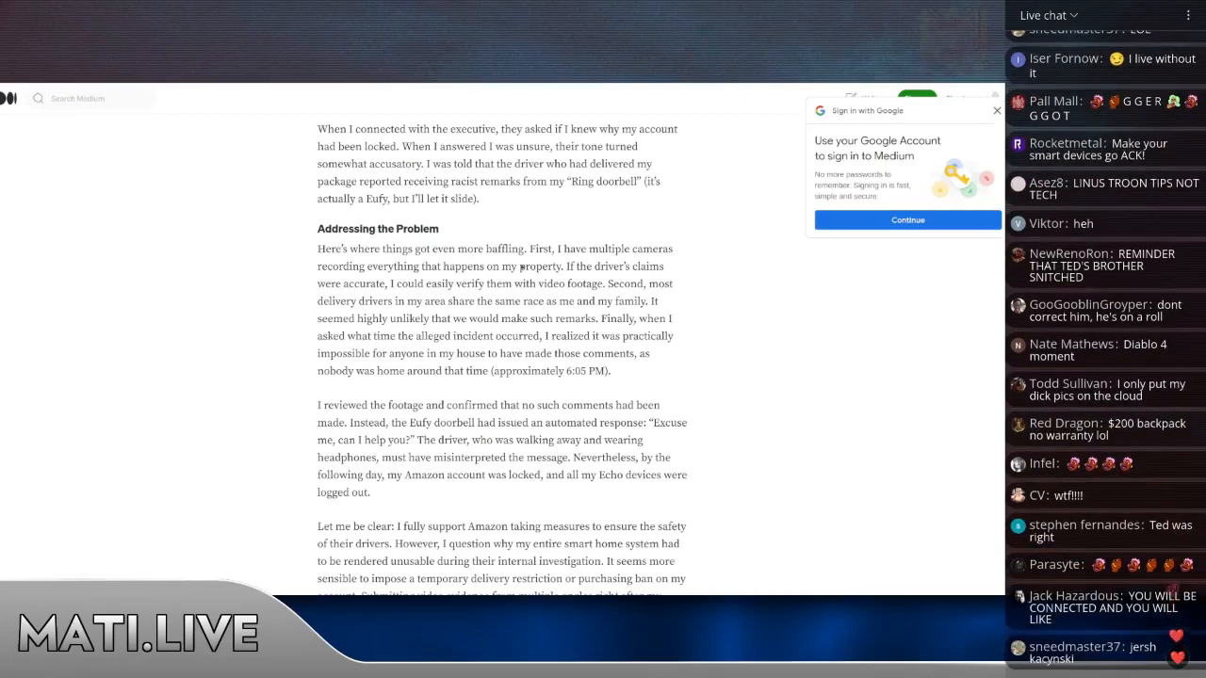
scroll(down, 3)
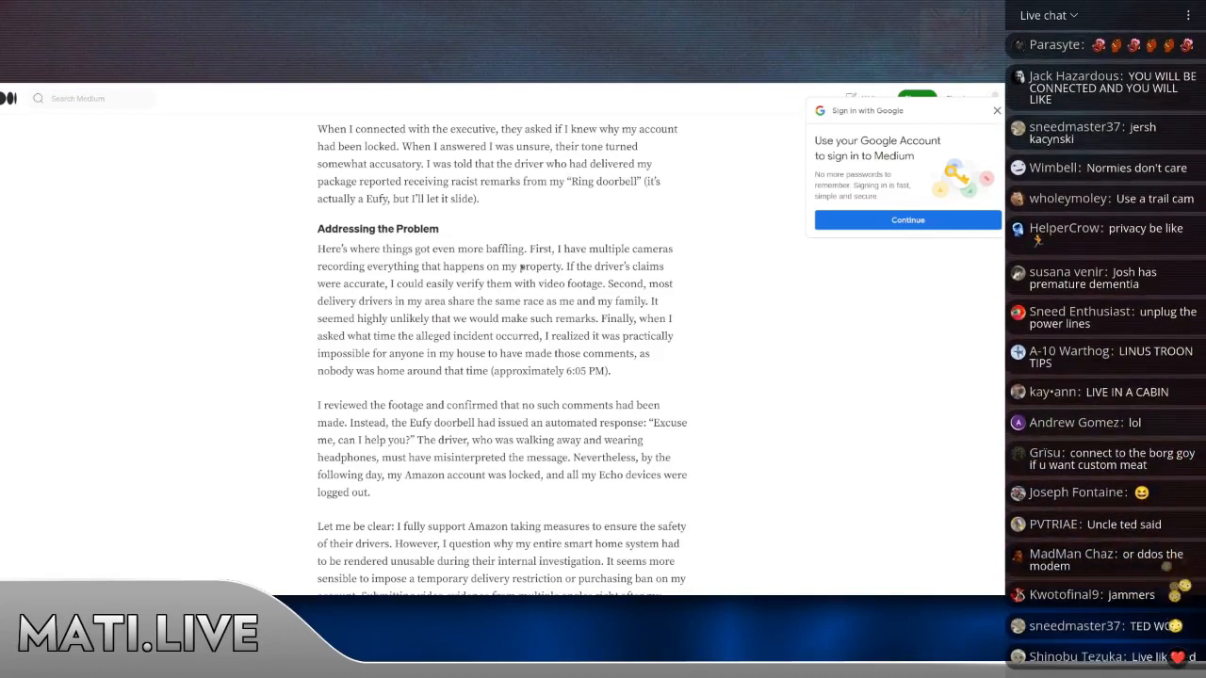
scroll(down, 3)
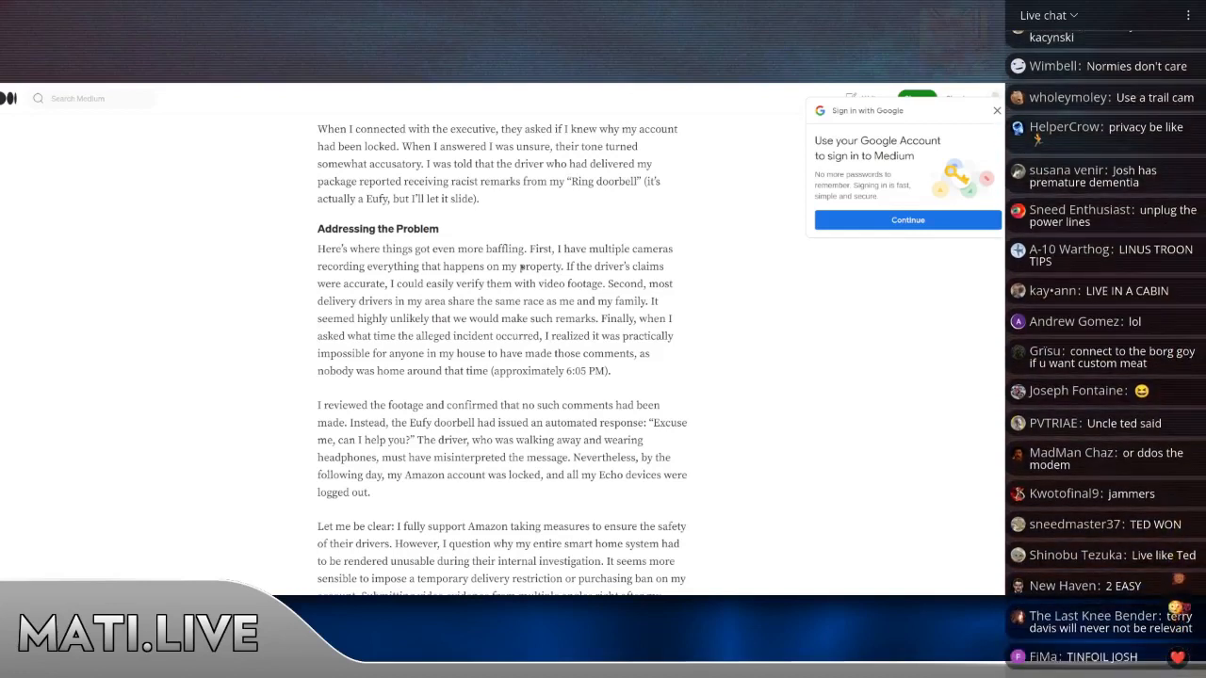
scroll(down, 3)
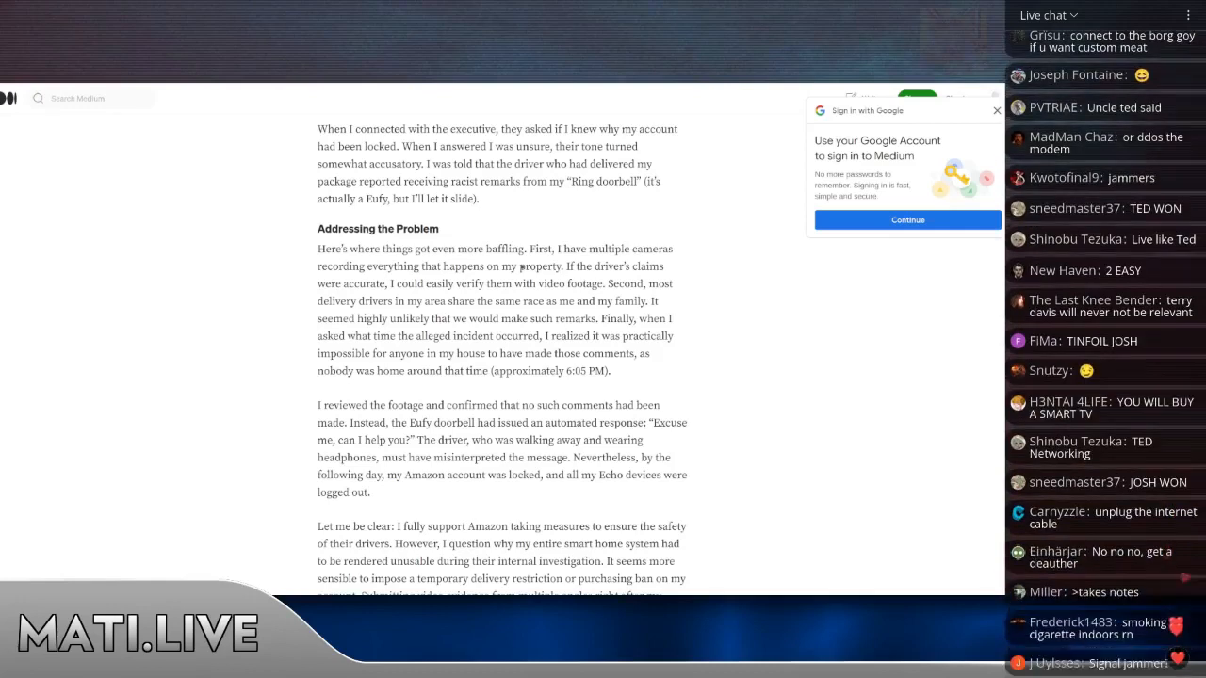
scroll(down, 3)
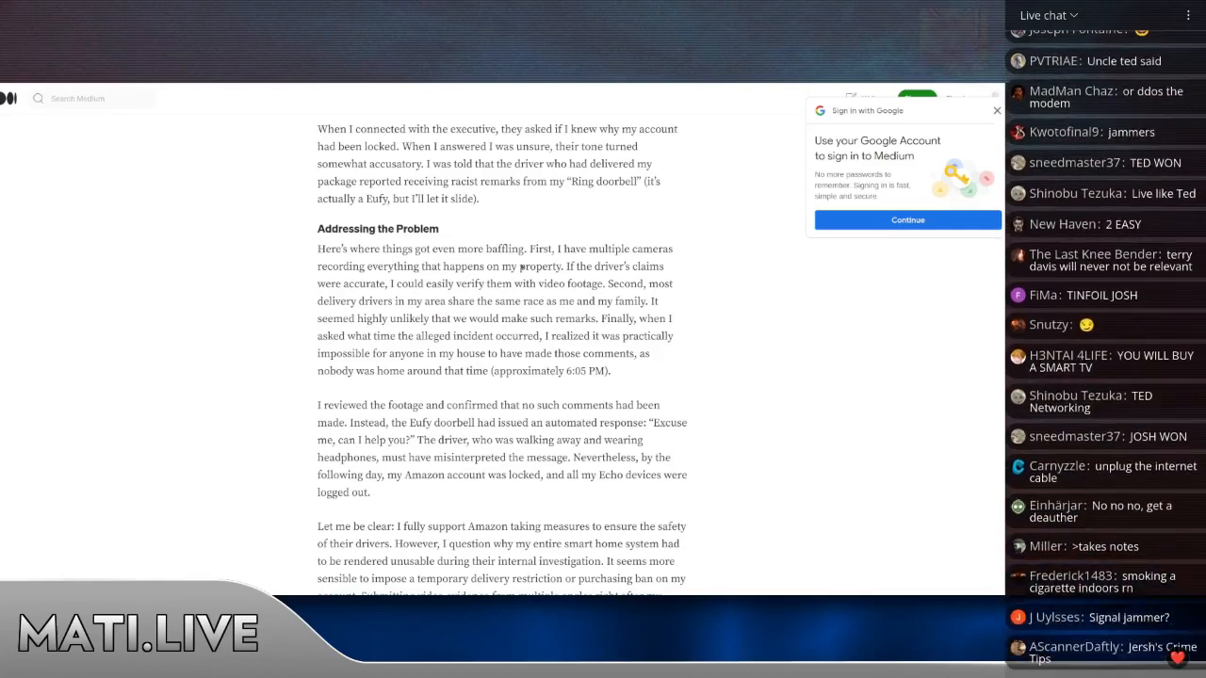
scroll(down, 3)
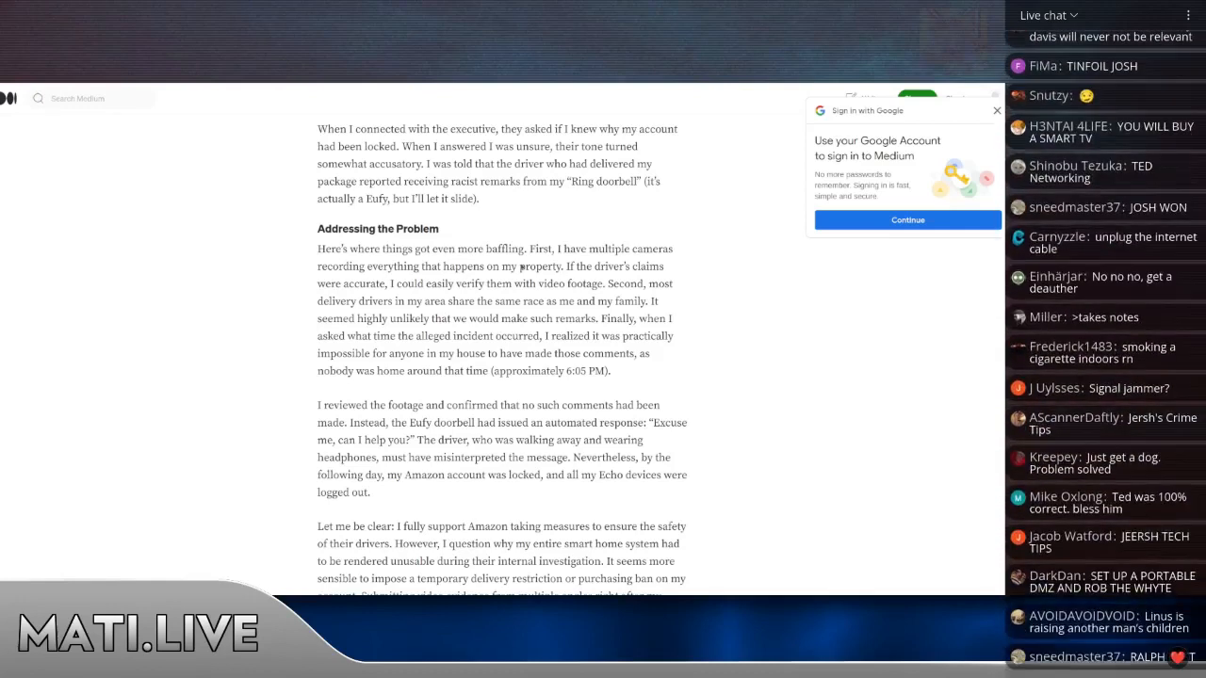
scroll(down, 3)
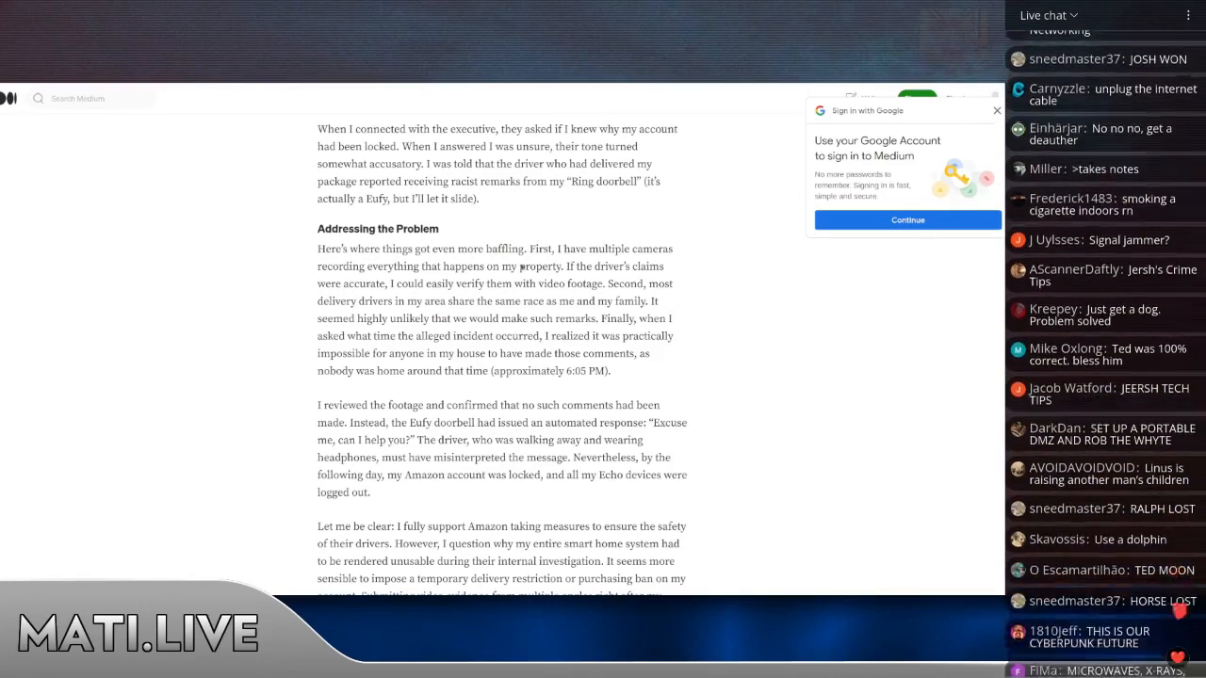
scroll(down, 3)
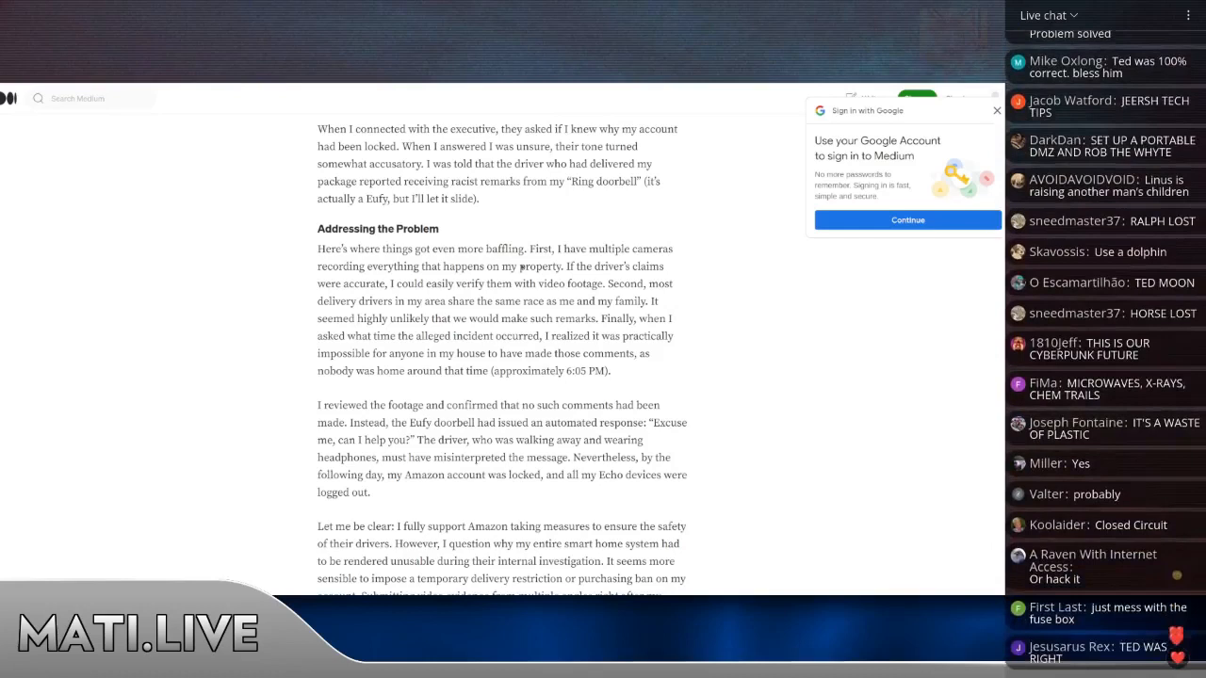
scroll(down, 3)
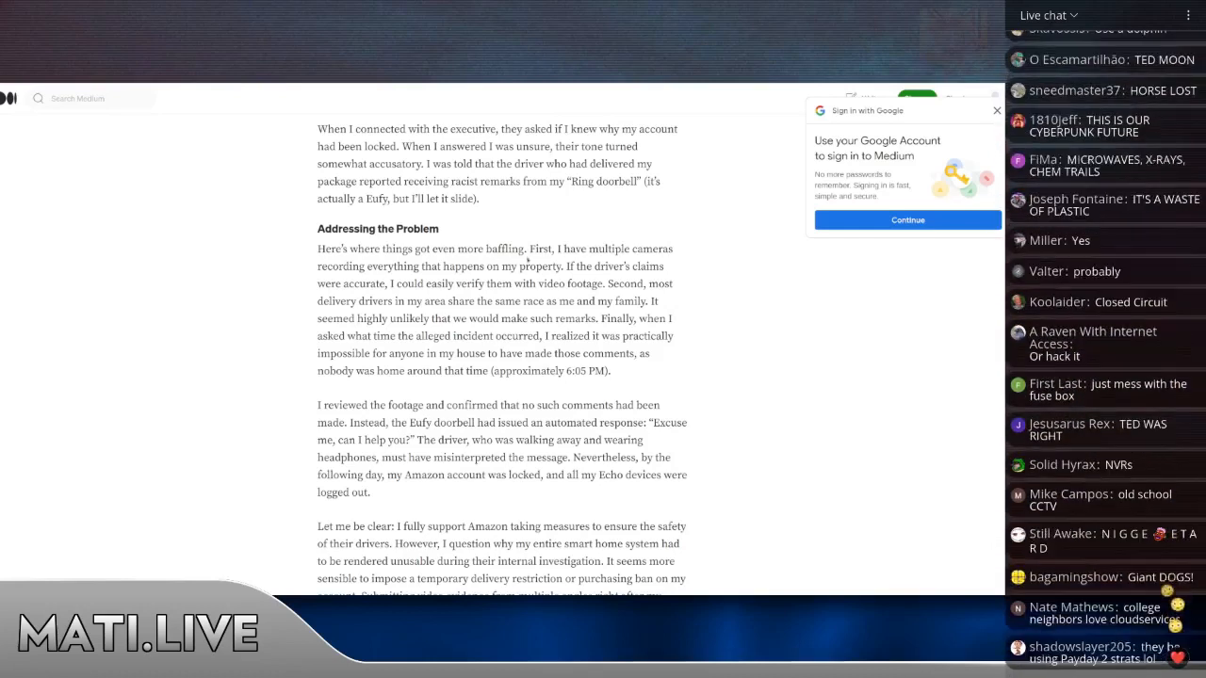
scroll(down, 3)
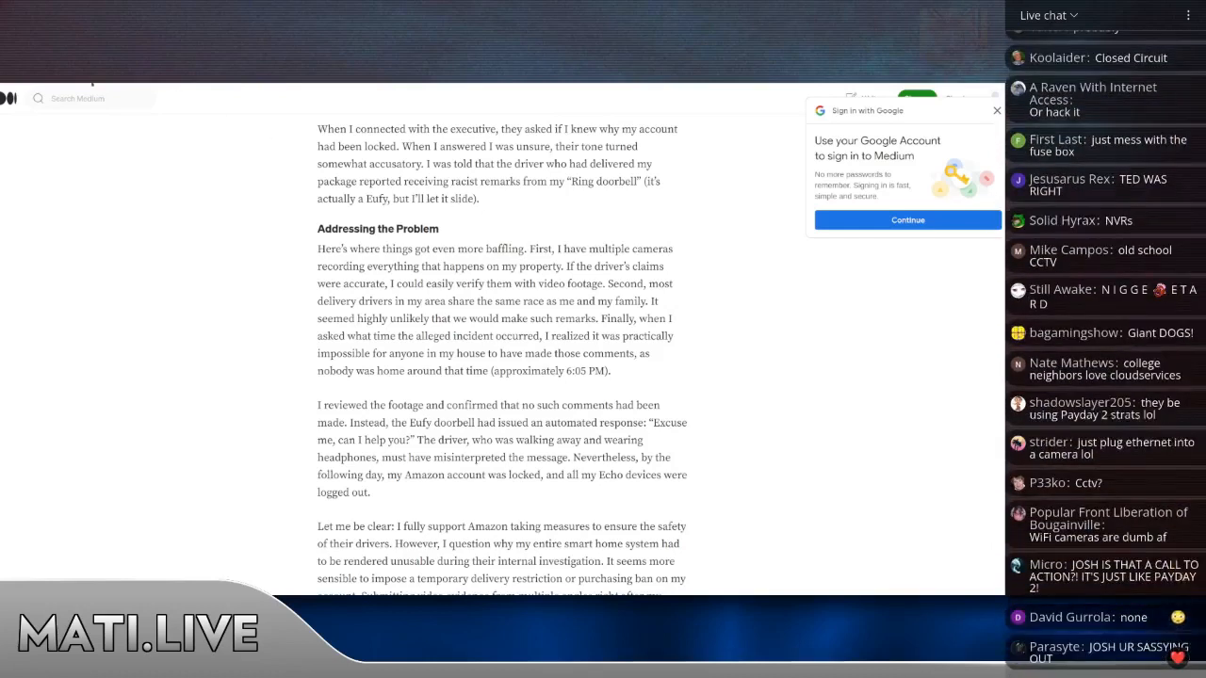
scroll(down, 3)
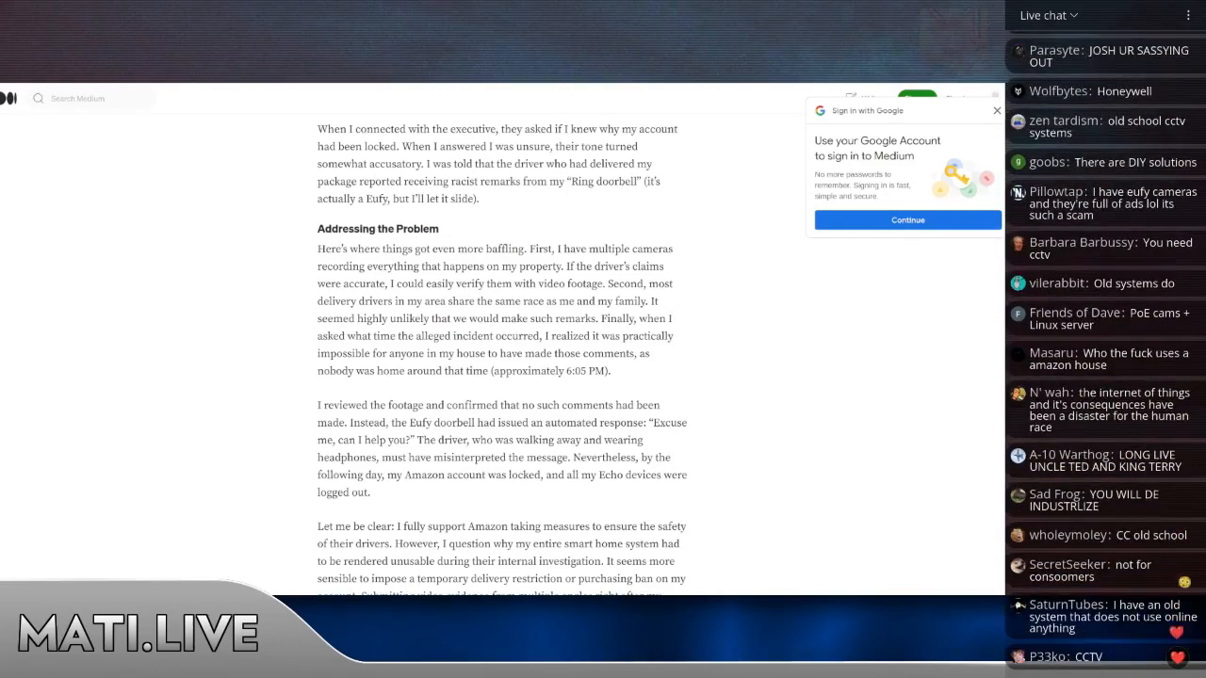
scroll(down, 3)
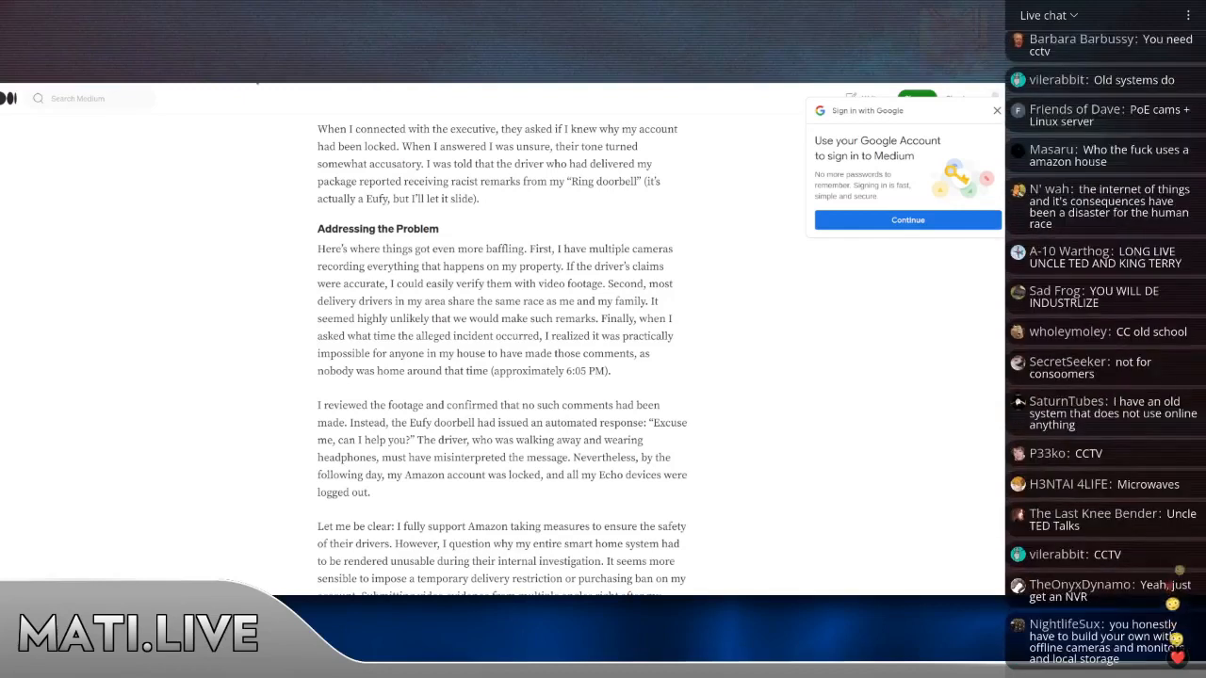
scroll(down, 3)
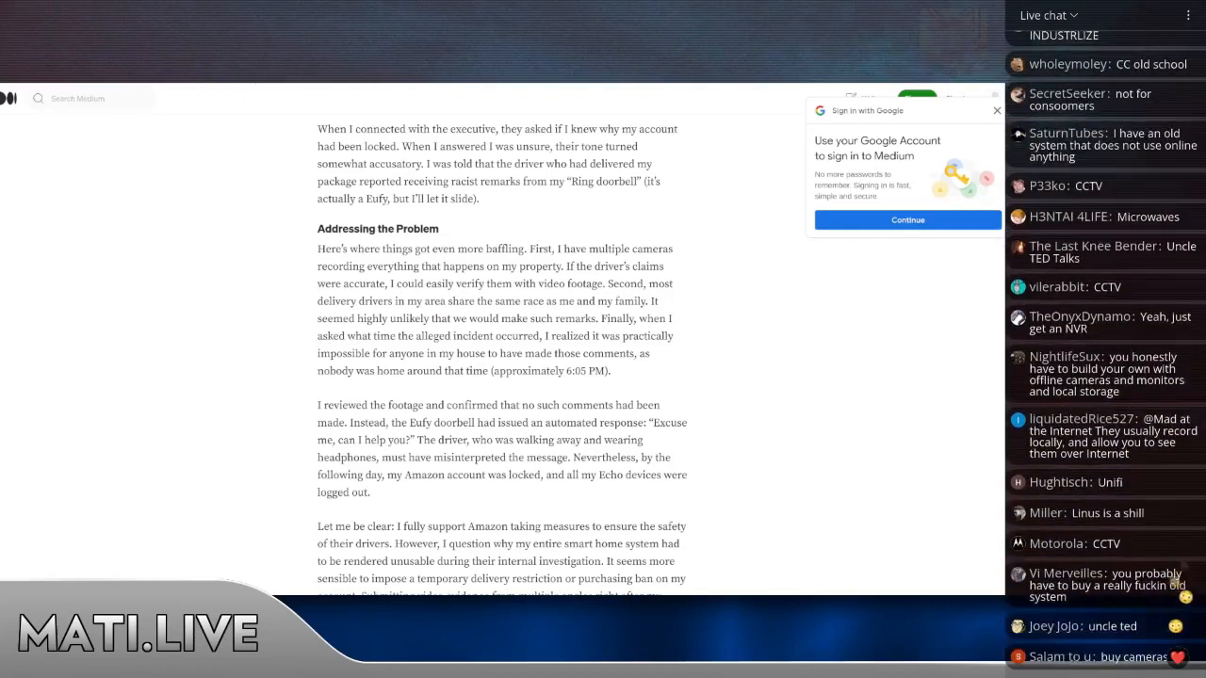
scroll(down, 3)
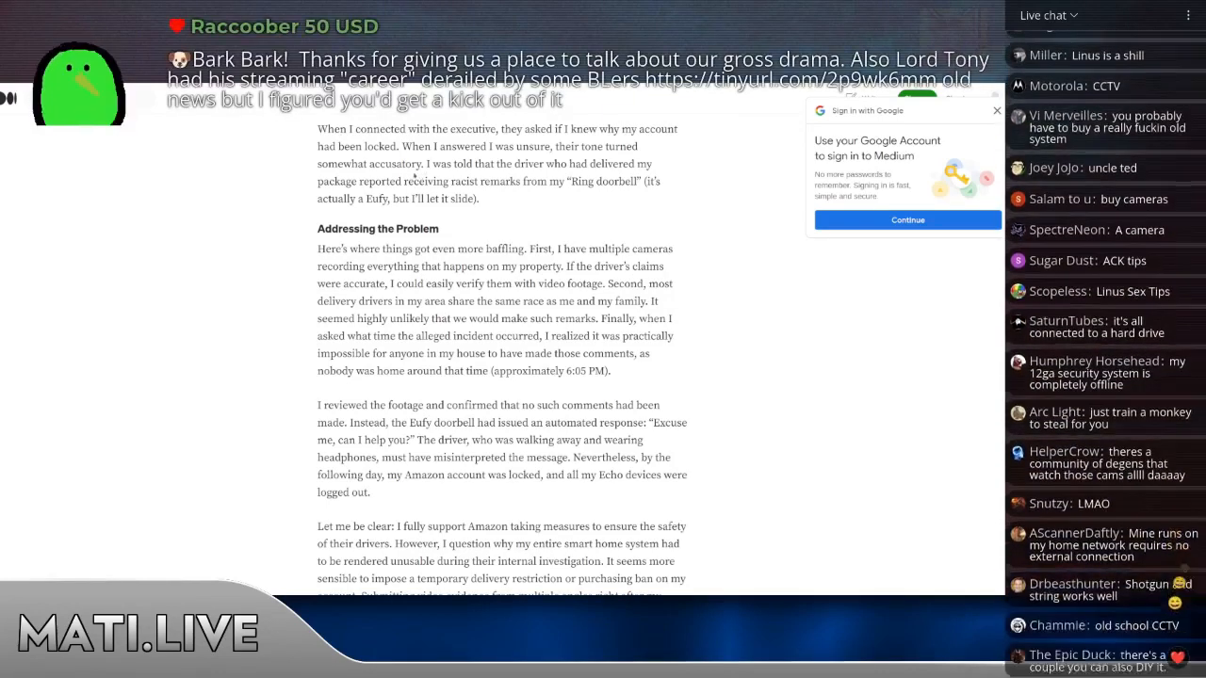
scroll(down, 3)
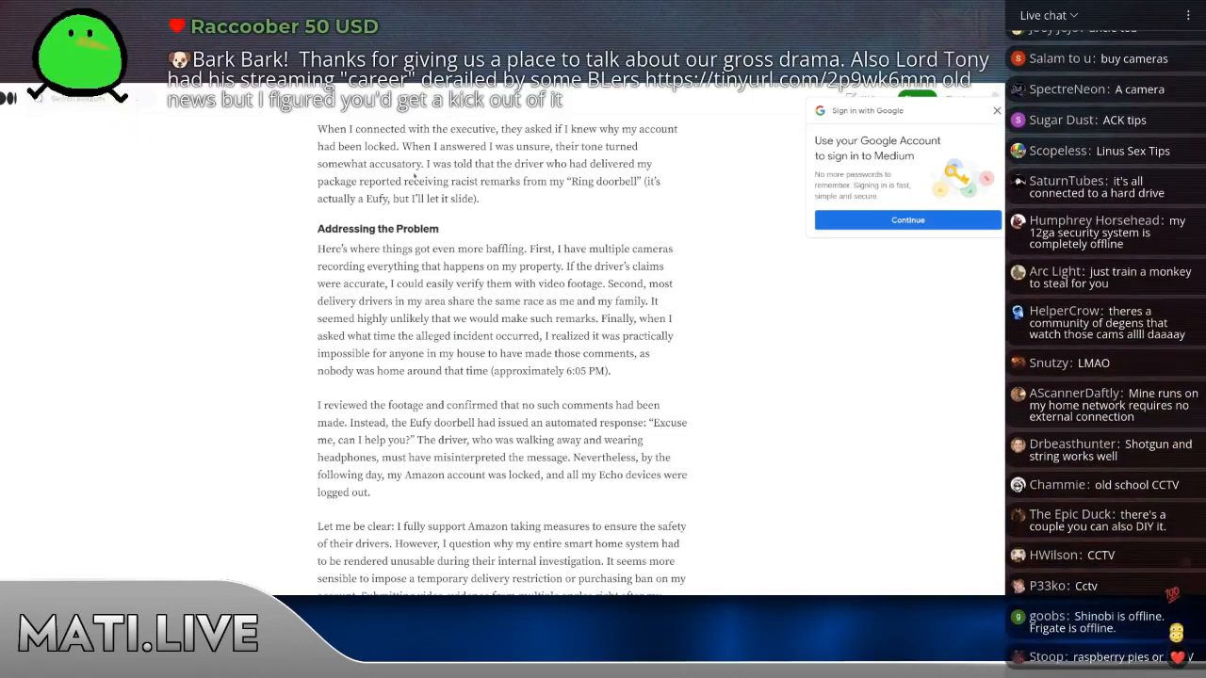
scroll(down, 3)
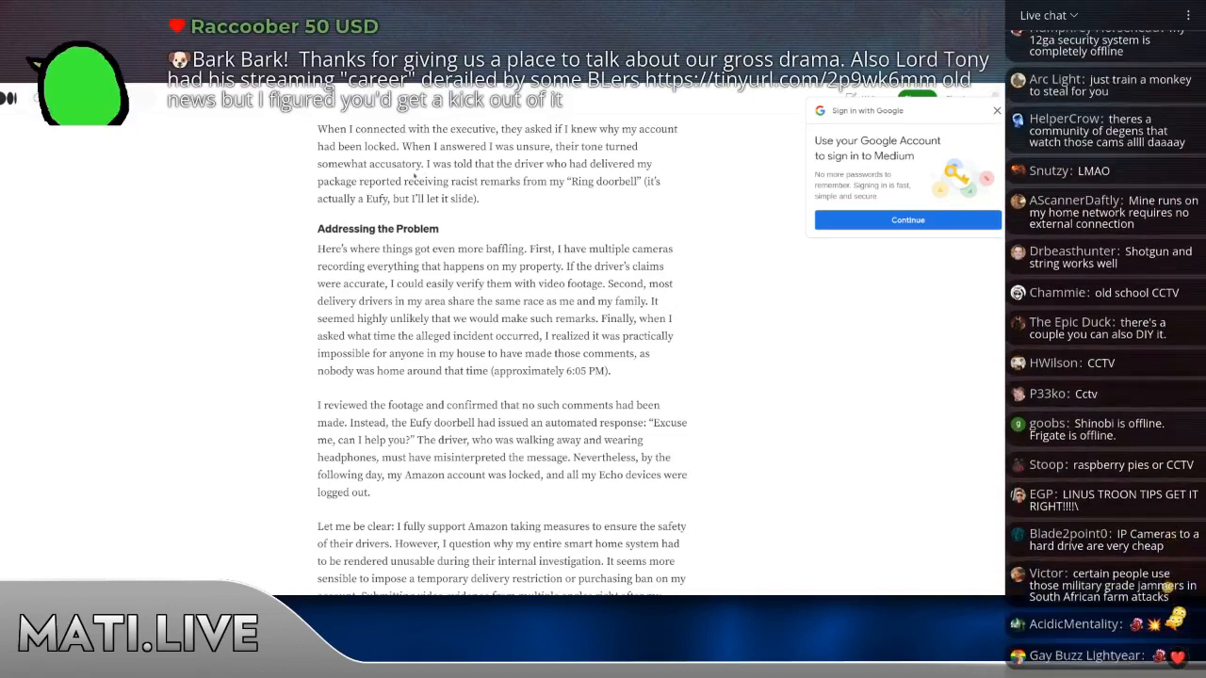
scroll(down, 3)
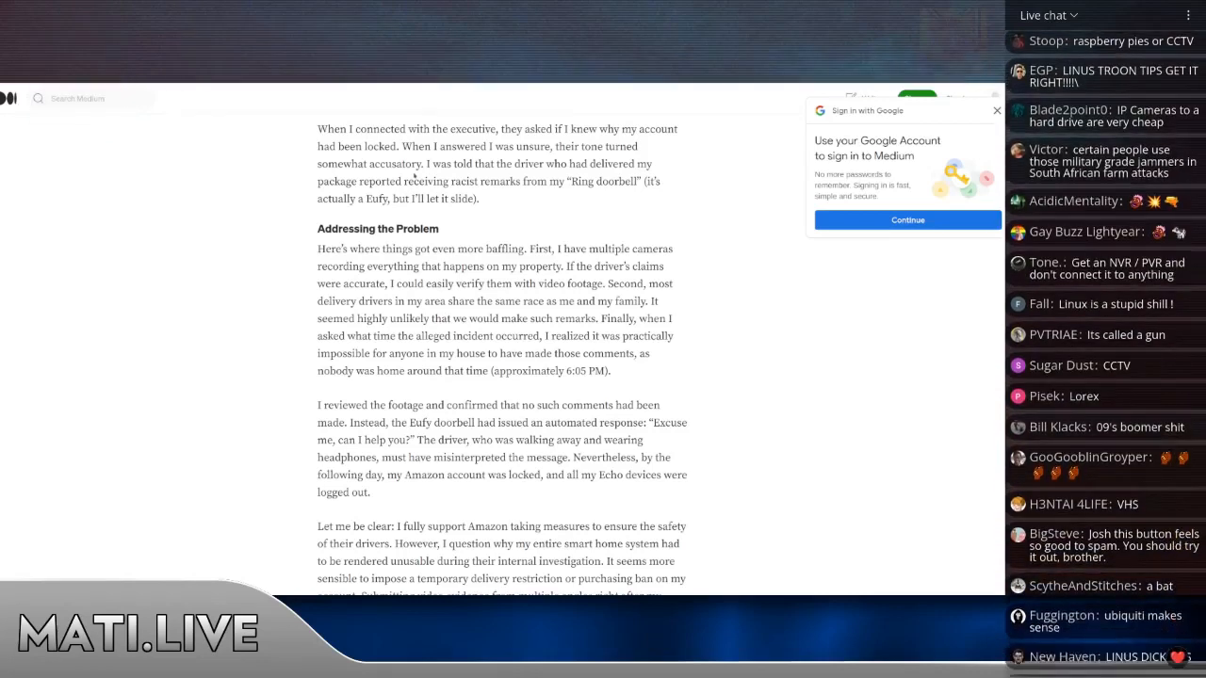
scroll(down, 3)
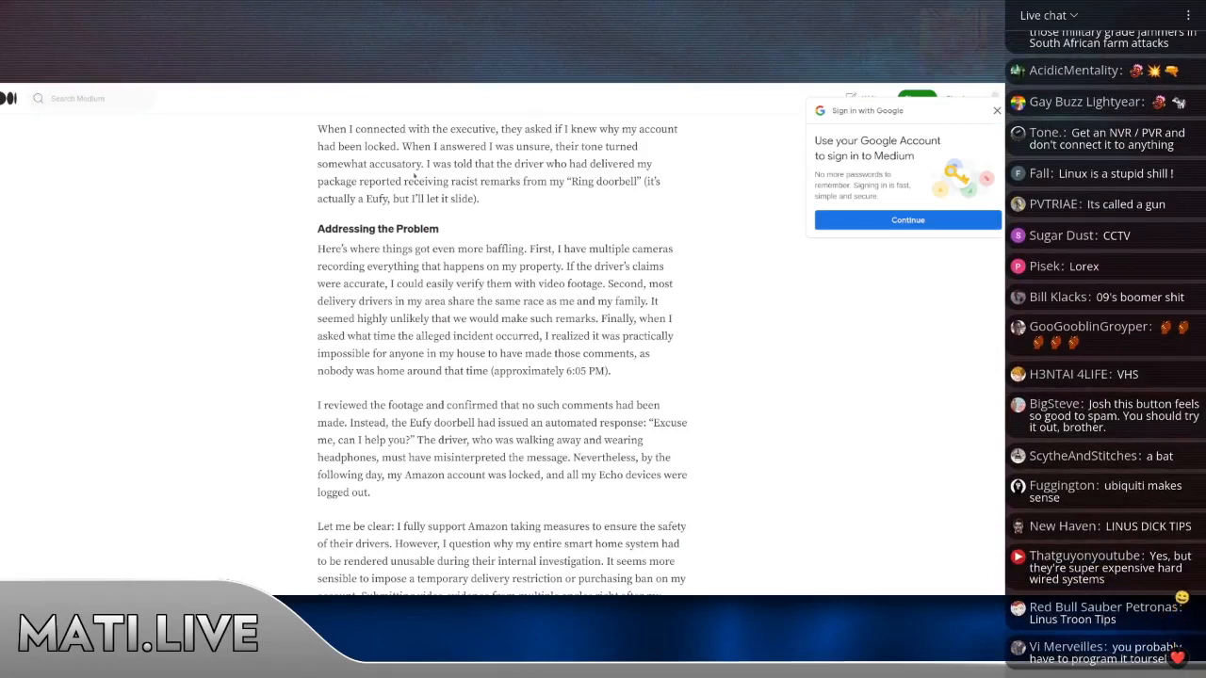
scroll(down, 3)
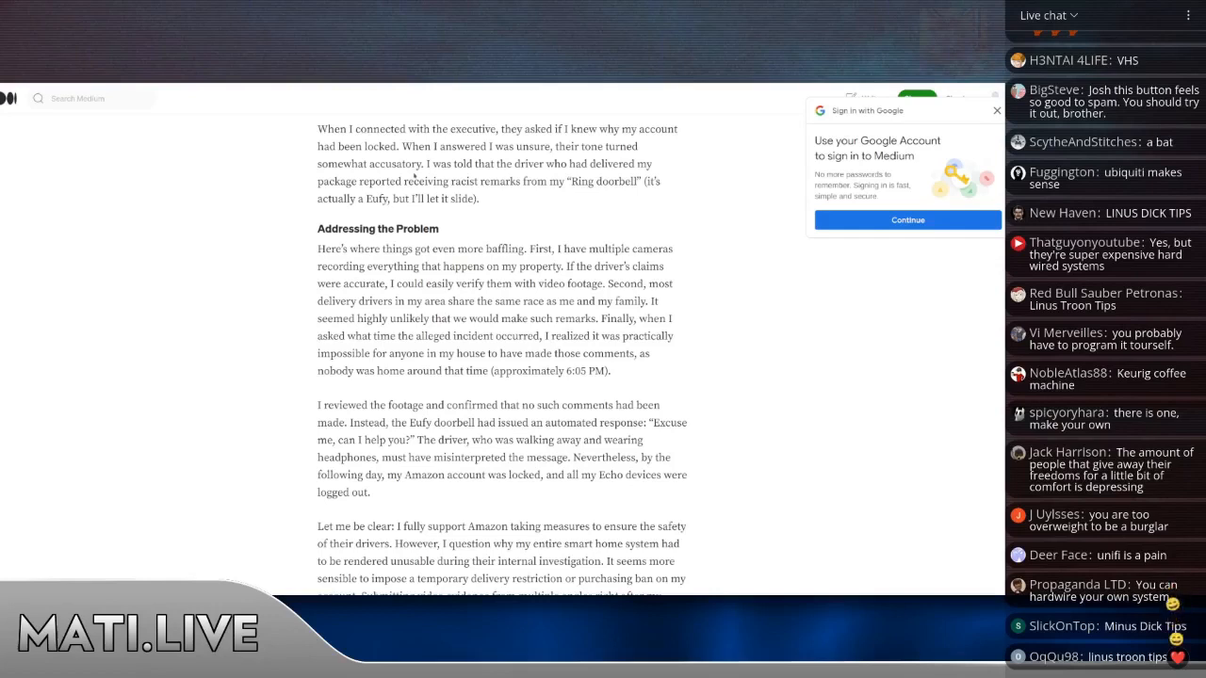
scroll(down, 3)
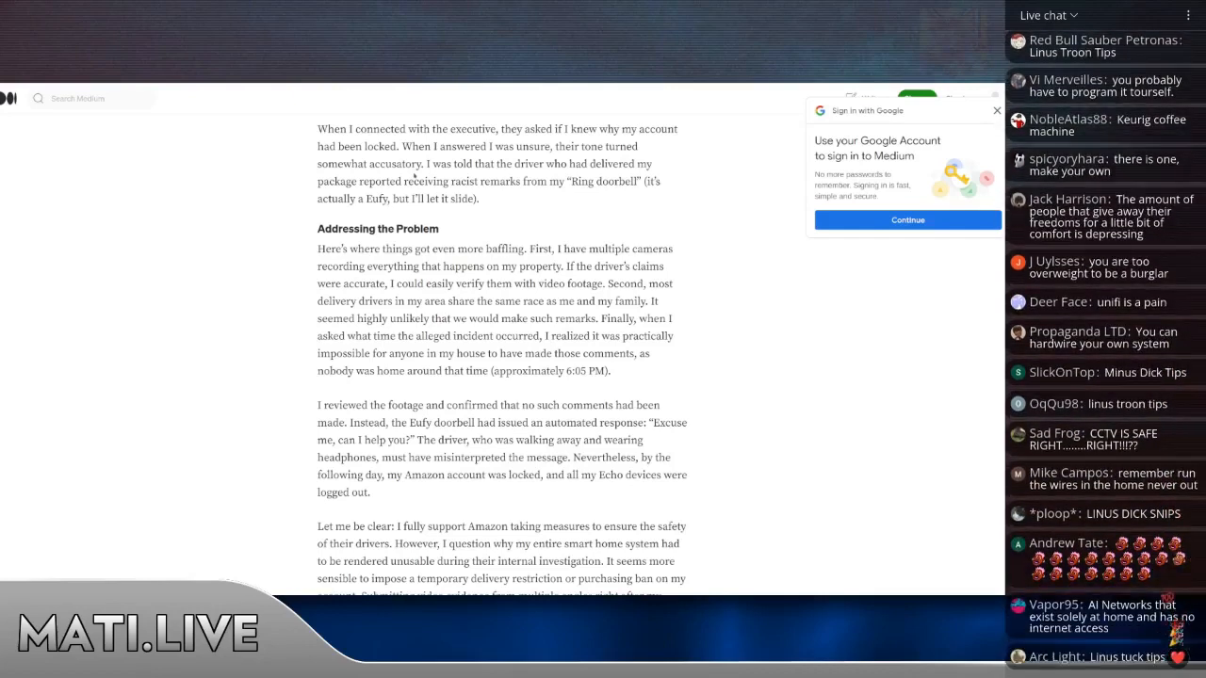
scroll(down, 3)
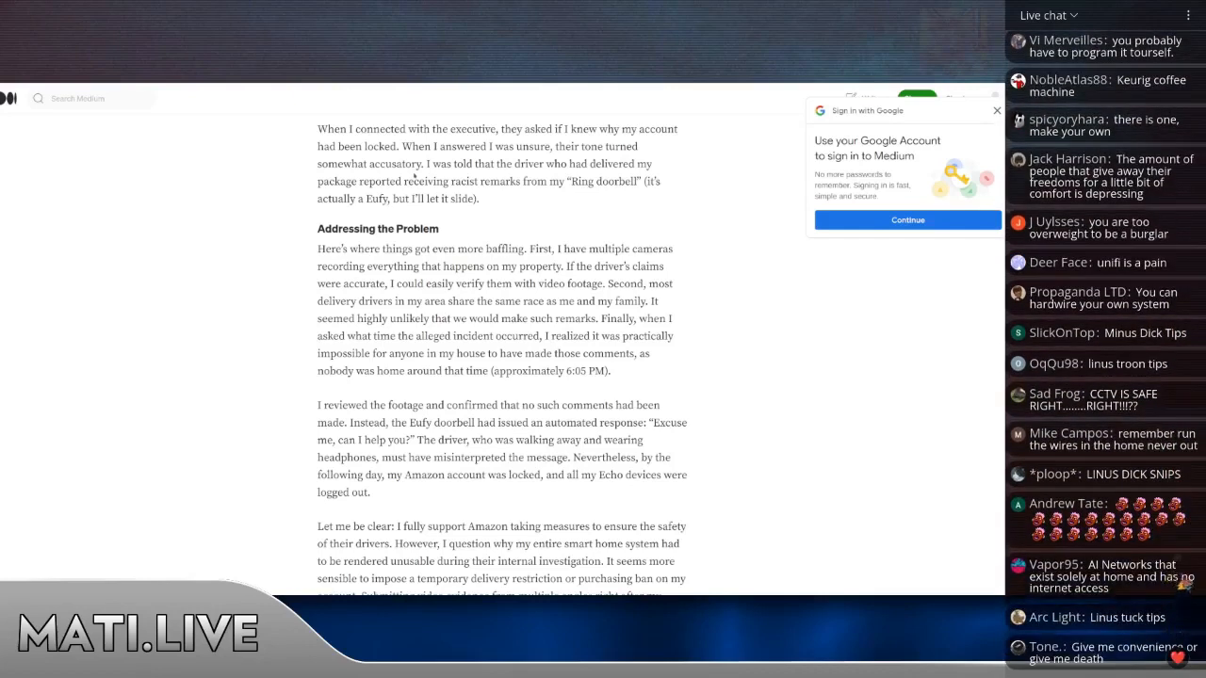
scroll(down, 3)
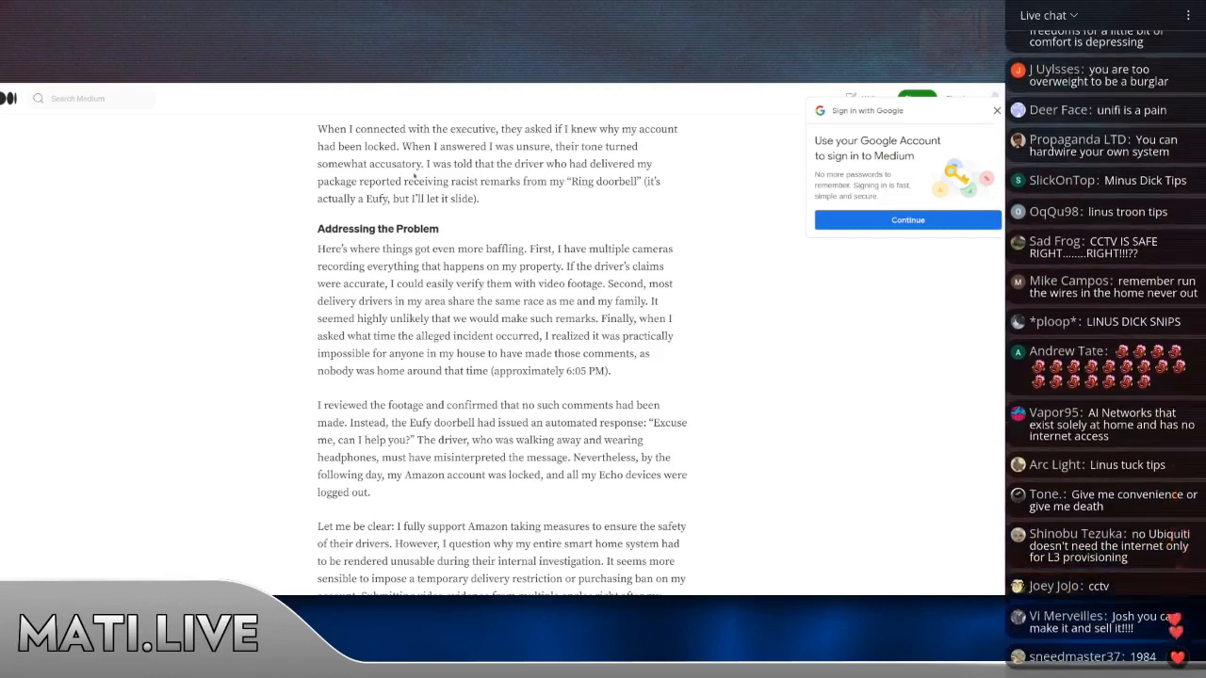
scroll(down, 3)
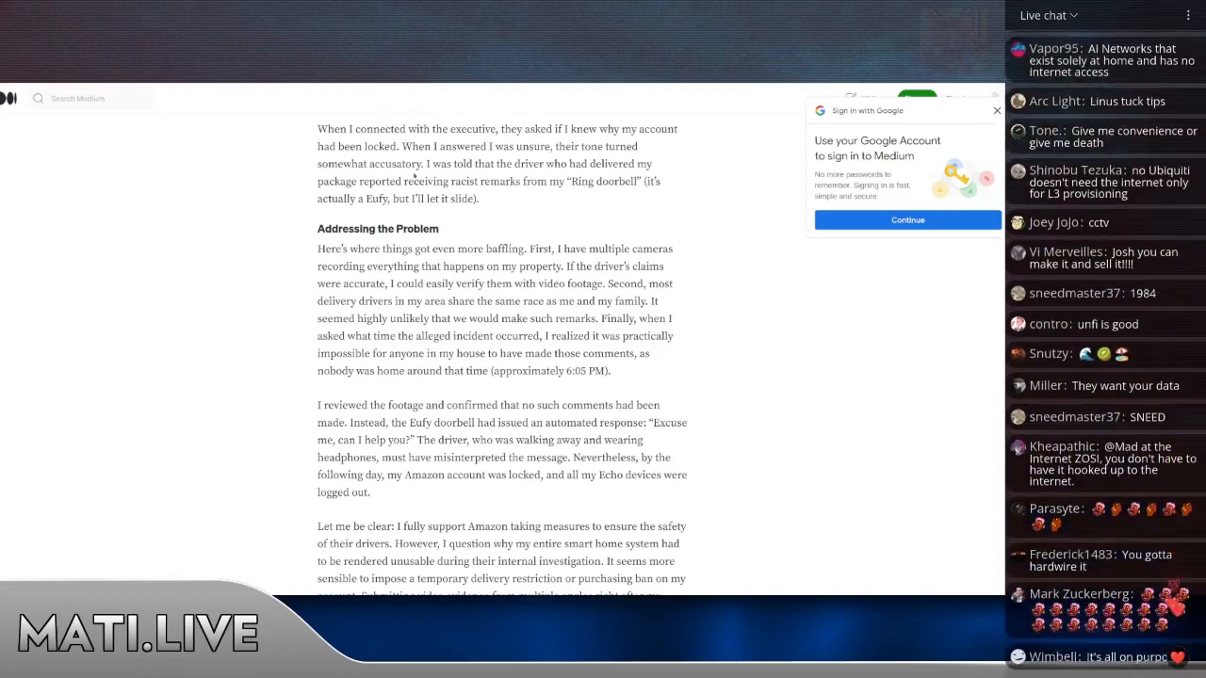
scroll(down, 3)
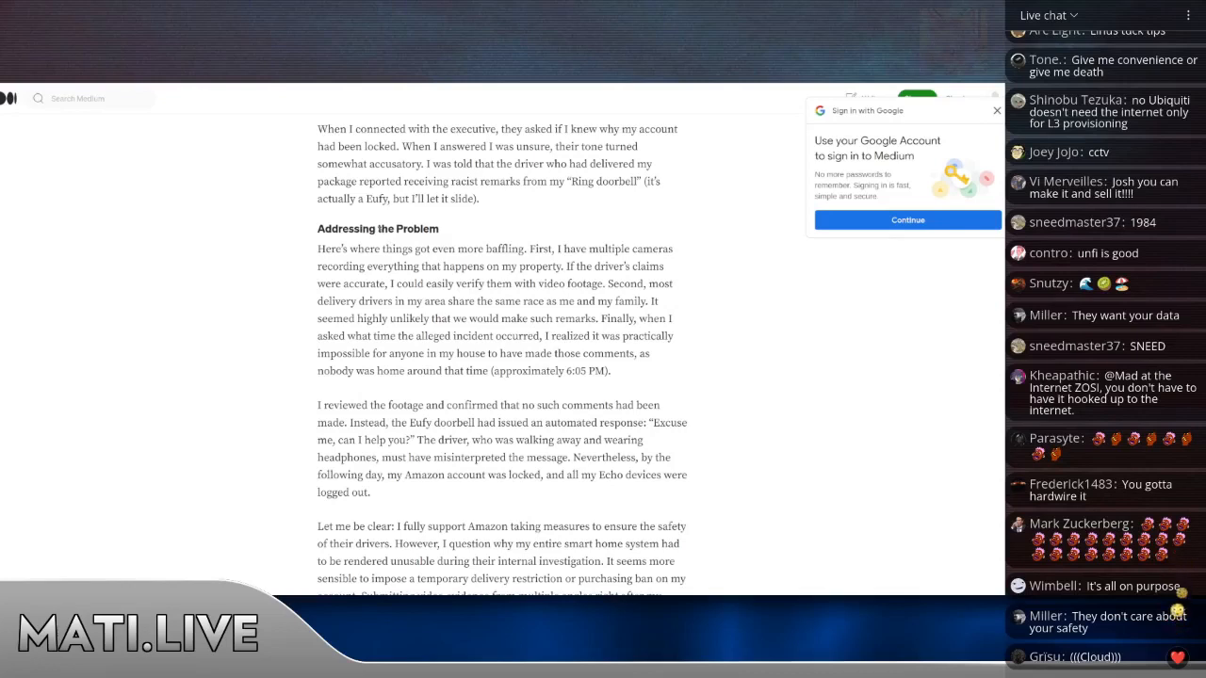
scroll(up, 3)
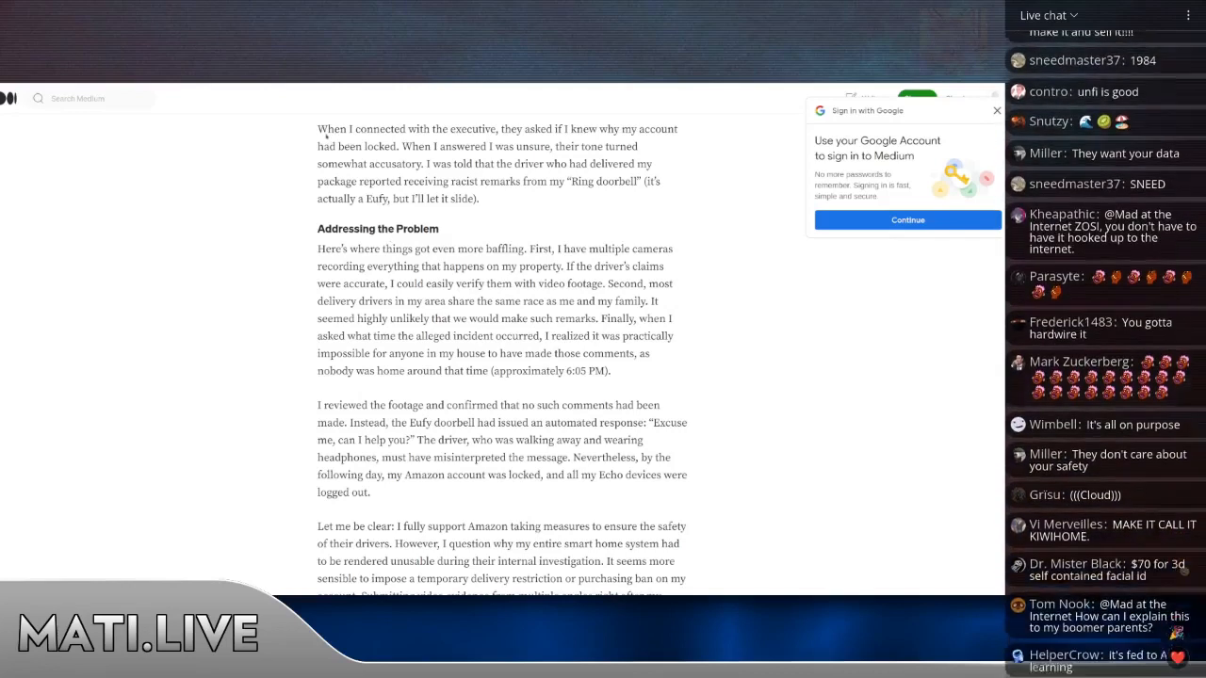
scroll(down, 3)
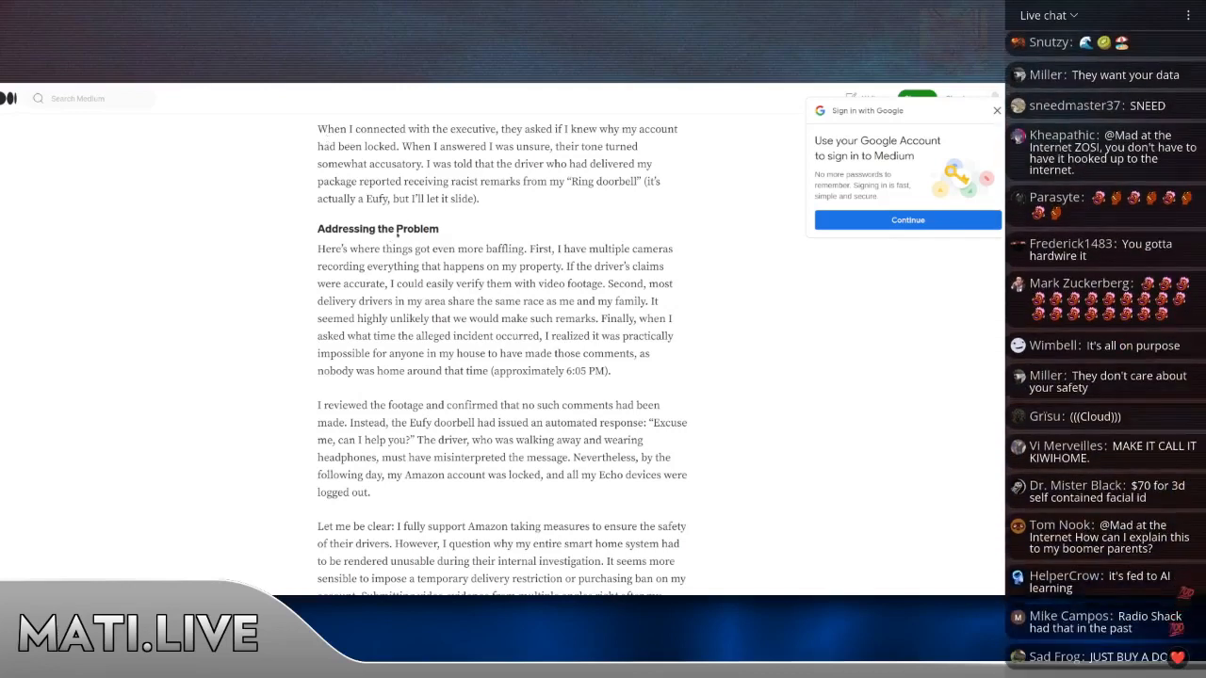
scroll(down, 3)
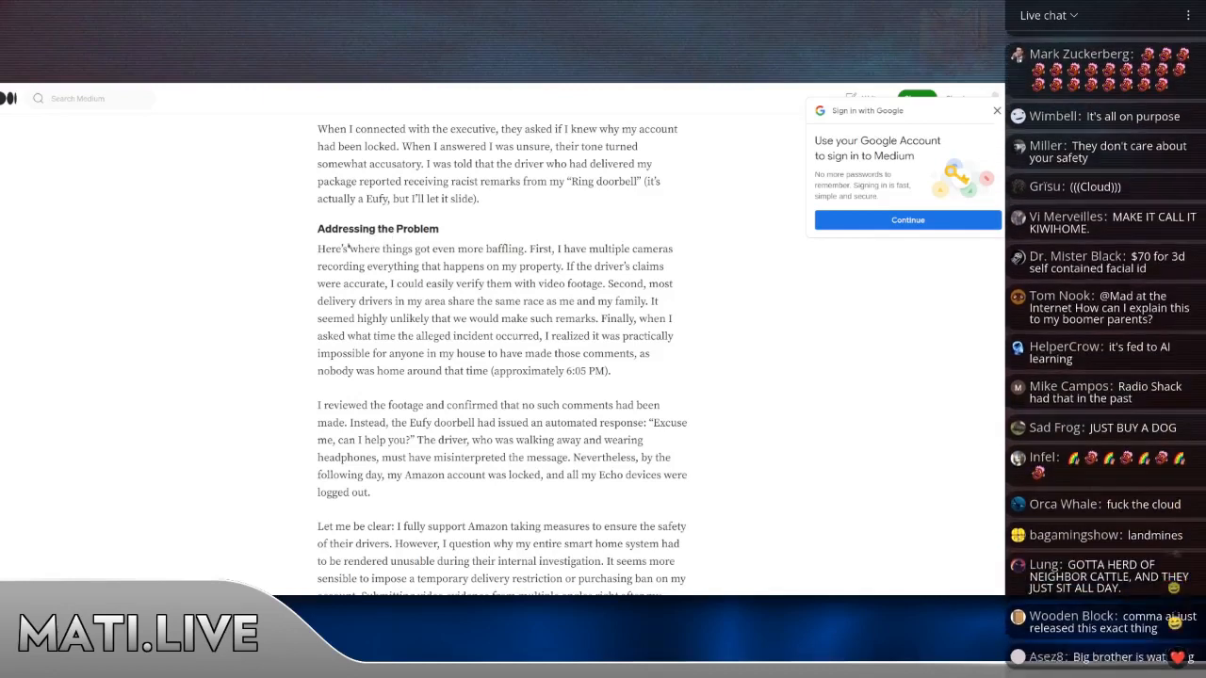
scroll(down, 3)
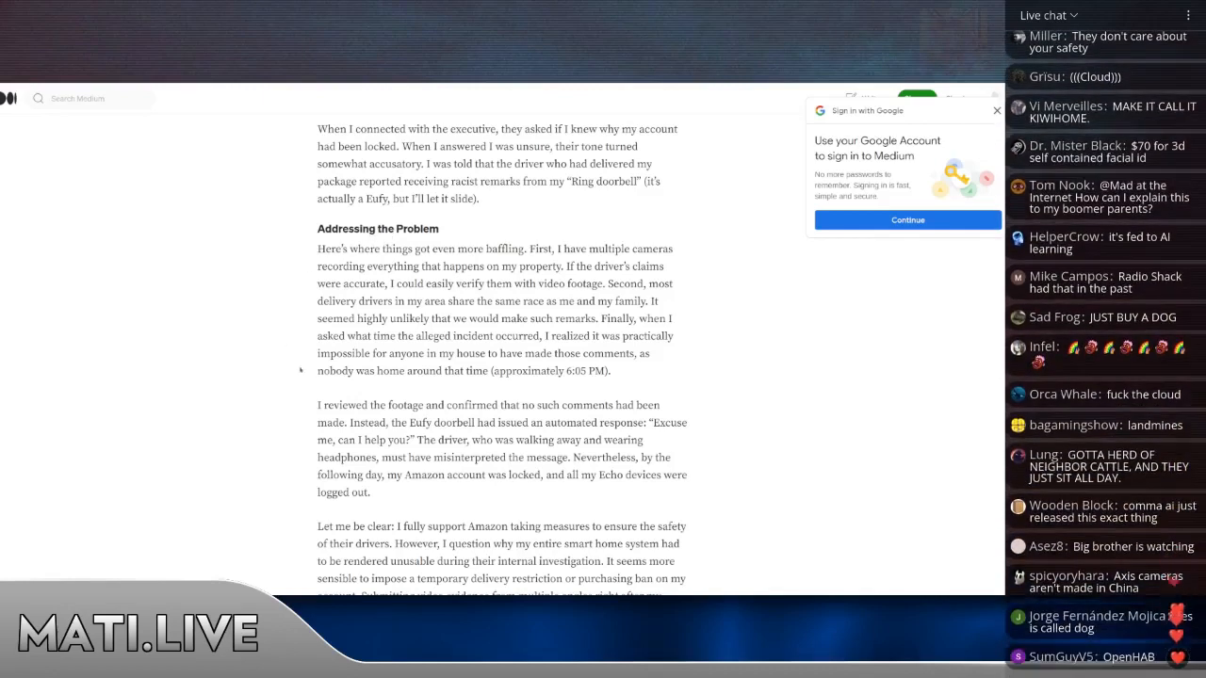
scroll(down, 3)
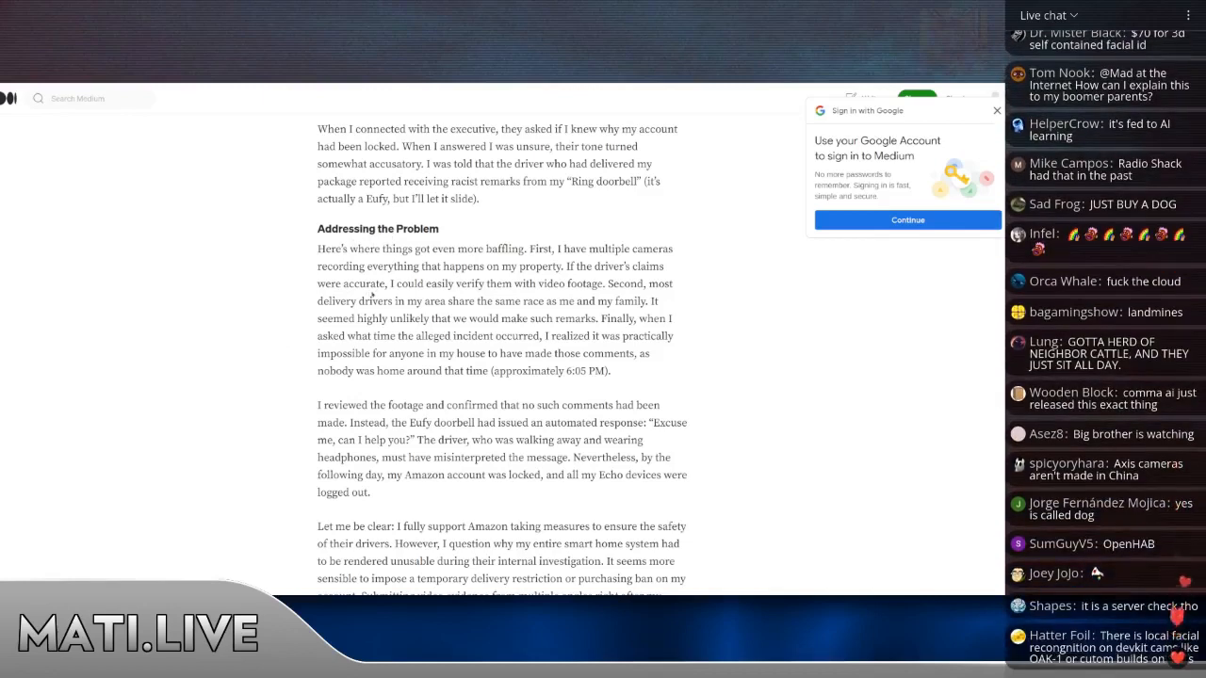
scroll(down, 3)
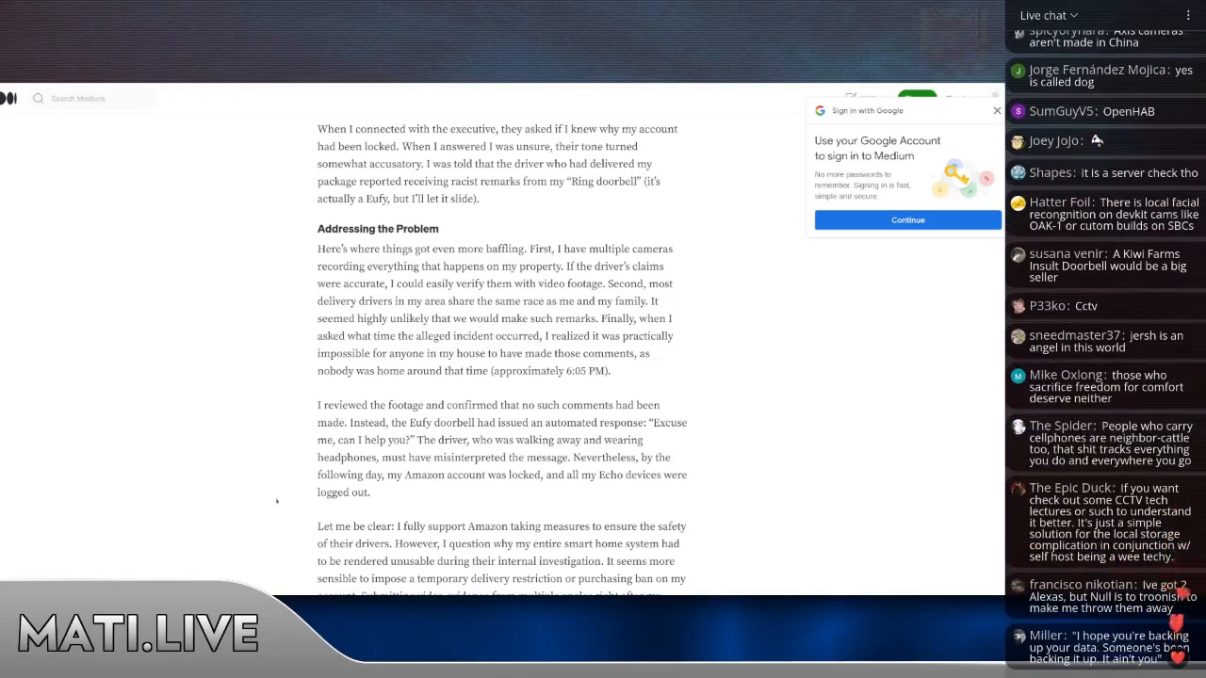
scroll(down, 3)
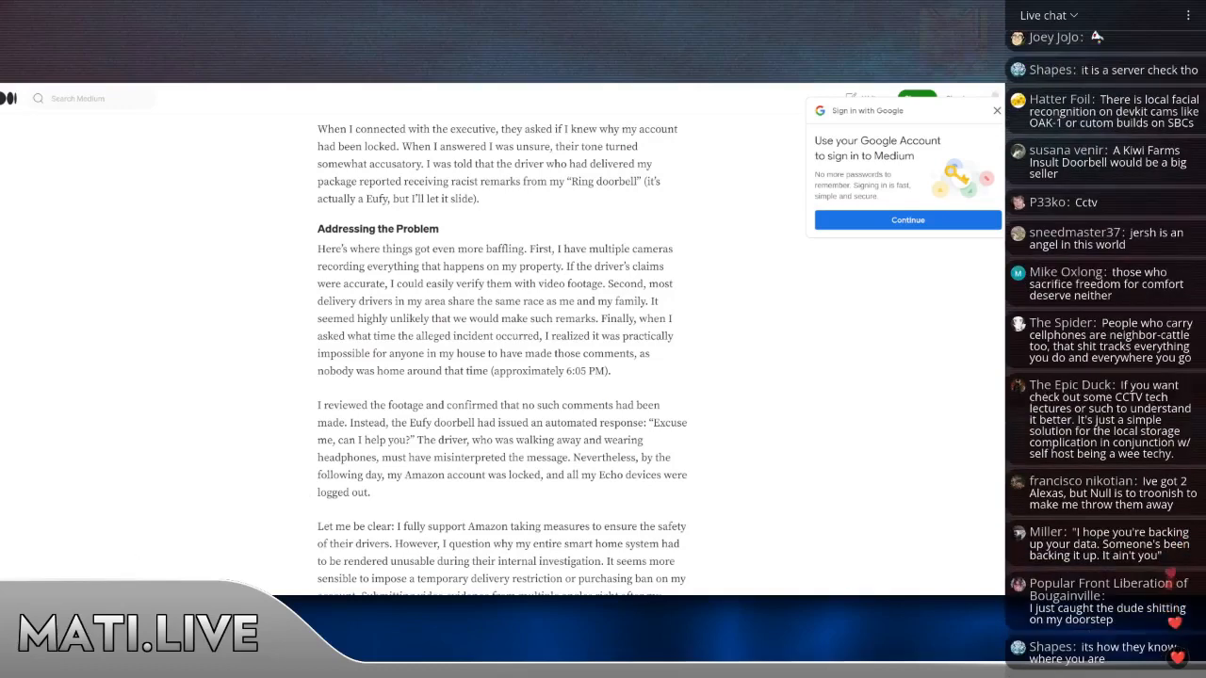
scroll(down, 3)
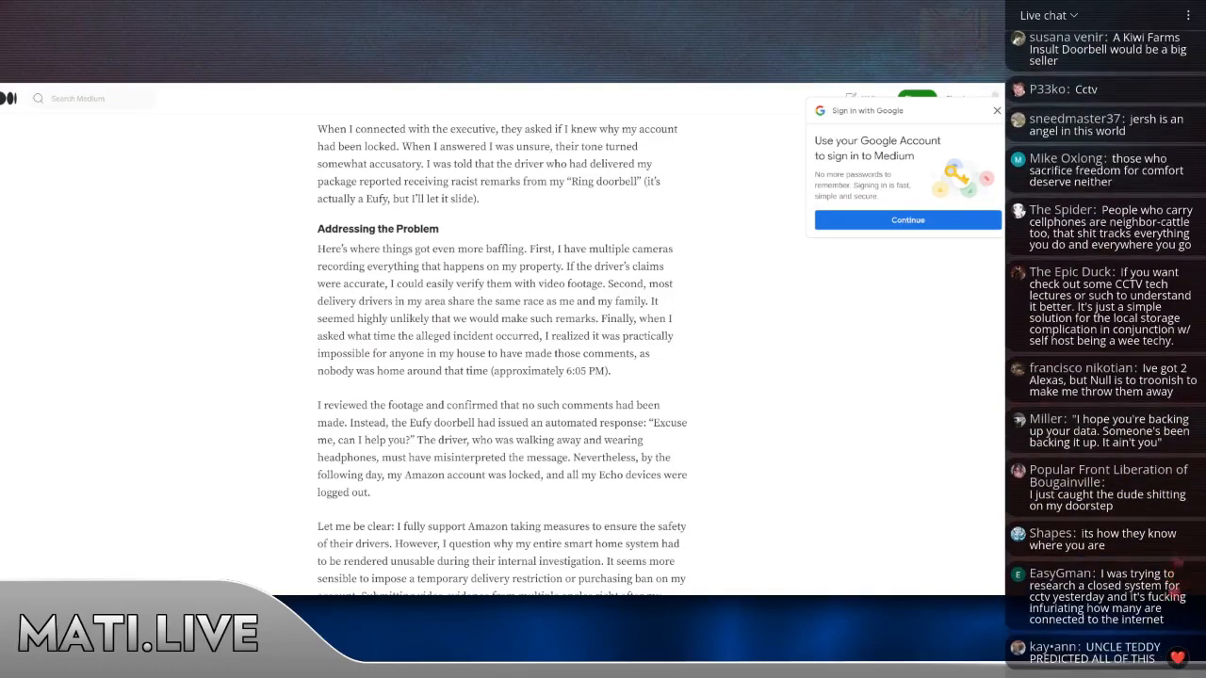